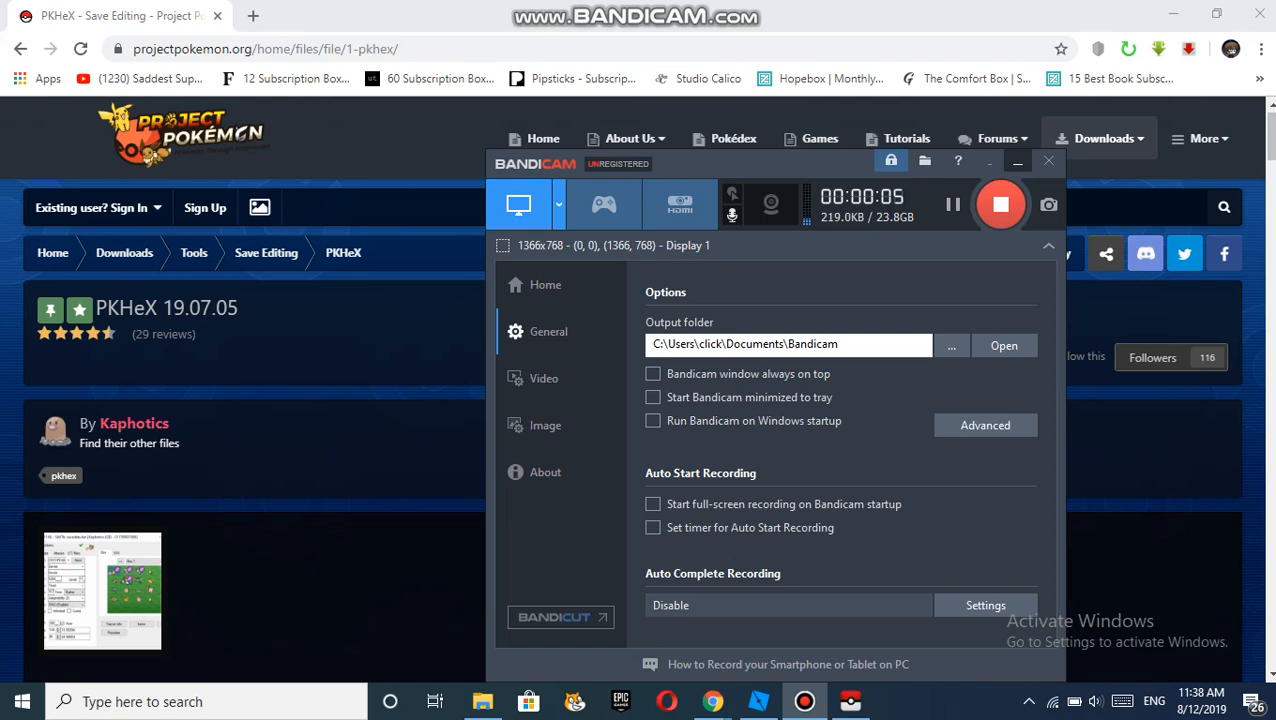
# Close Bandicam and scroll the PKHeX download page to About This File
pyautogui.click(1048, 160)
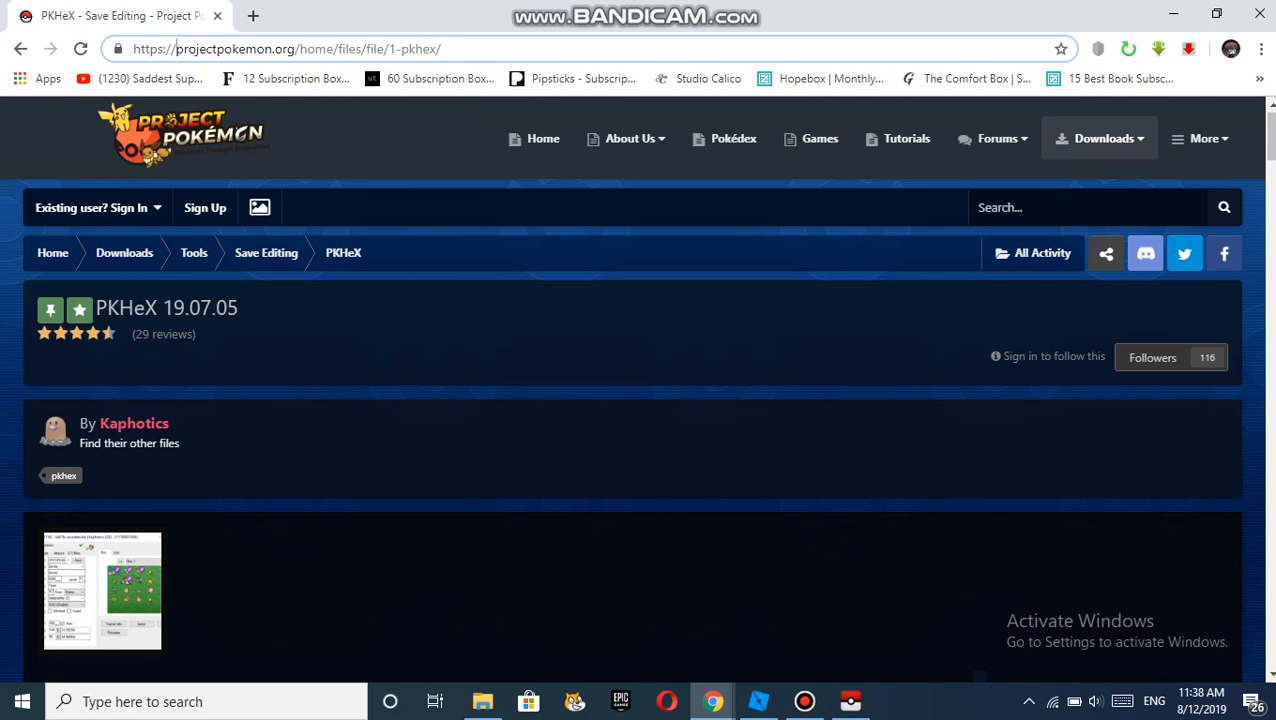
pyautogui.scroll(-3)
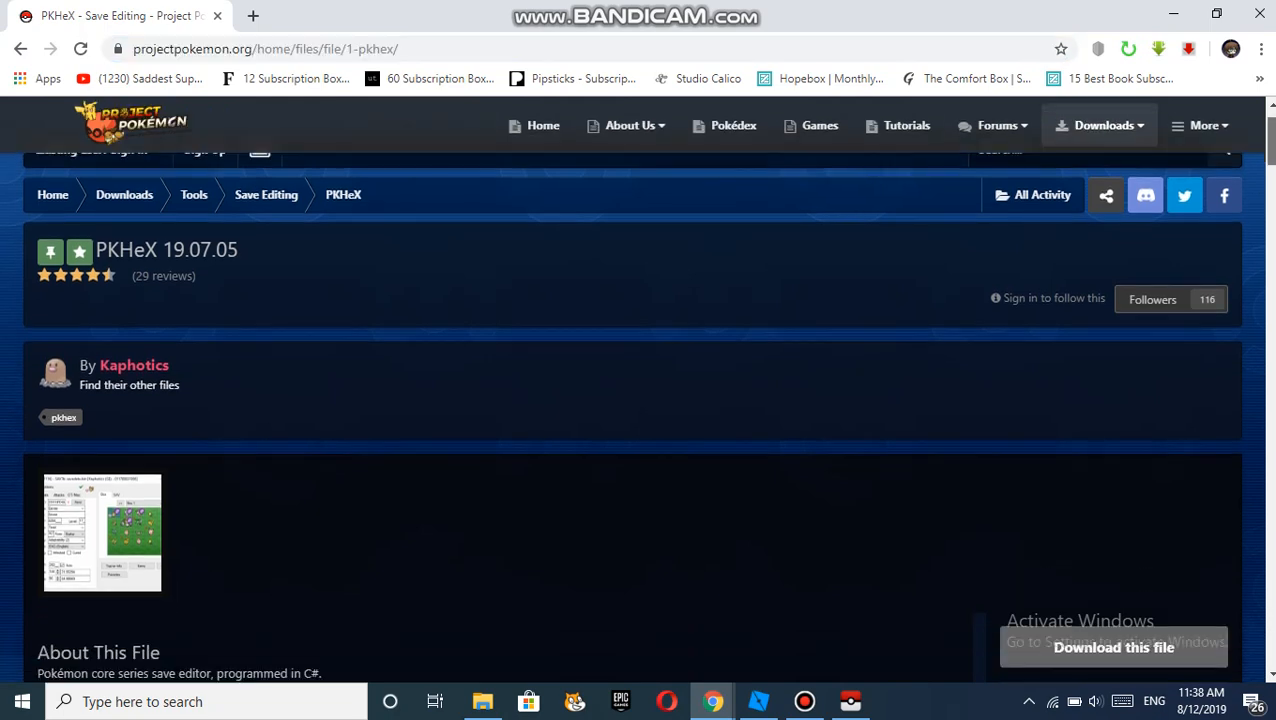
pyautogui.scroll(-3)
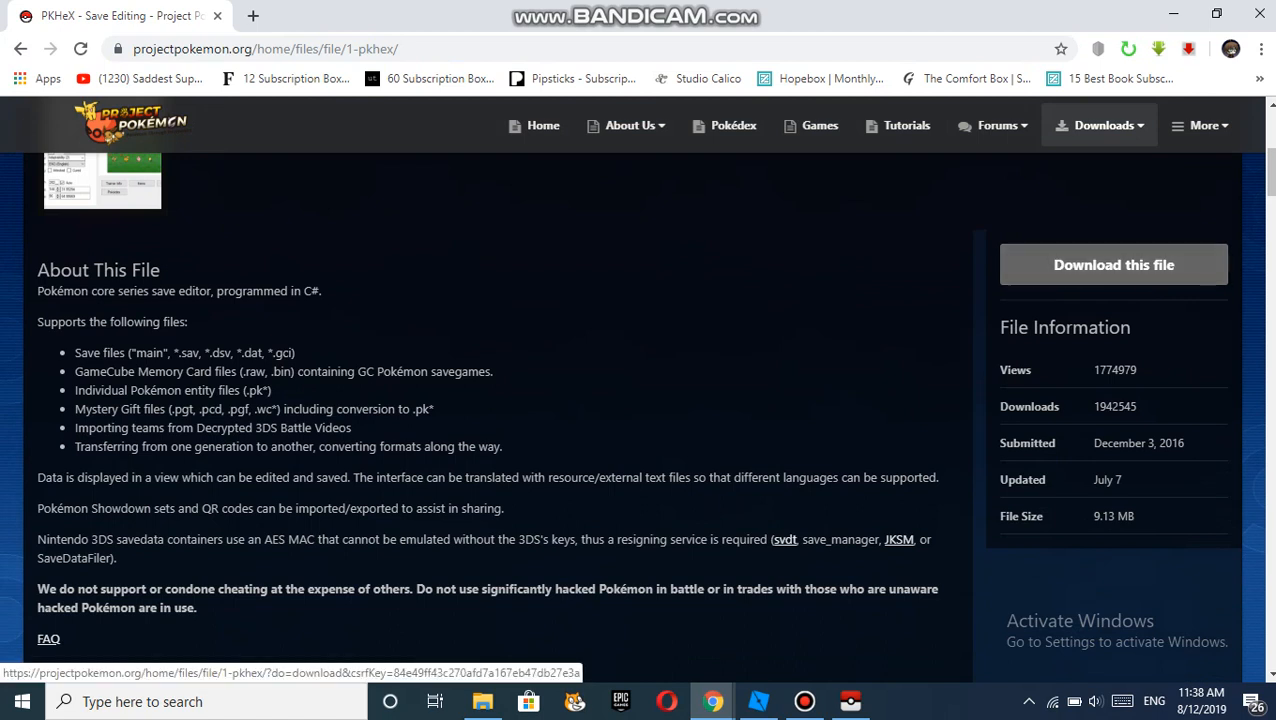
pyautogui.scroll(-3)
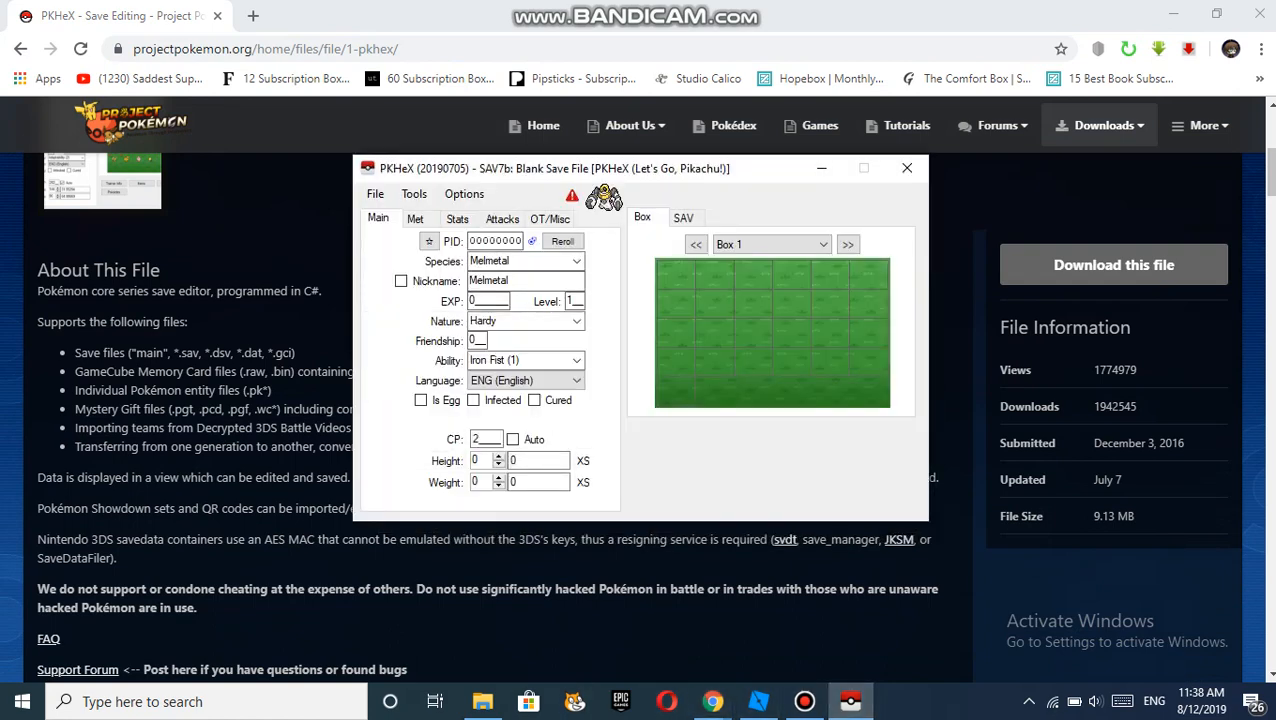
# Bring up PKHeX's File > Open dialog on the AppData folder
pyautogui.click(375, 193)
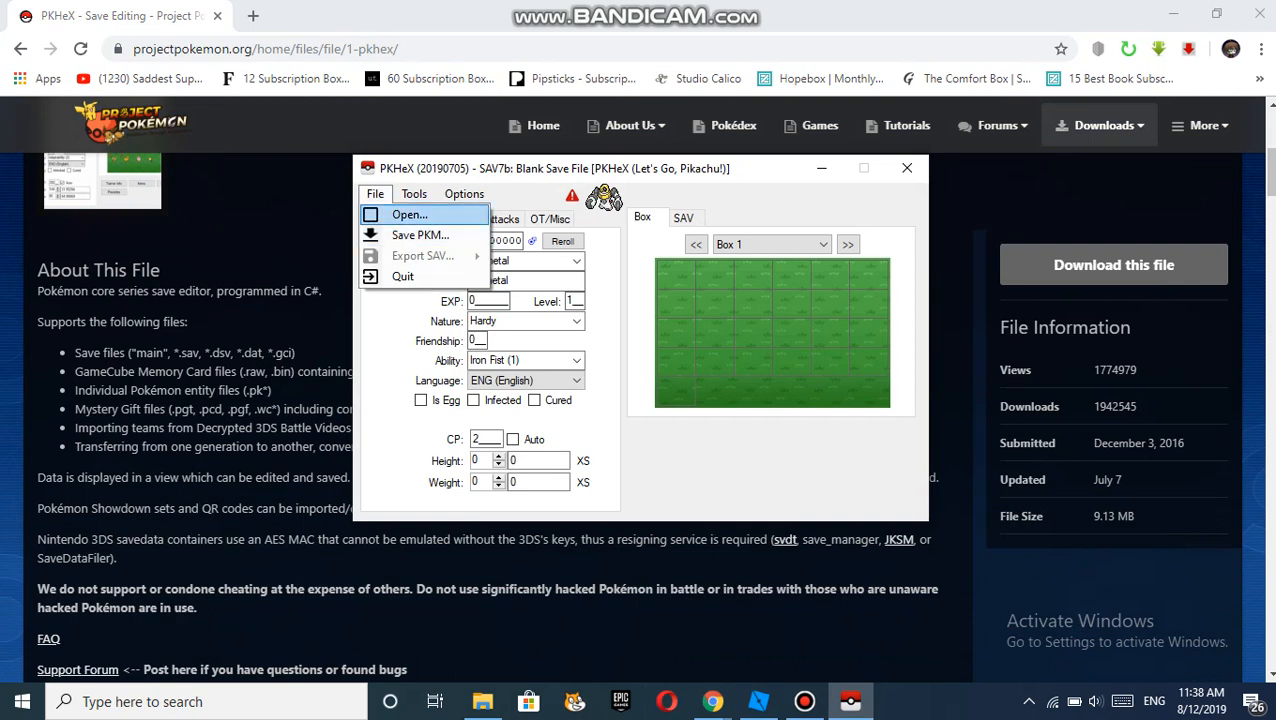
pyautogui.click(410, 214)
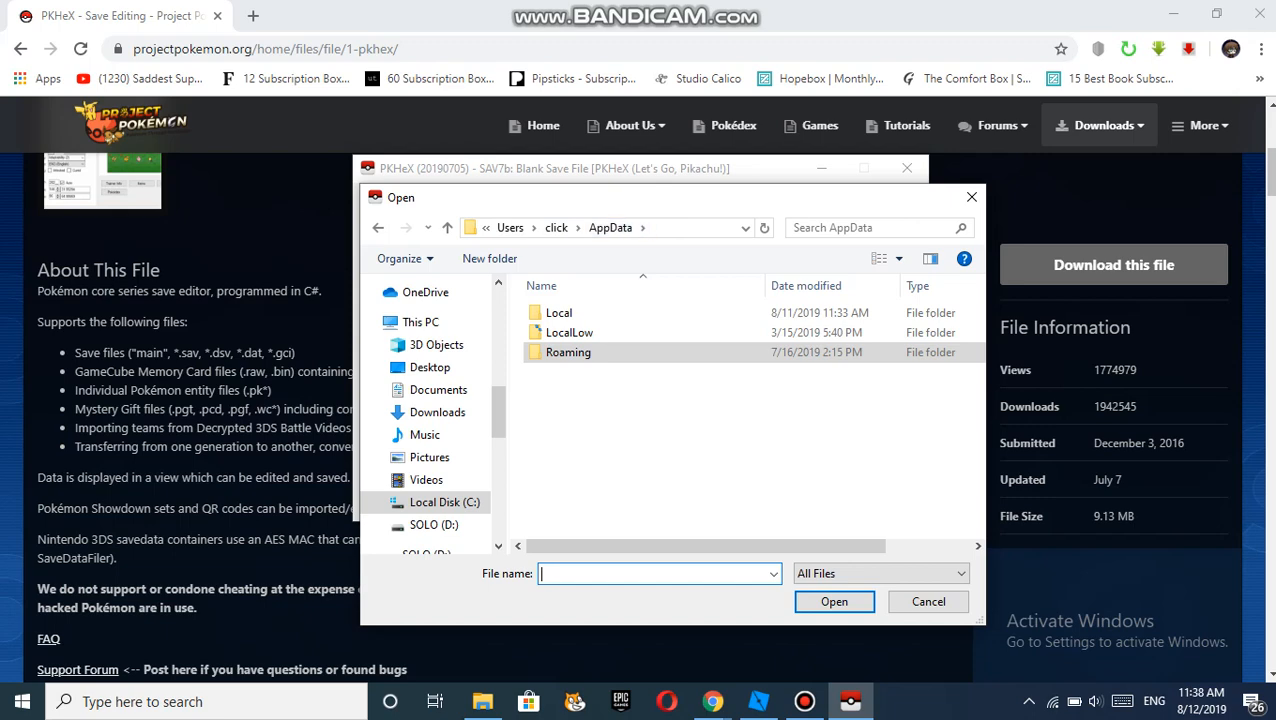
# Browse into Roaming > Citra > sdmc > Nintendo 3DS folders
pyautogui.doubleClick(568, 352)
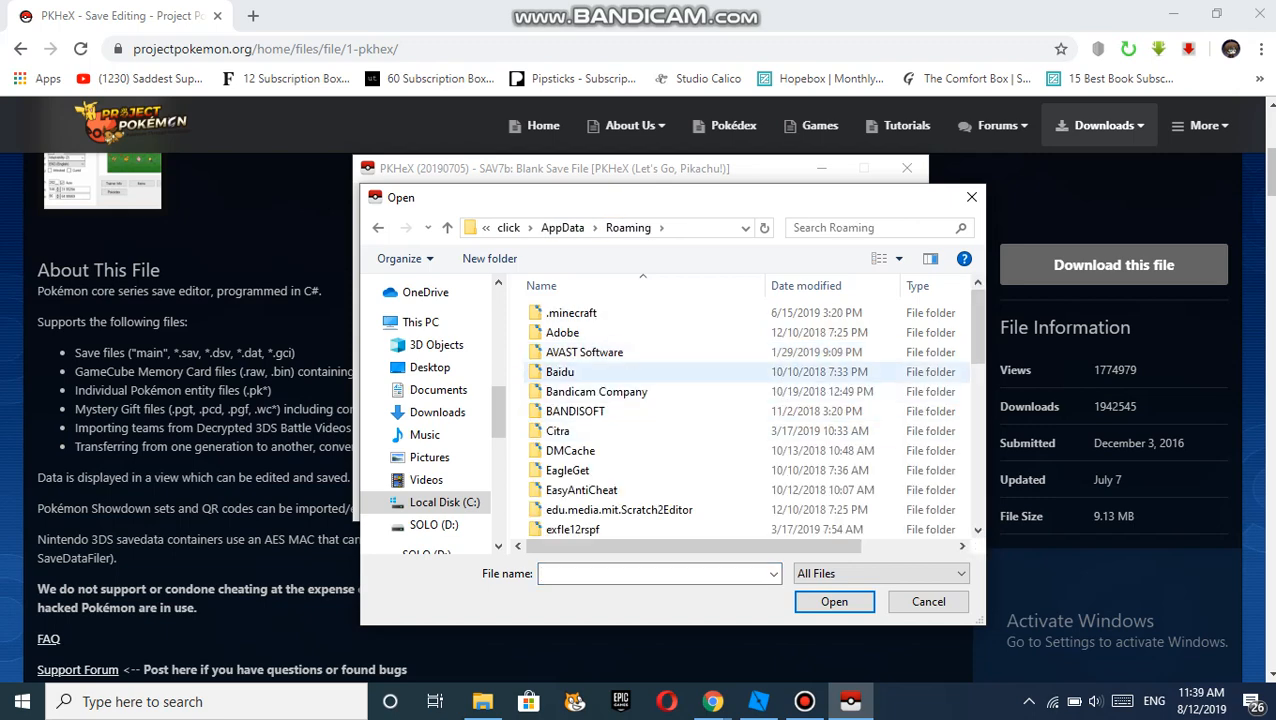
pyautogui.doubleClick(557, 430)
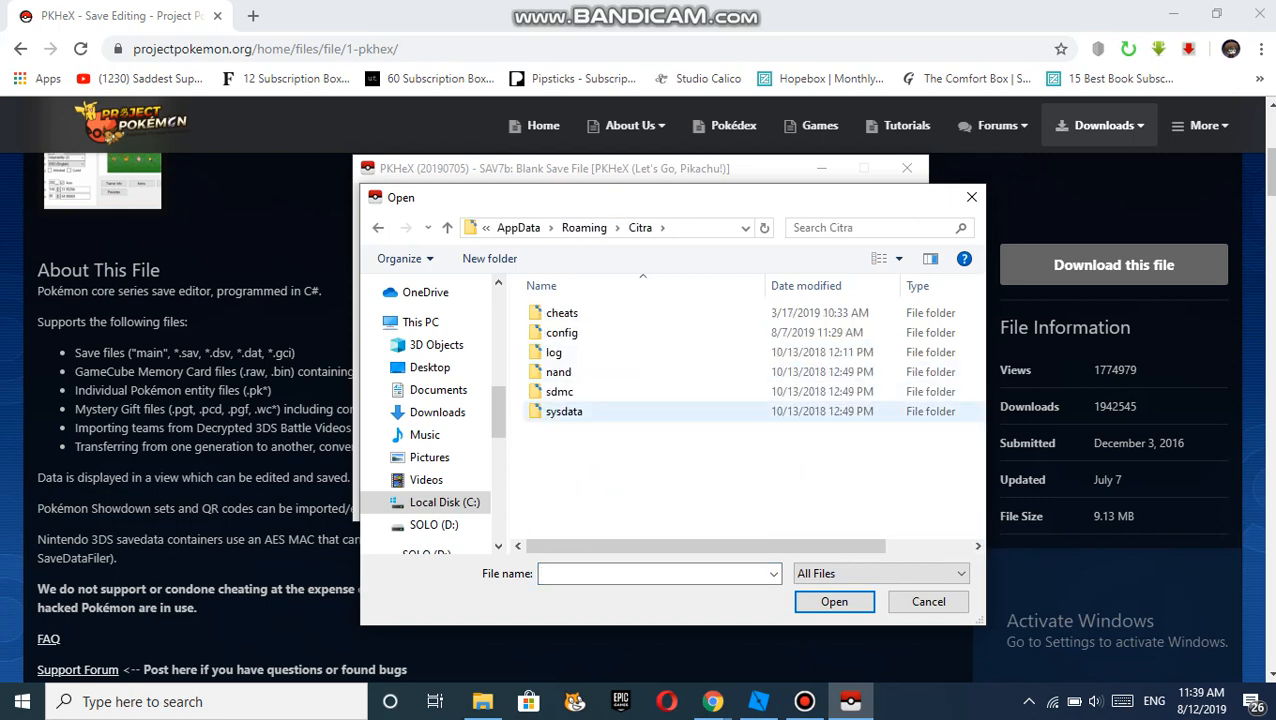
pyautogui.moveTo(557, 391)
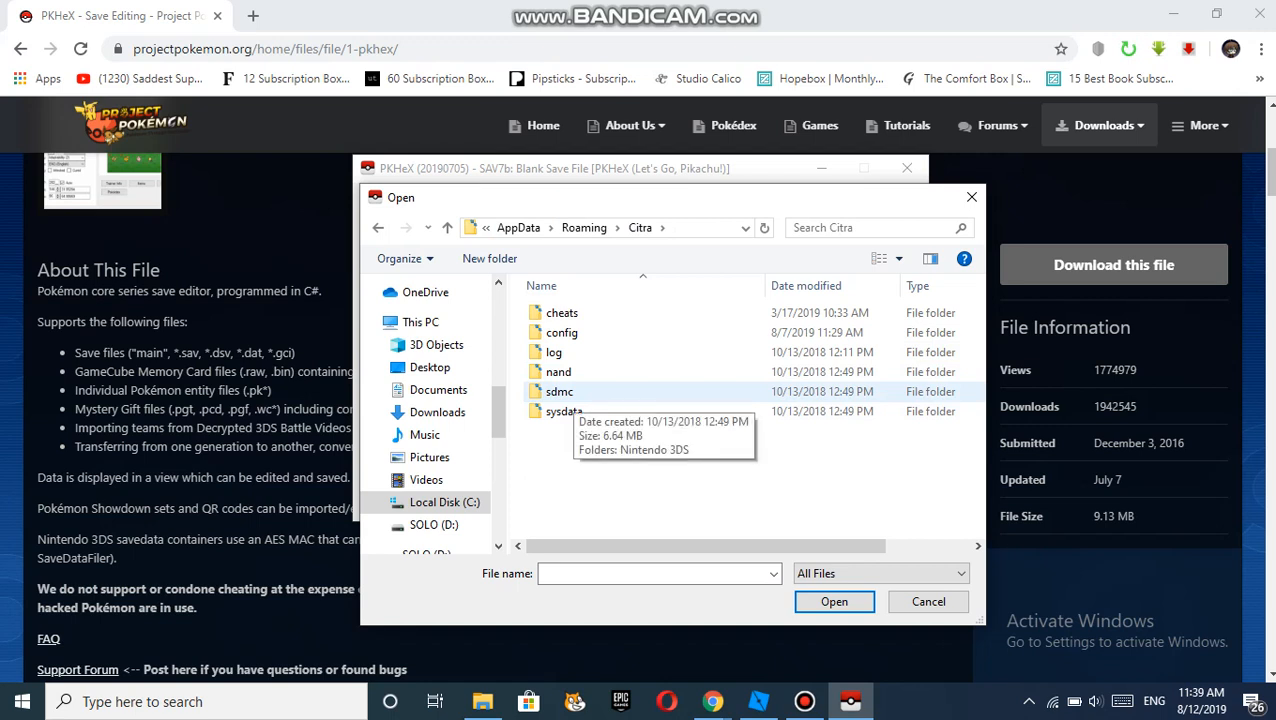
pyautogui.doubleClick(557, 391)
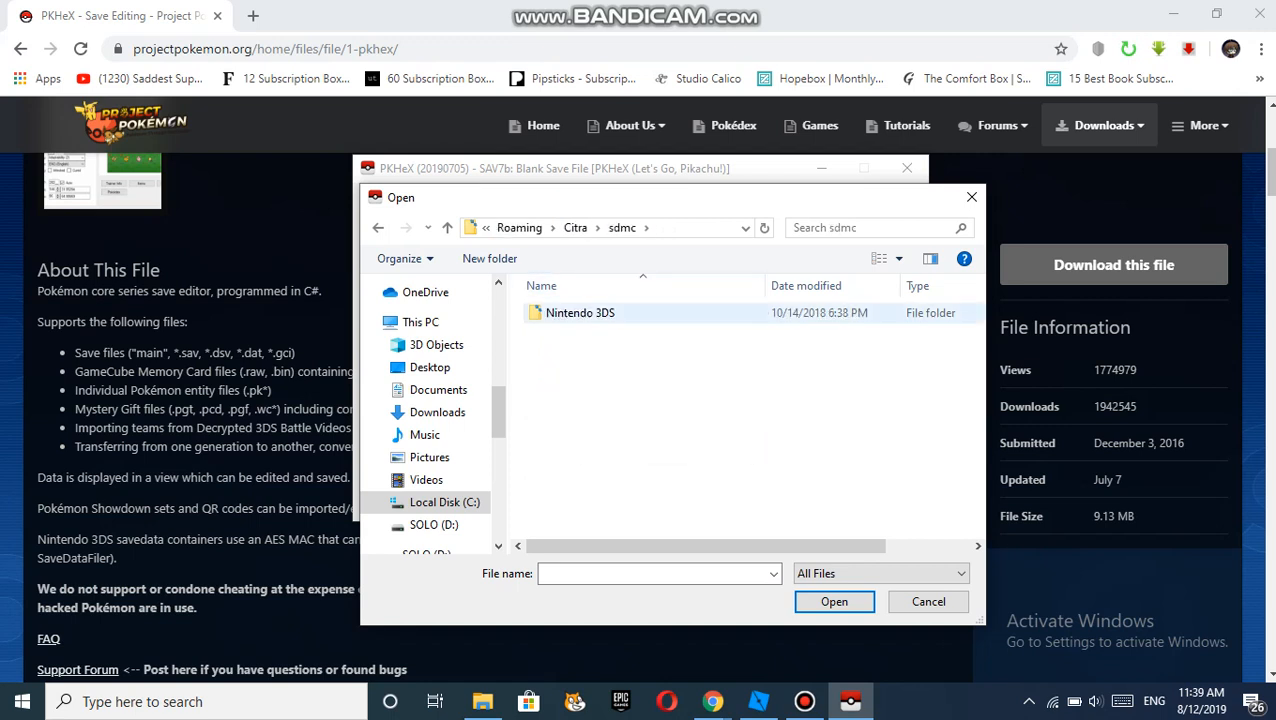
pyautogui.doubleClick(581, 312)
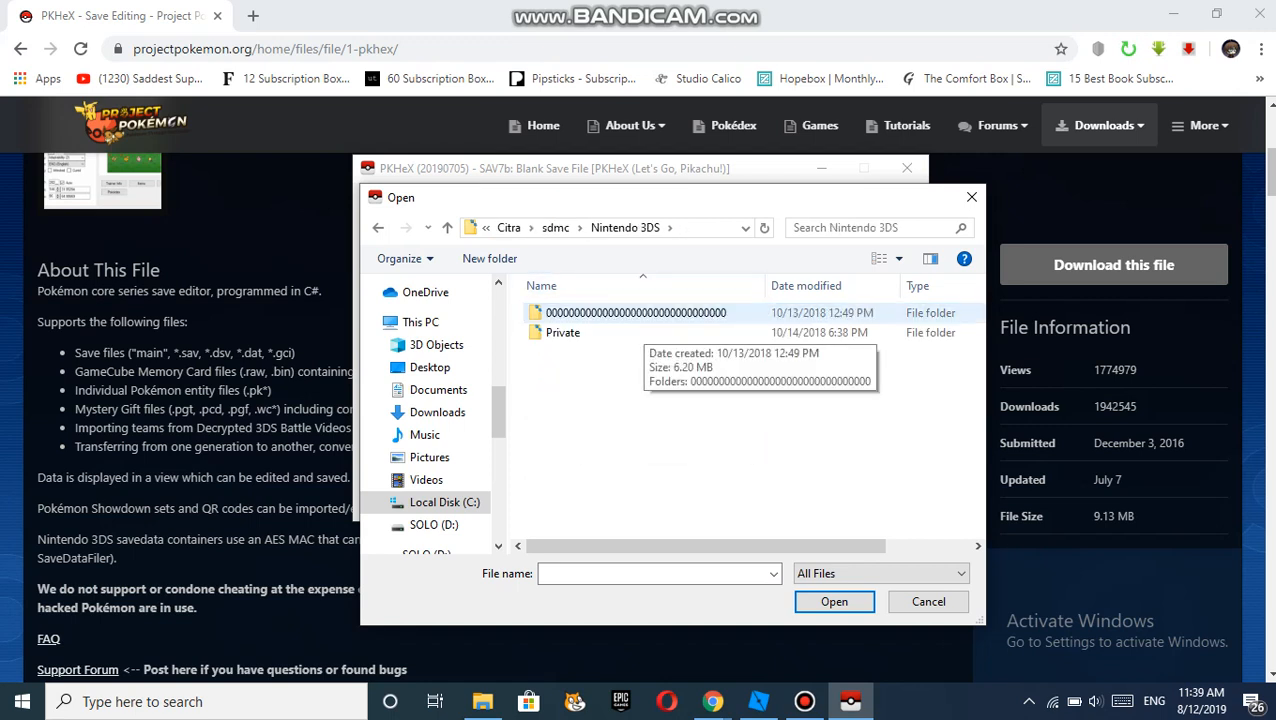
pyautogui.doubleClick(625, 312)
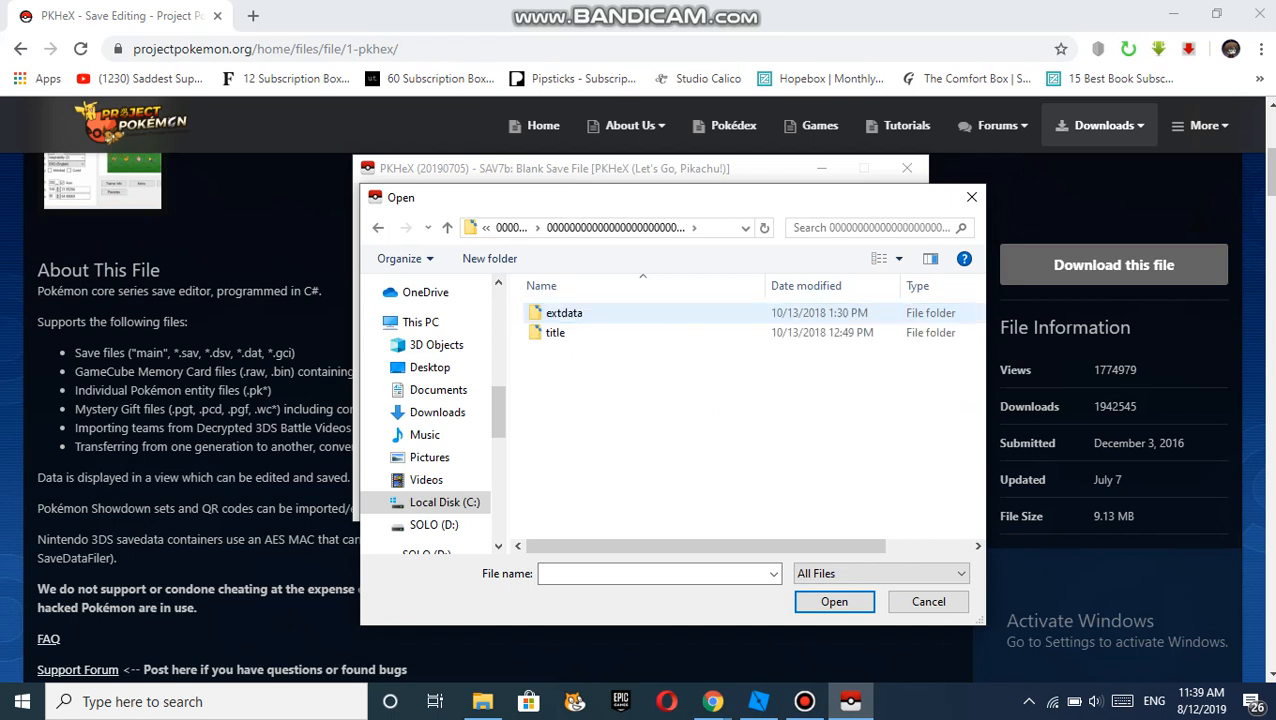
# Go through title > 00040000 > 00175e00 > data > 00000001 and load the main save
pyautogui.doubleClick(555, 332)
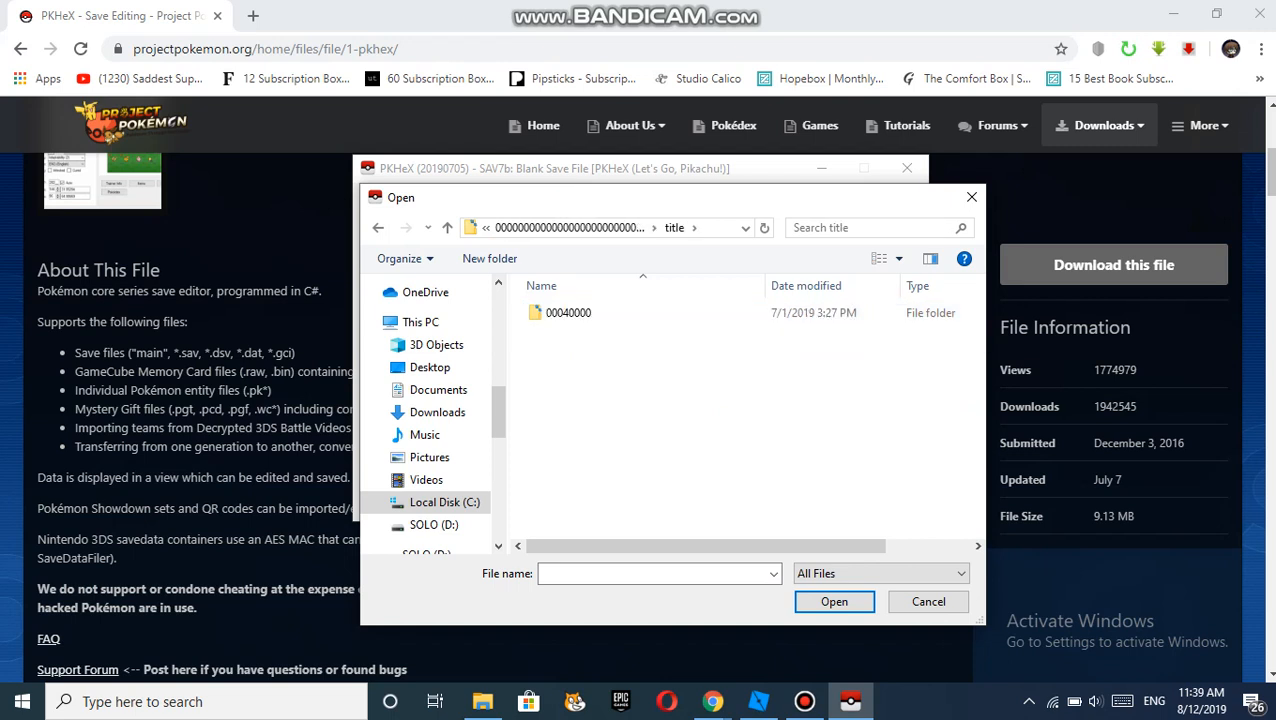
pyautogui.doubleClick(567, 312)
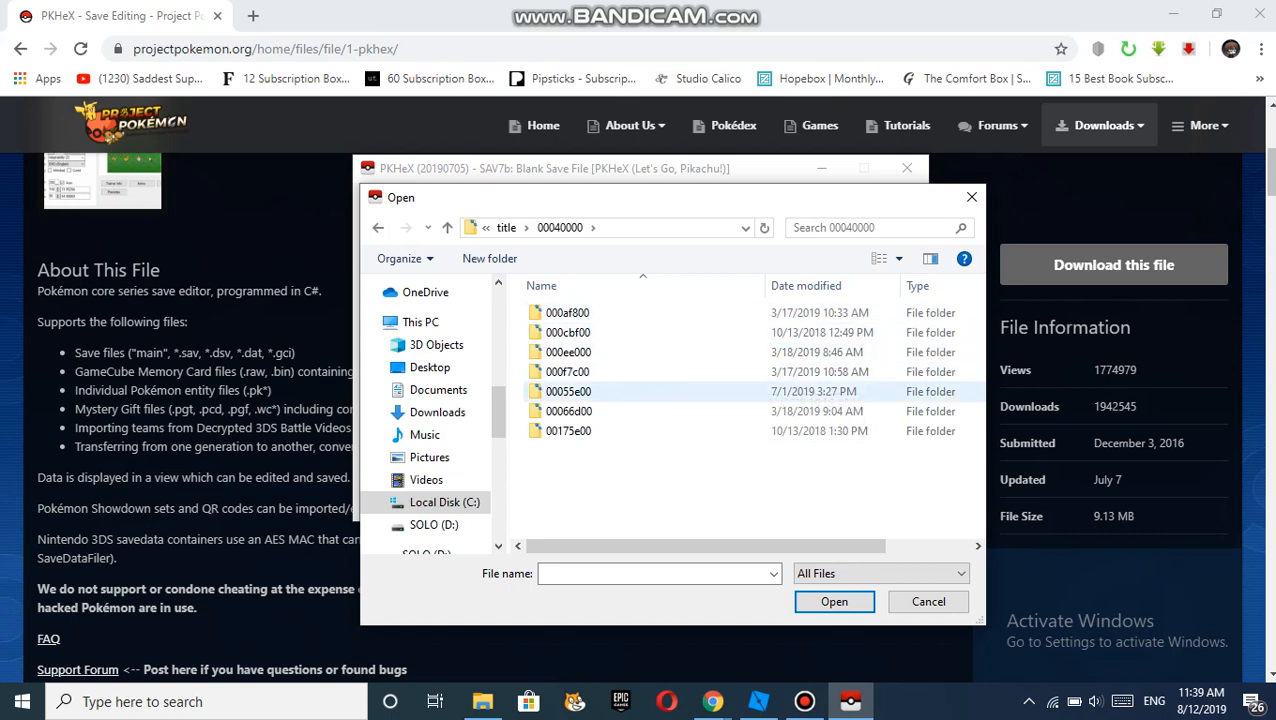
pyautogui.doubleClick(568, 431)
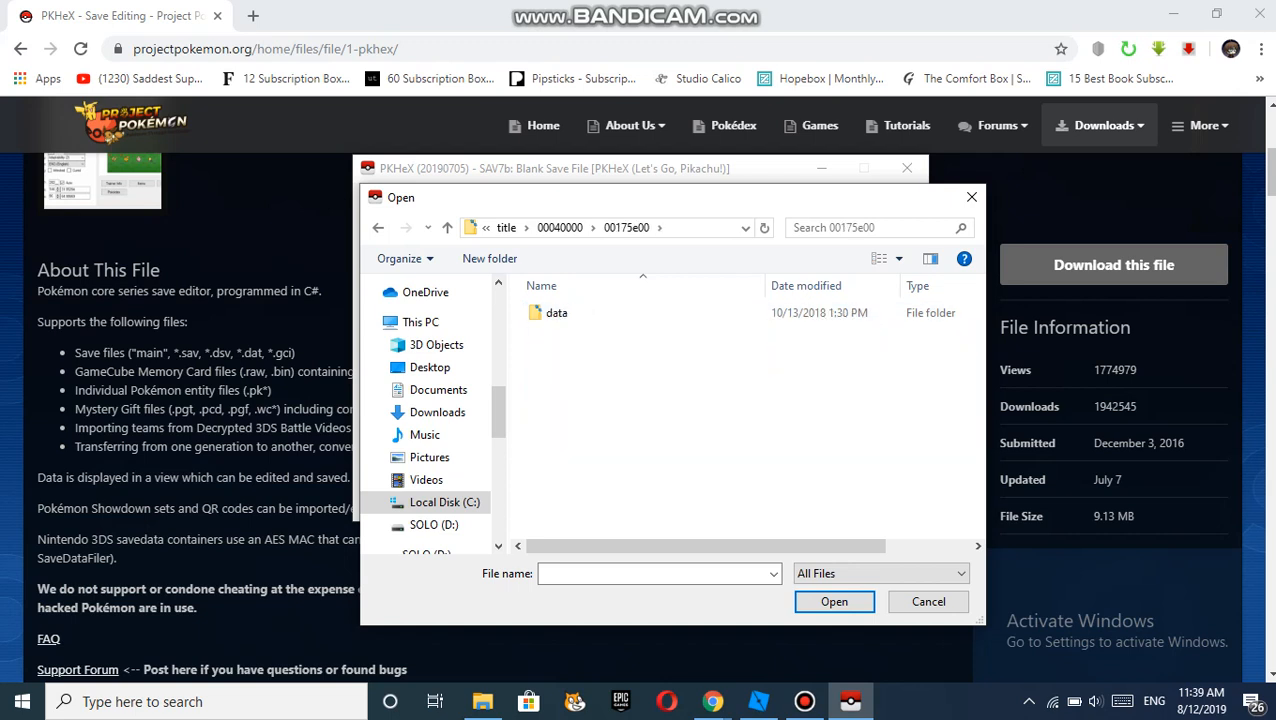
pyautogui.doubleClick(555, 312)
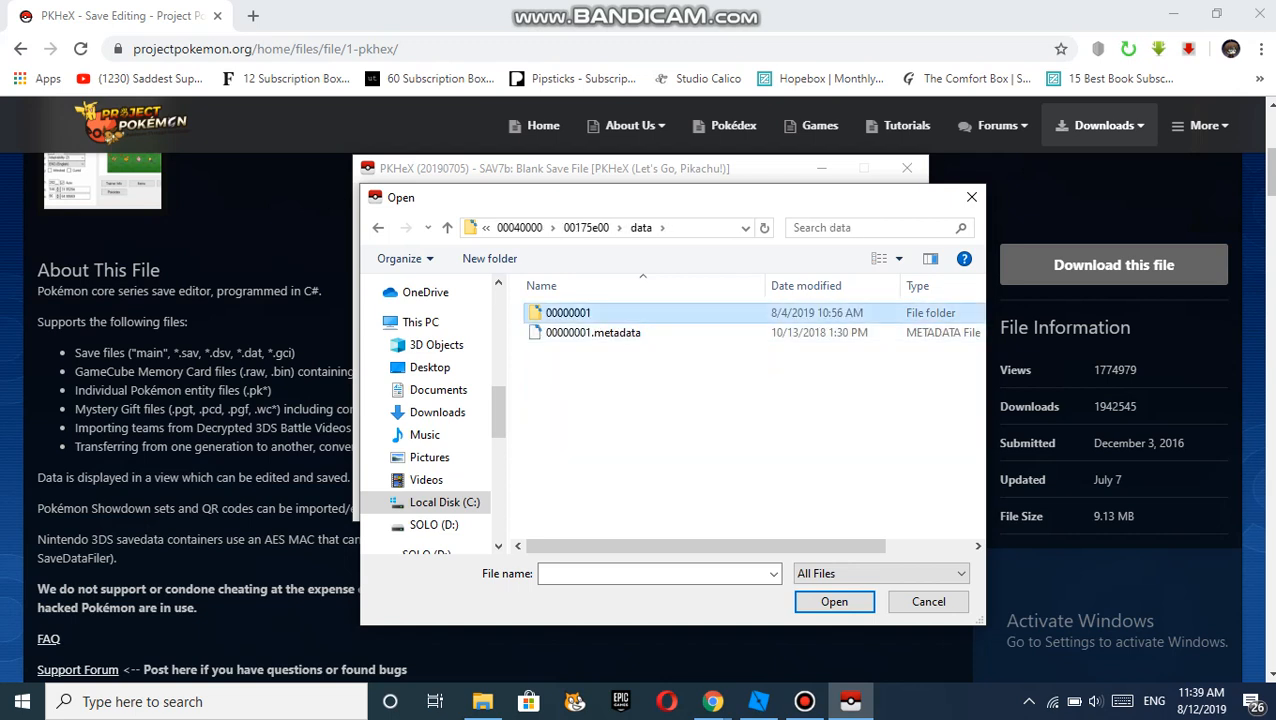
pyautogui.doubleClick(567, 312)
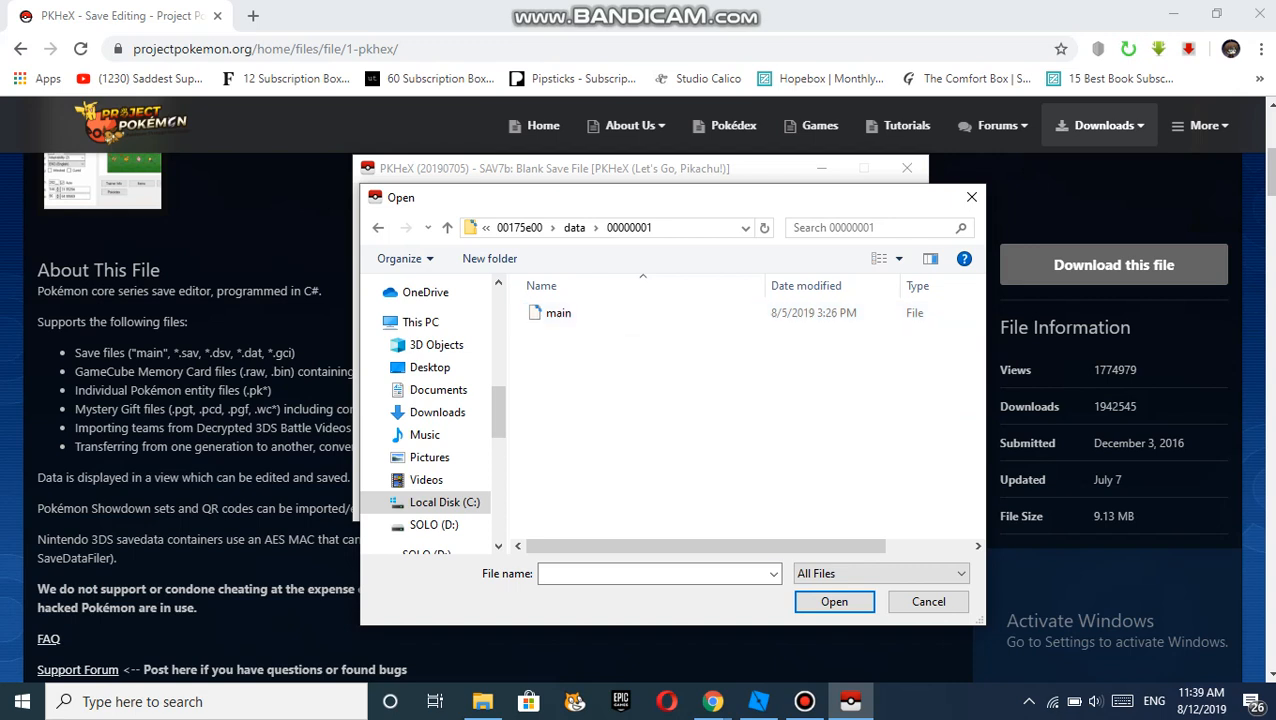
pyautogui.click(558, 312)
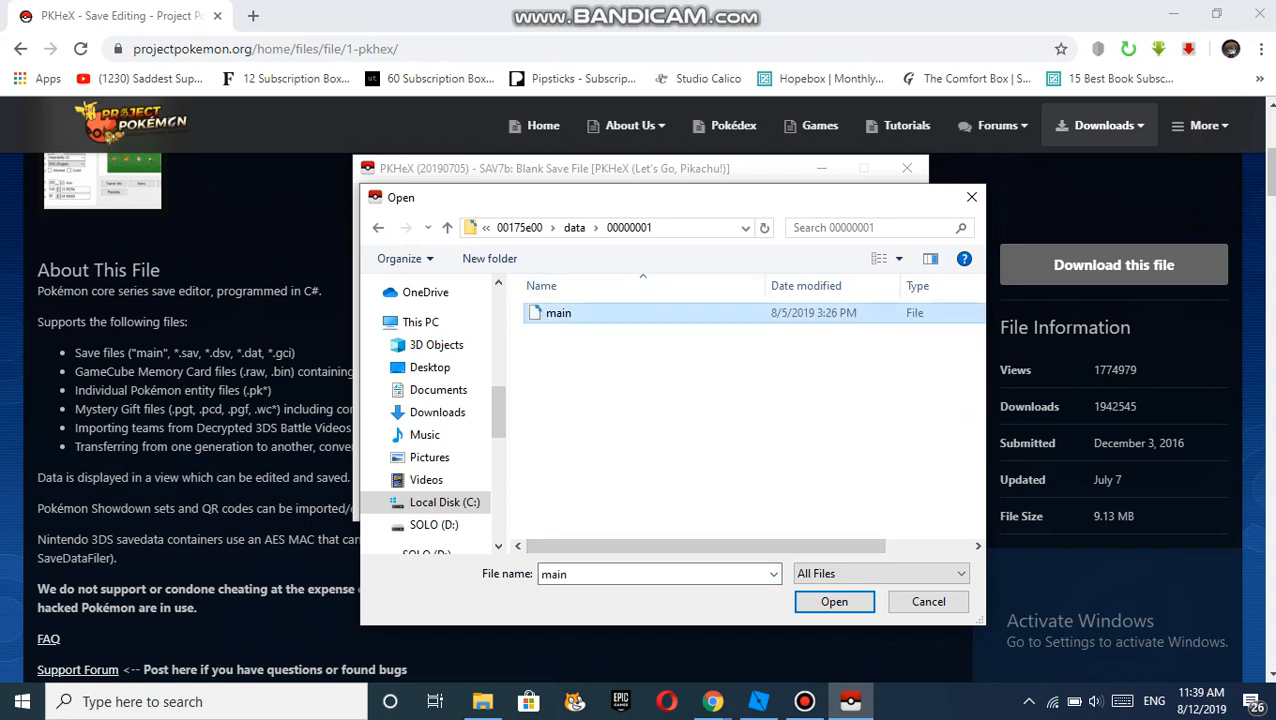
pyautogui.click(834, 601)
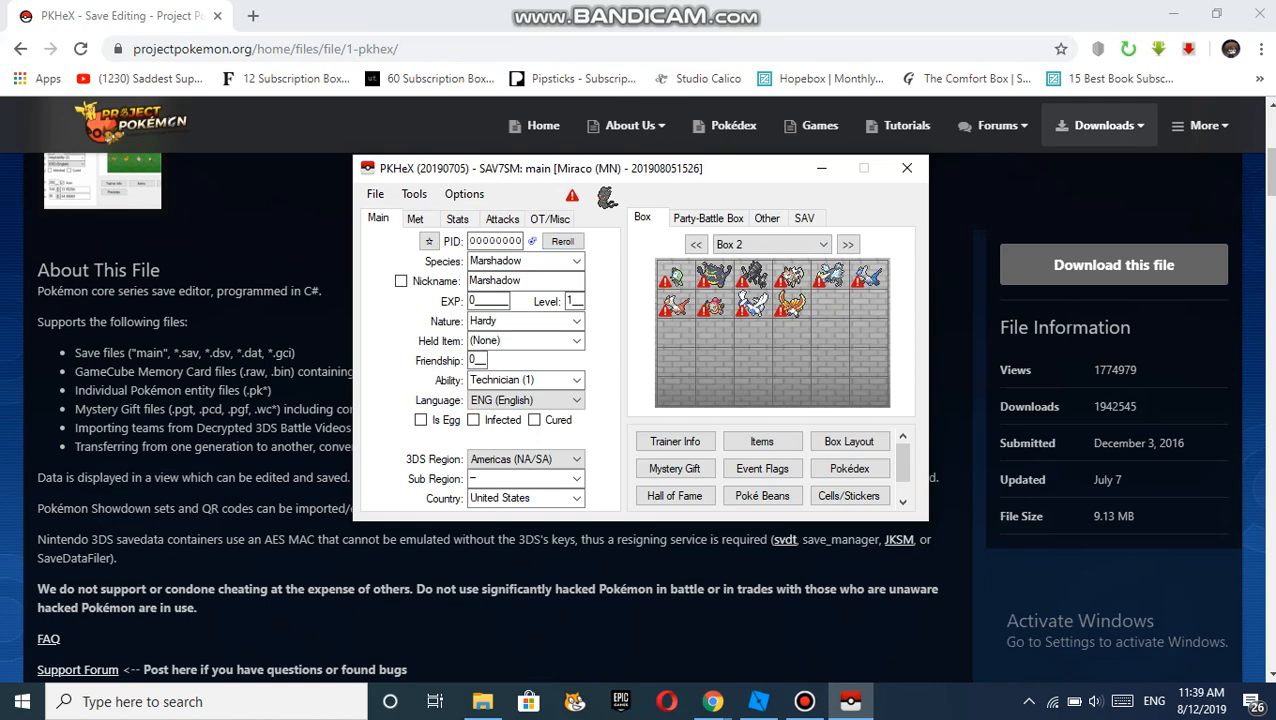
# Look through Box 1 and Box 2, then change the species to Zekrom
pyautogui.click(695, 243)
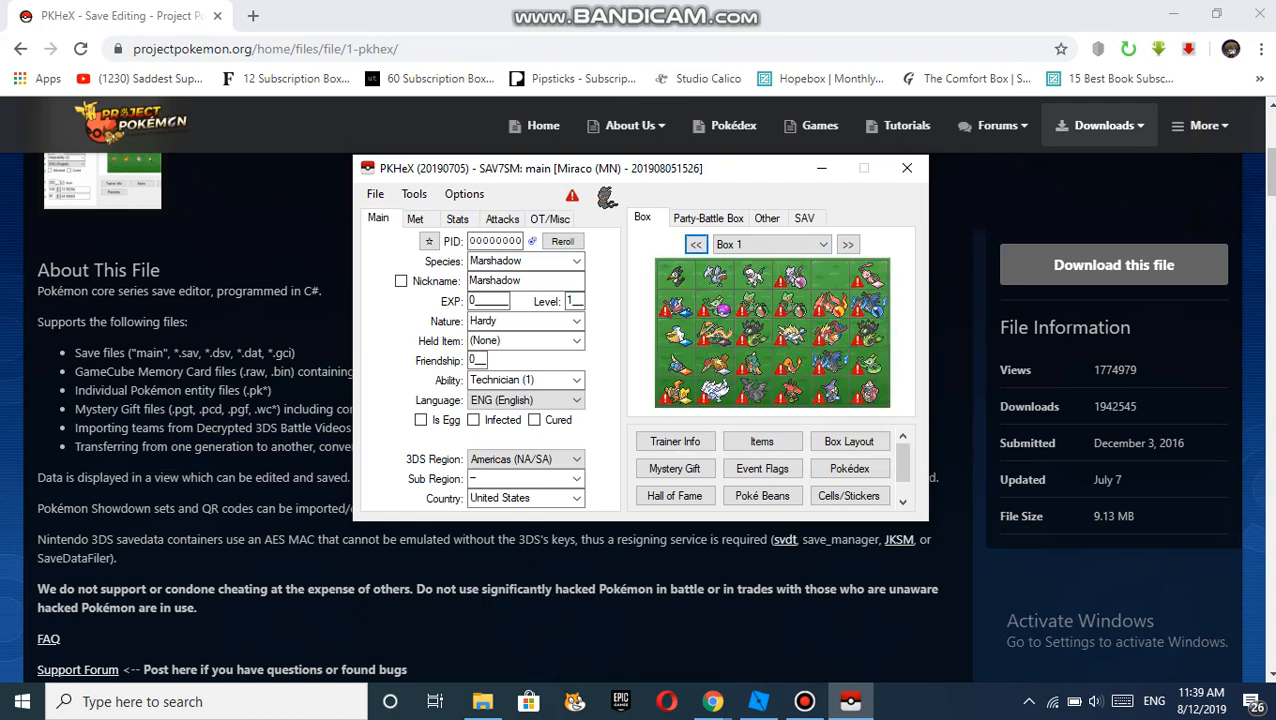
pyautogui.click(847, 244)
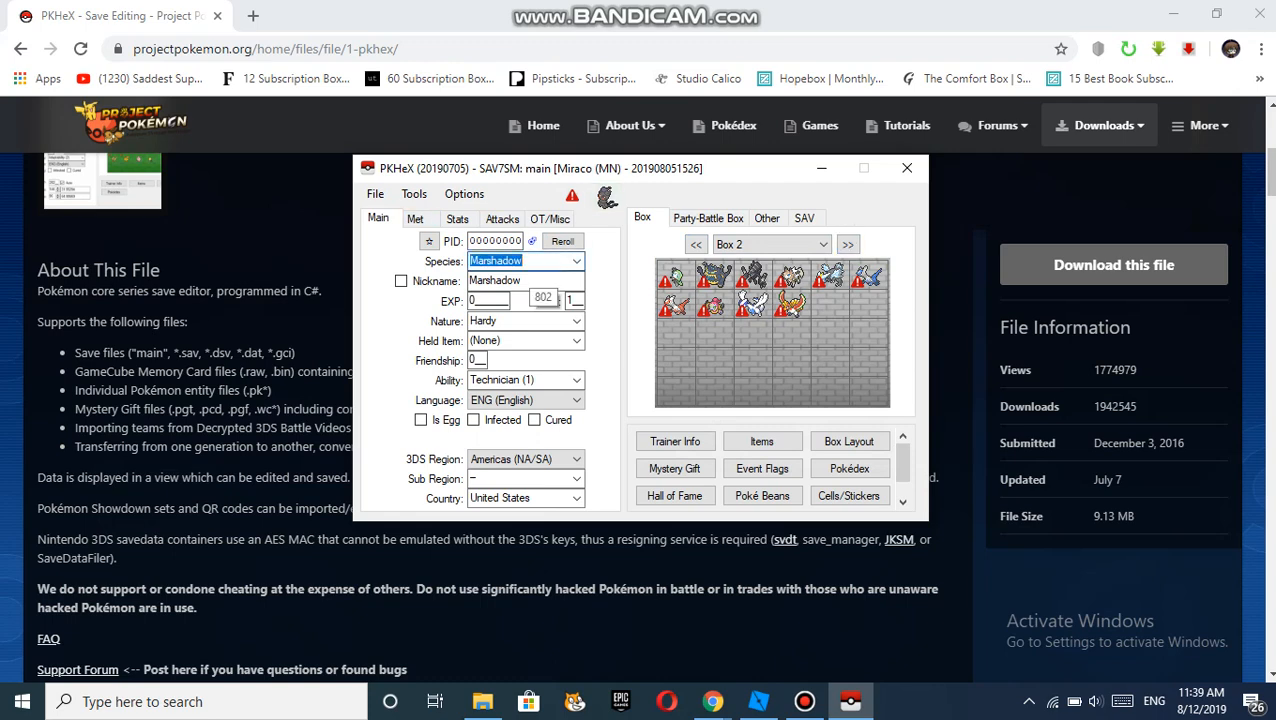
pyautogui.click(576, 260)
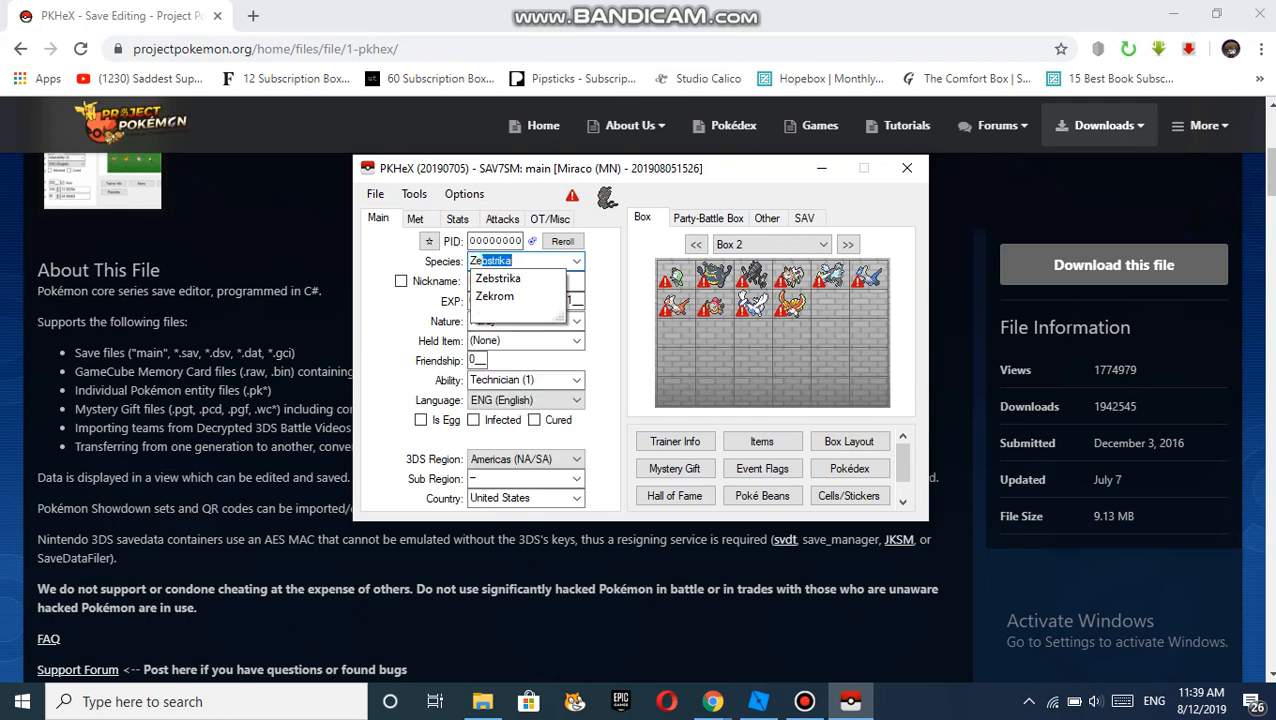
pyautogui.moveTo(494, 296)
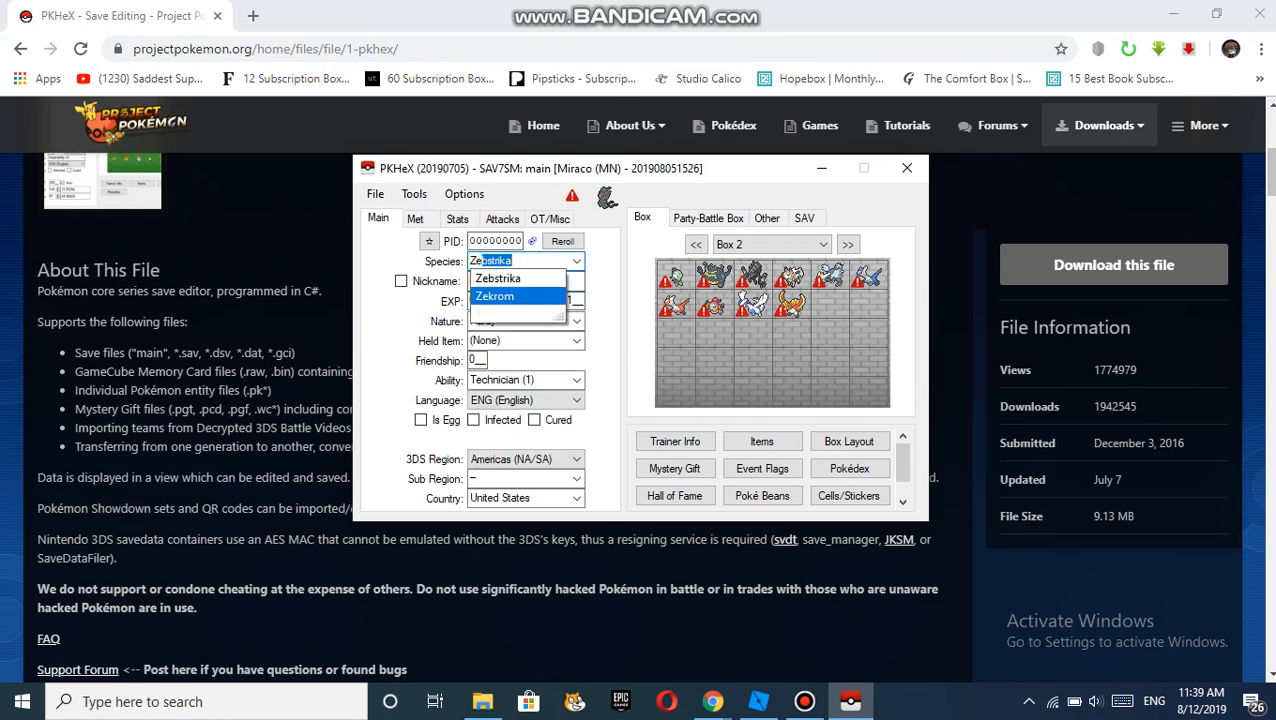
pyautogui.click(489, 296)
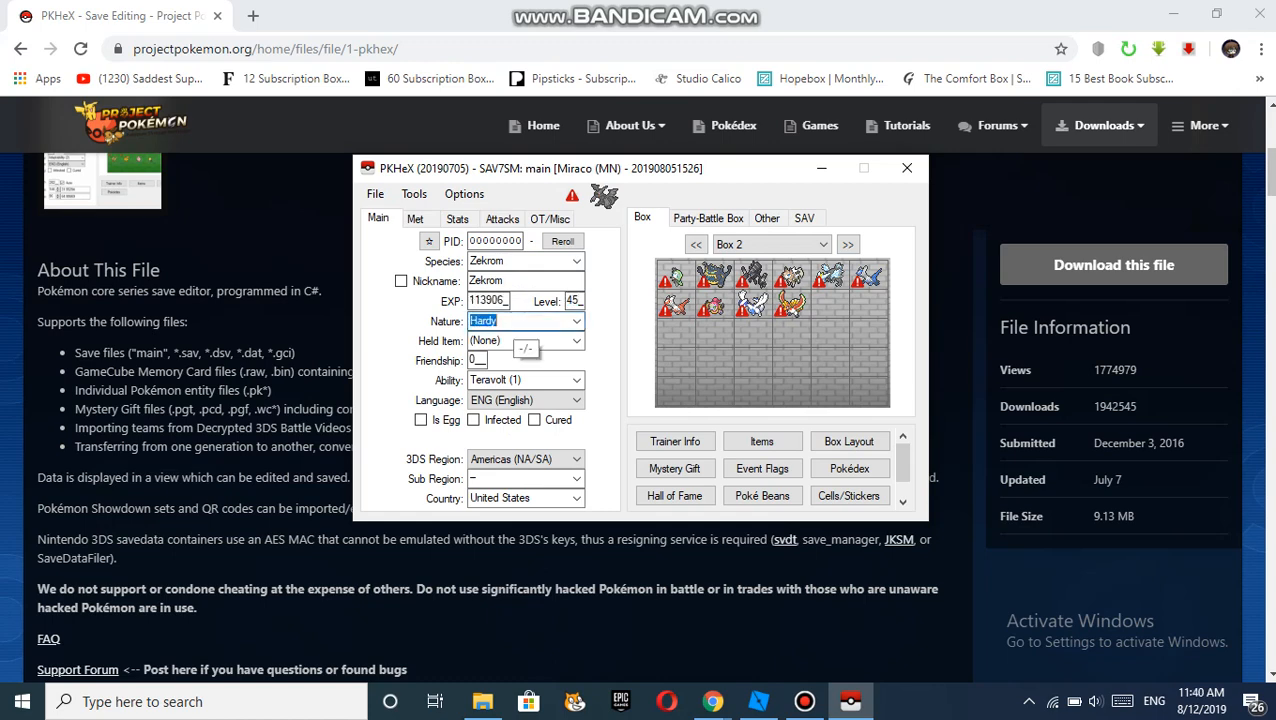
# Give Zekrom an Adamant nature, an Aloraichium Z held item and the Teravolt ability
pyautogui.click(575, 320)
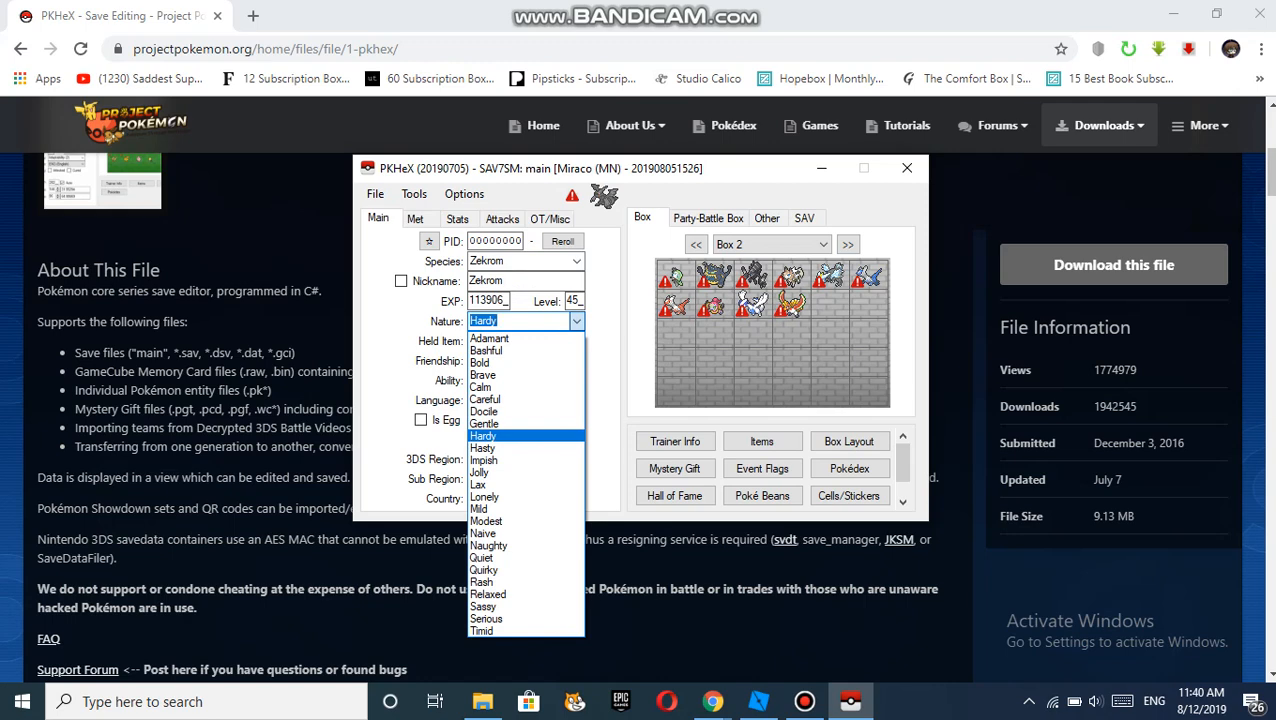
pyautogui.click(490, 338)
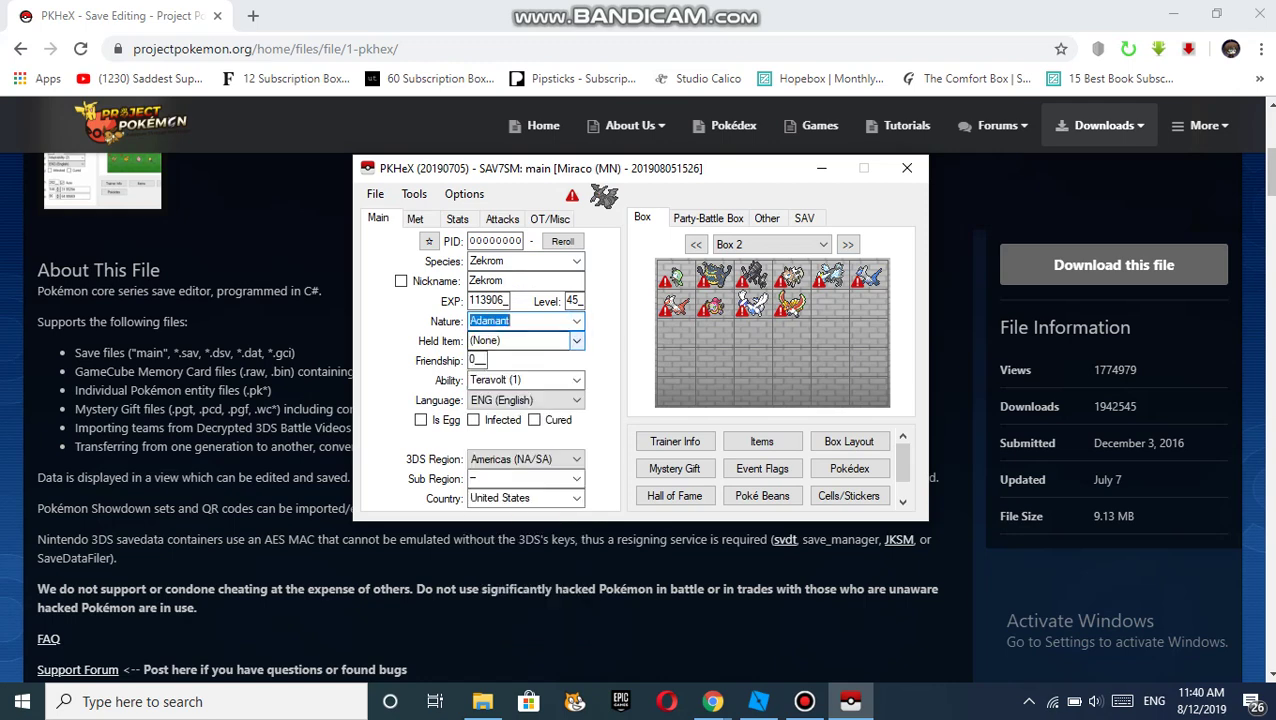
pyautogui.click(568, 340)
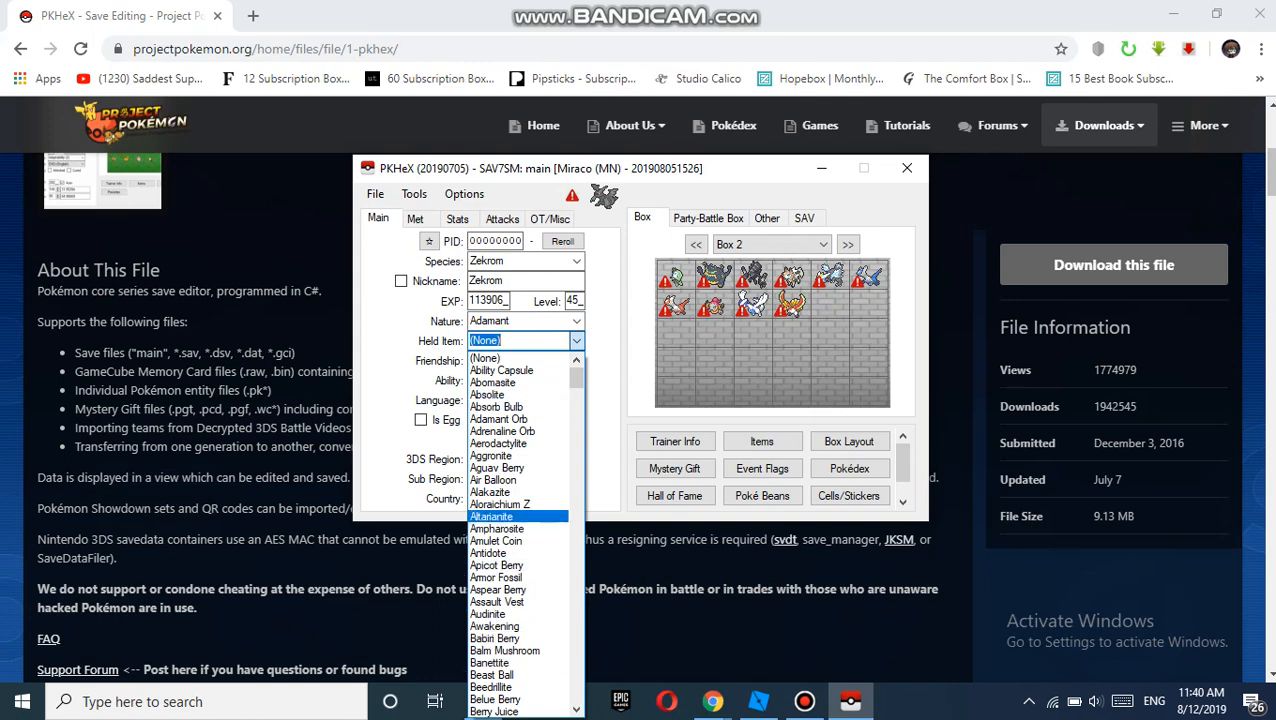
pyautogui.click(501, 504)
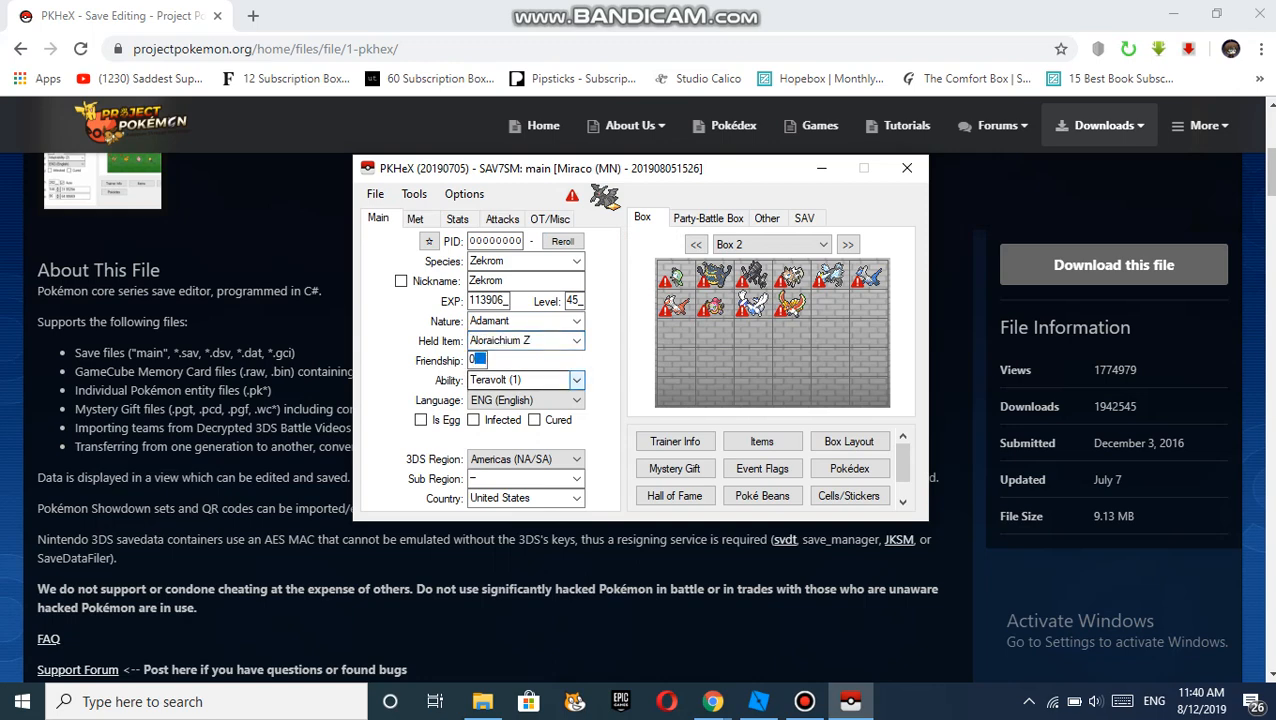
pyautogui.click(576, 380)
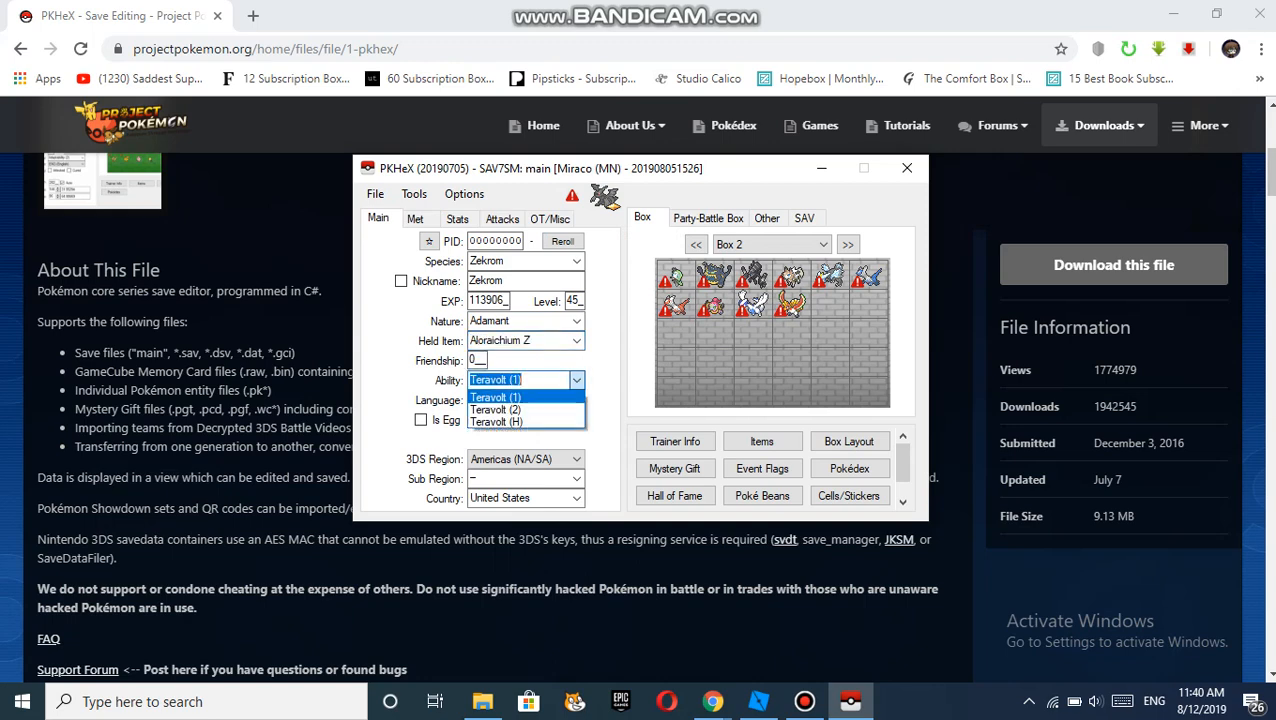
pyautogui.moveTo(497, 409)
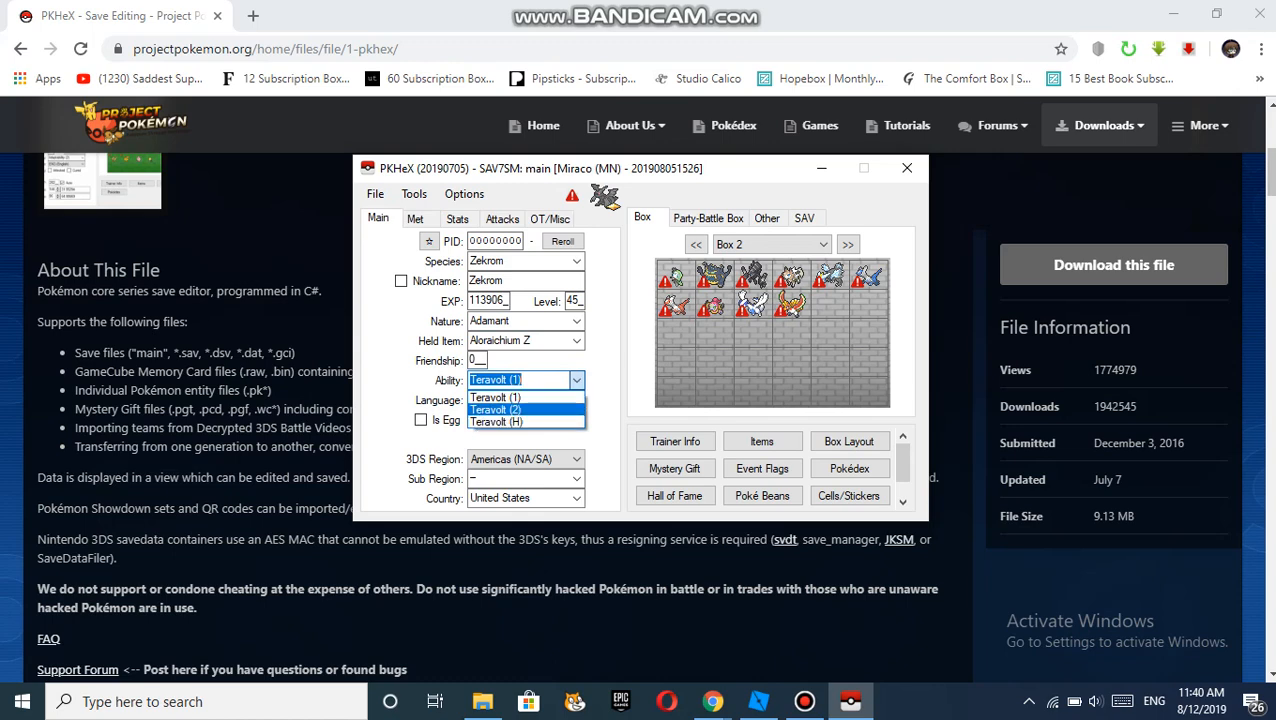
pyautogui.click(905, 167)
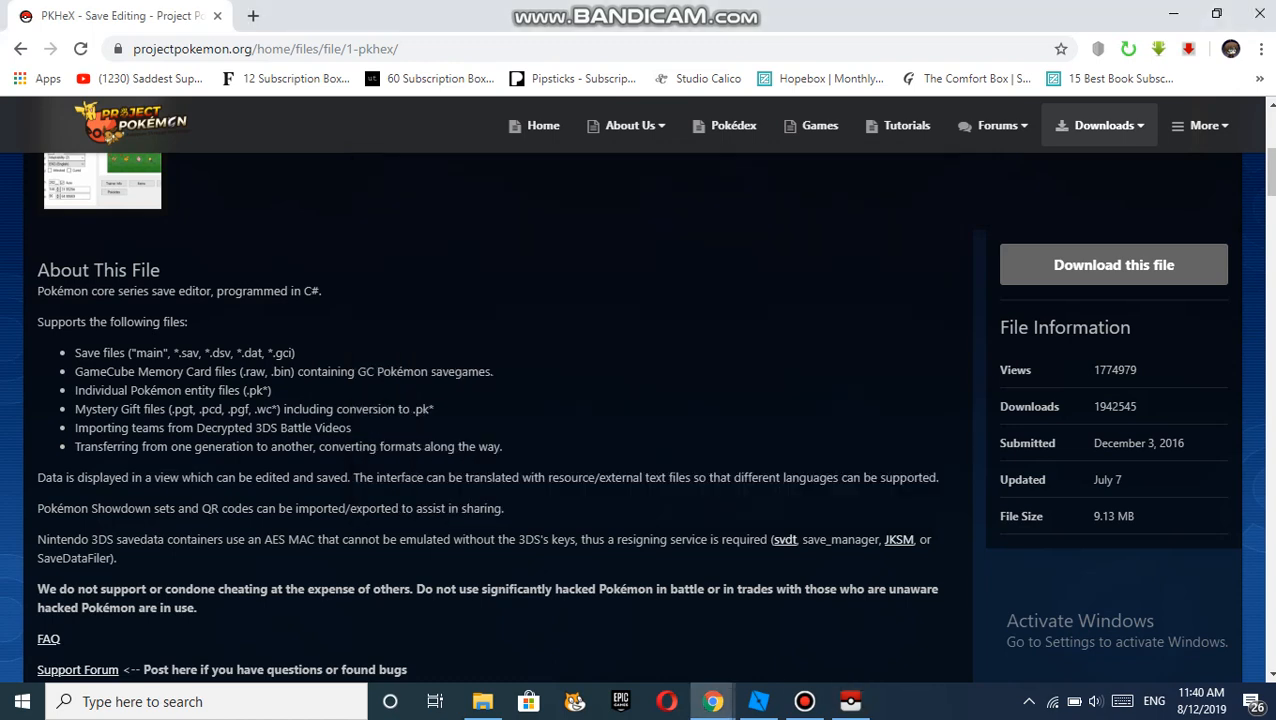
pyautogui.click(856, 702)
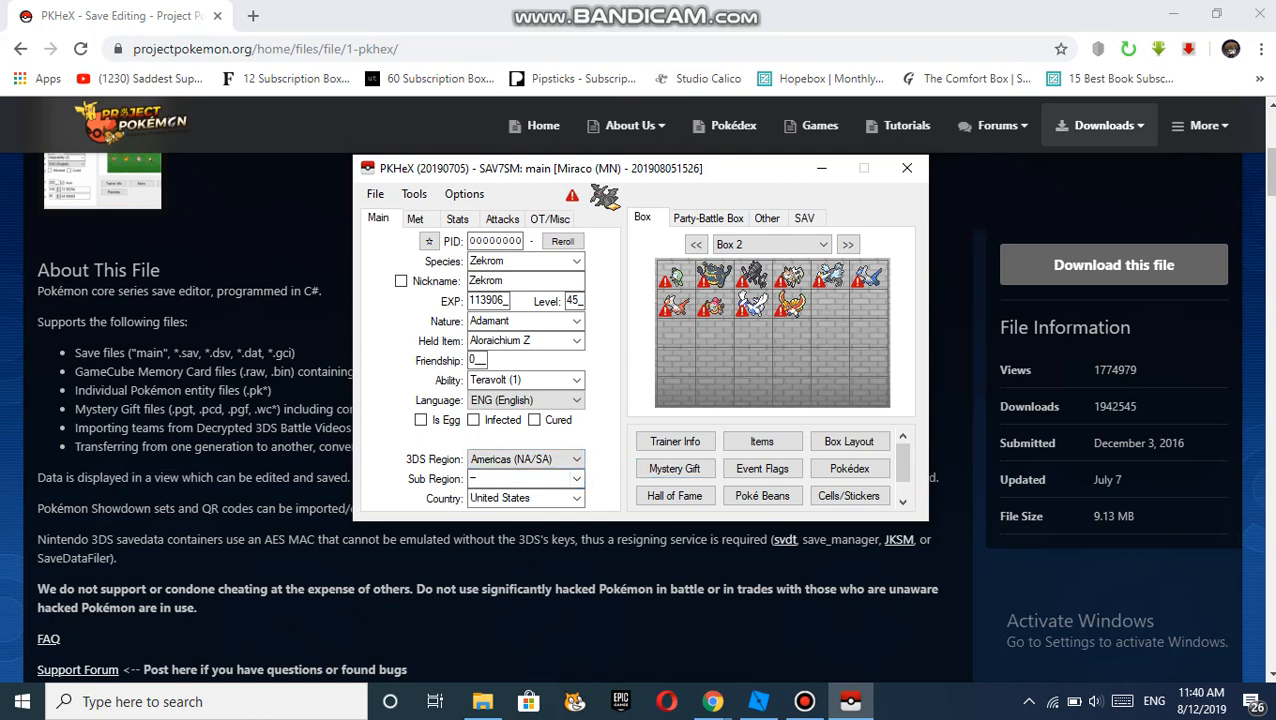
# Set Zekrom's origin game to Moon, ball to Ultra Ball and met level to 1
pyautogui.click(415, 218)
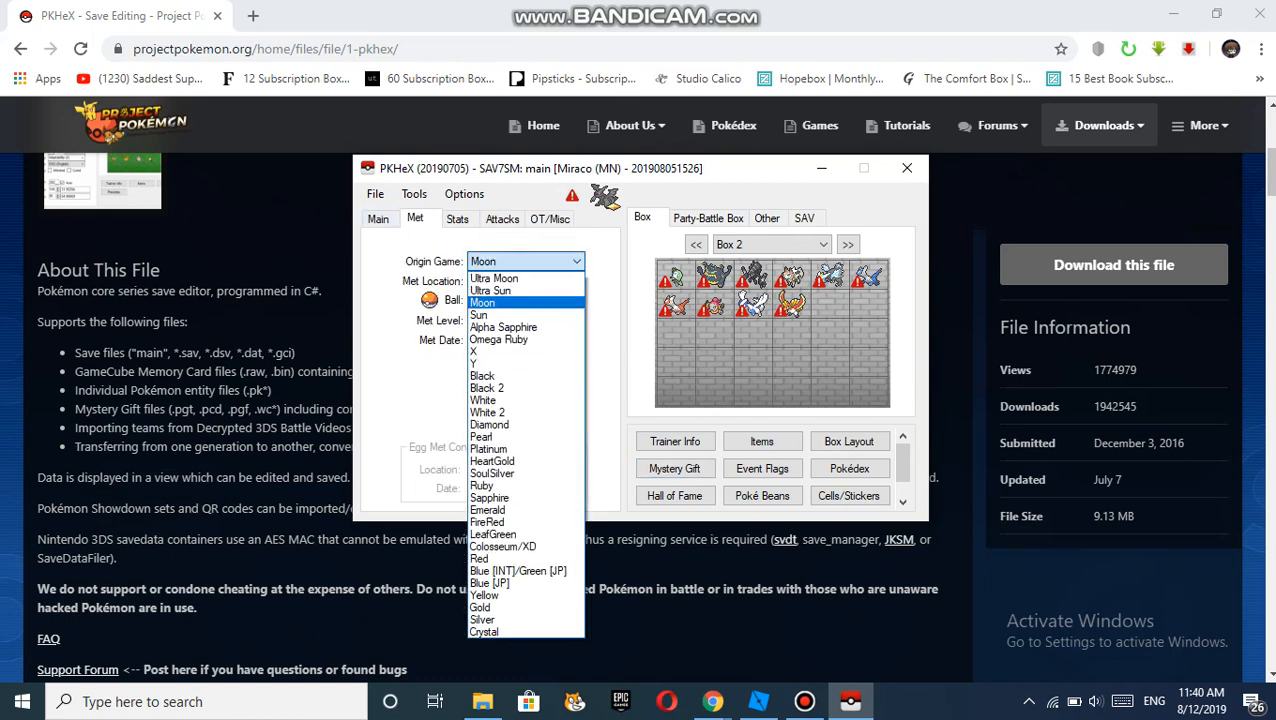
pyautogui.click(481, 302)
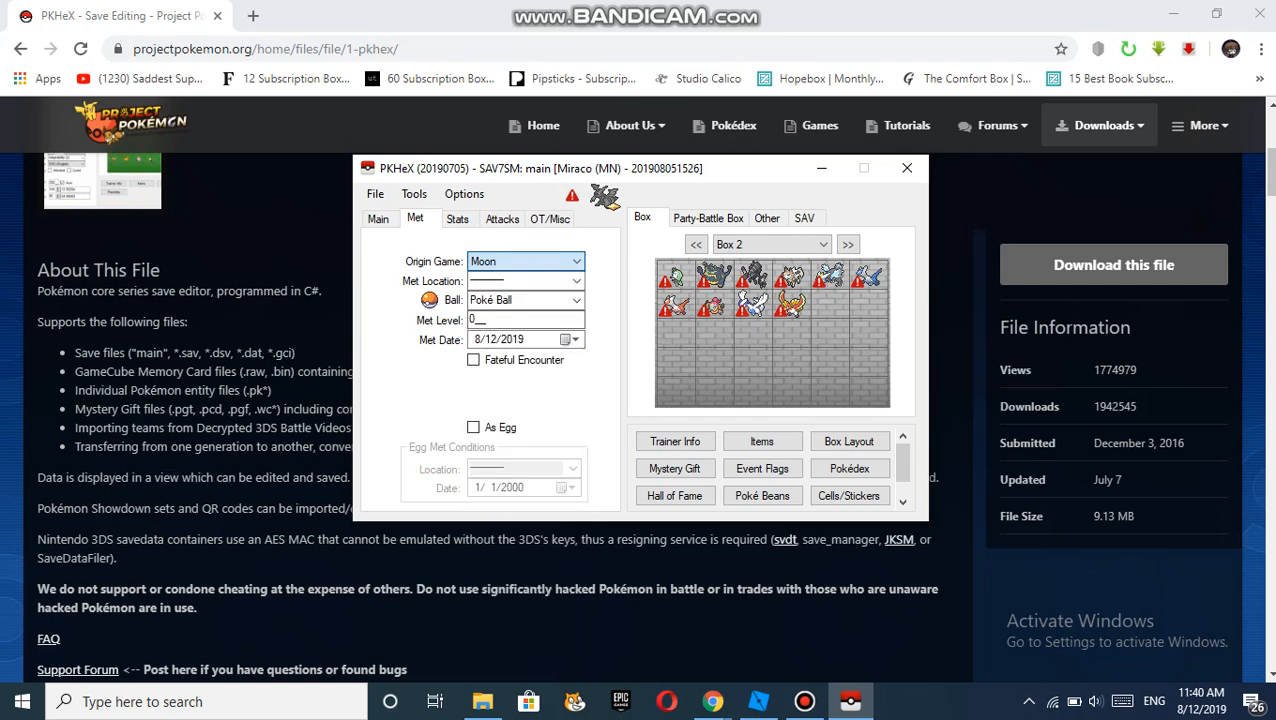
pyautogui.click(581, 281)
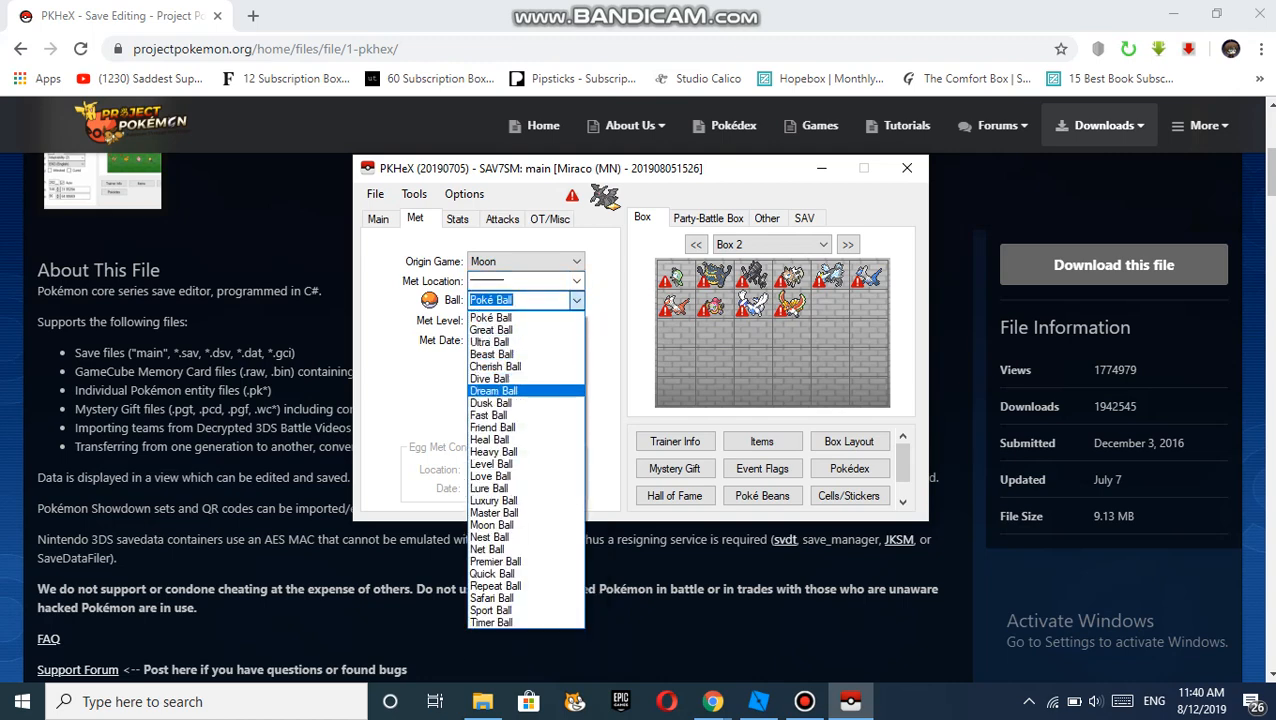
pyautogui.click(489, 341)
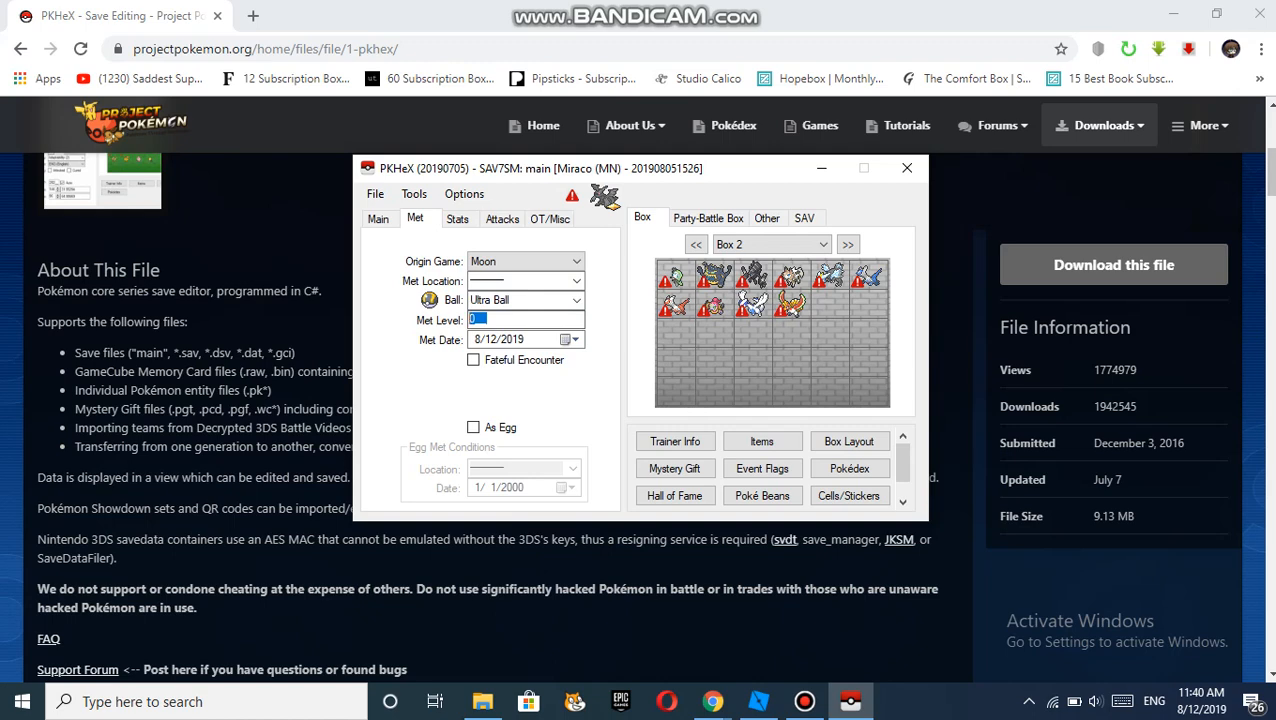
pyautogui.write('1')
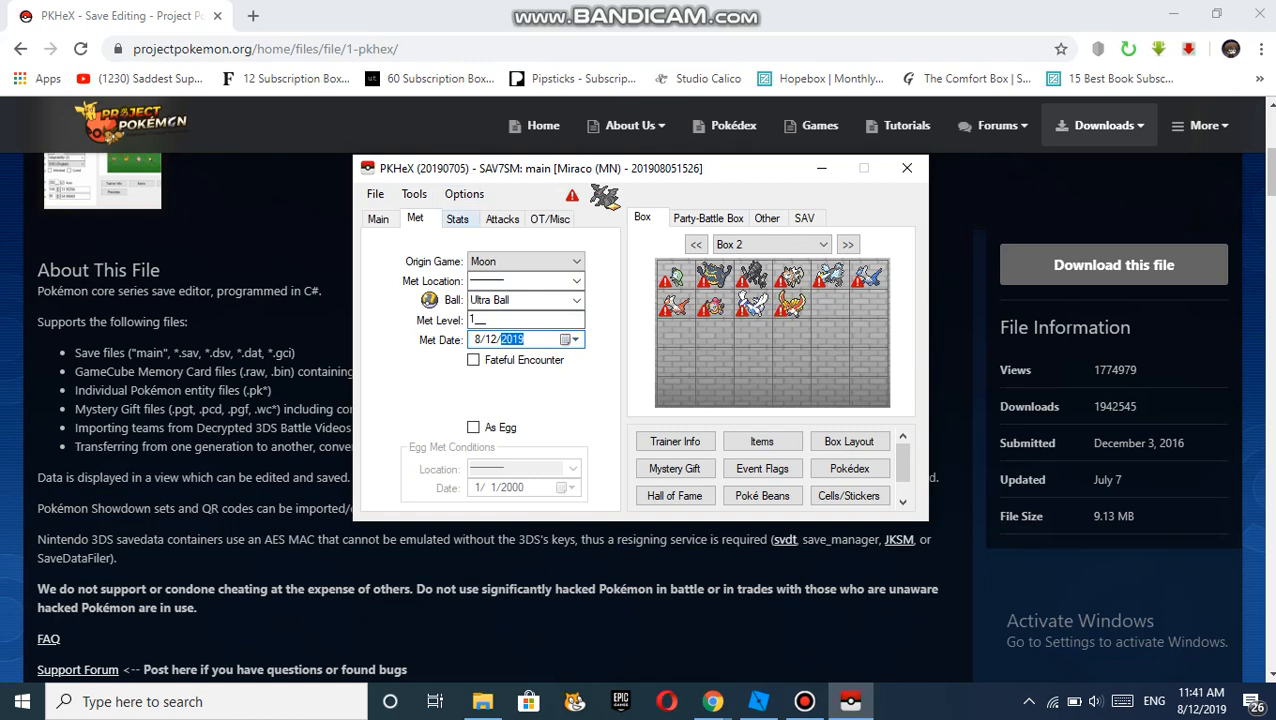
pyautogui.click(458, 218)
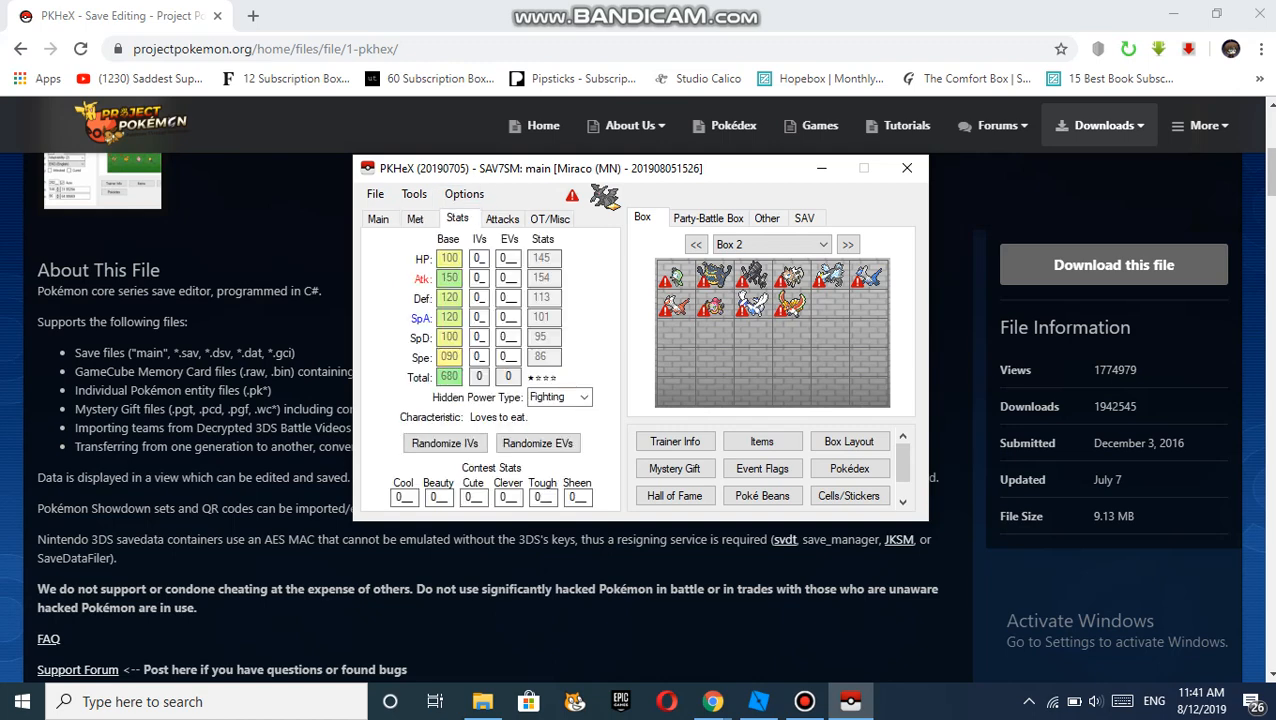
# Randomize Zekrom's IVs and EVs and bring up the suggested moves prompt
pyautogui.click(445, 443)
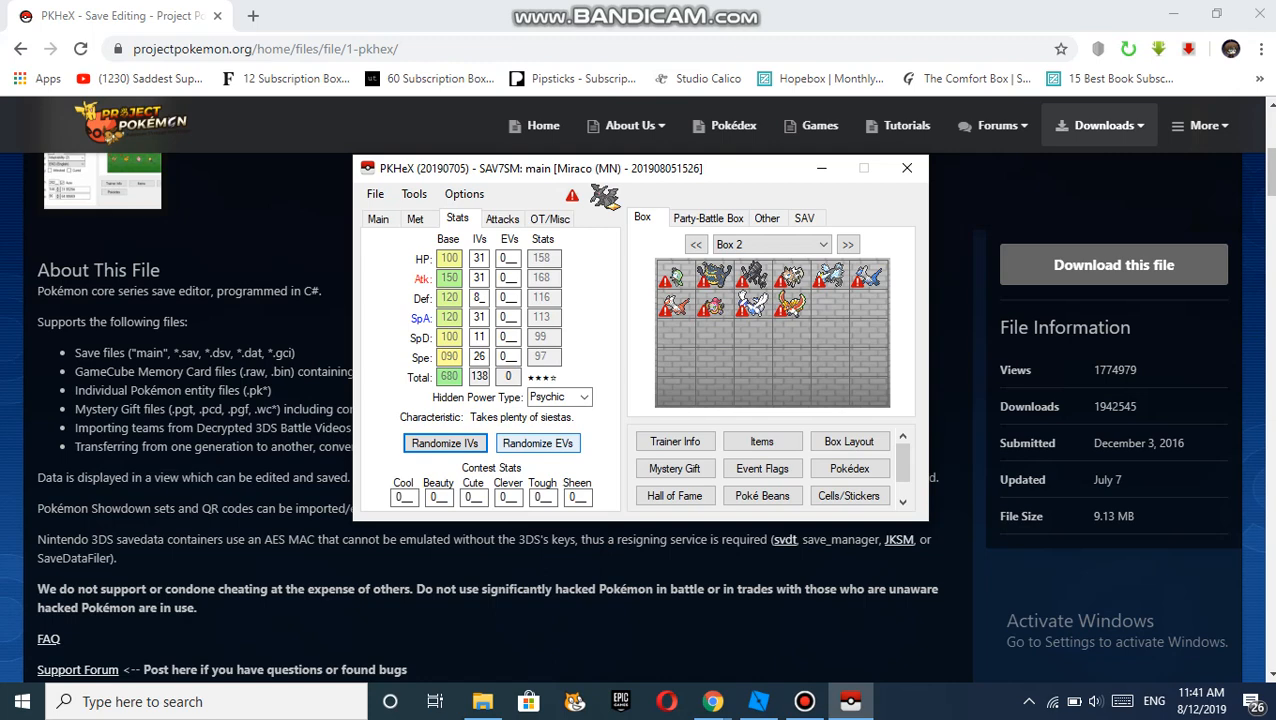
pyautogui.click(537, 443)
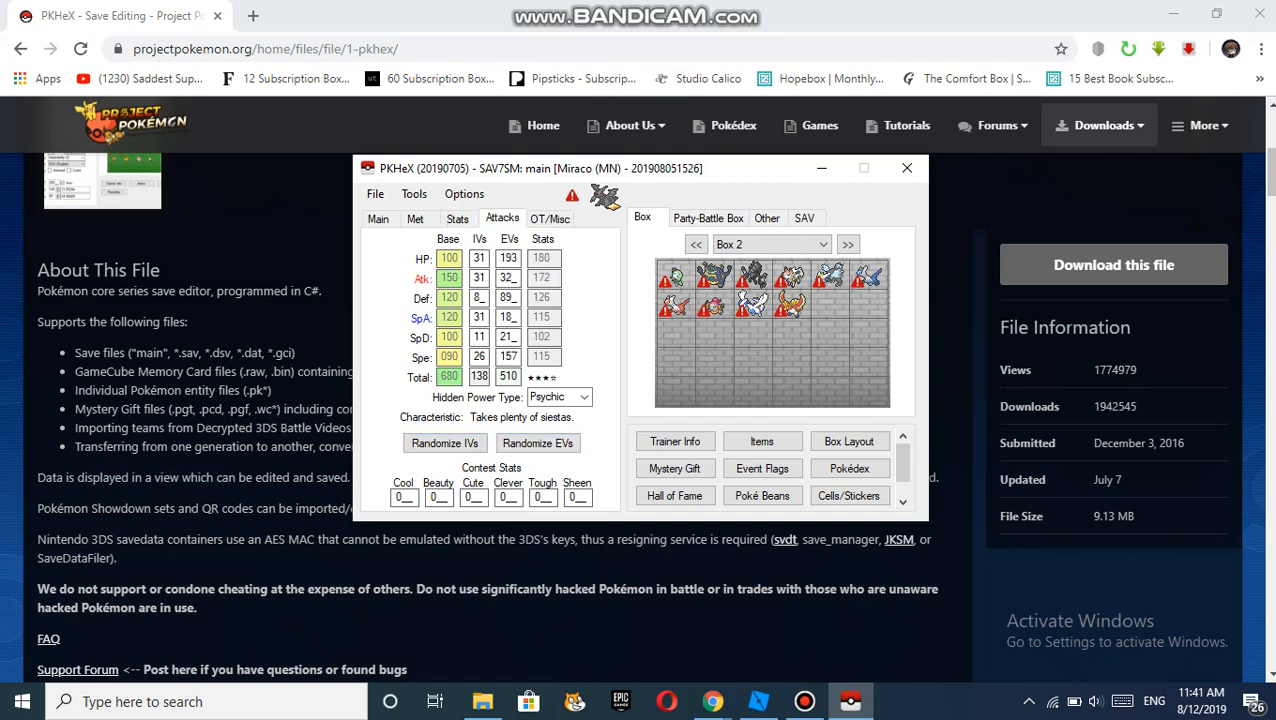
pyautogui.click(502, 217)
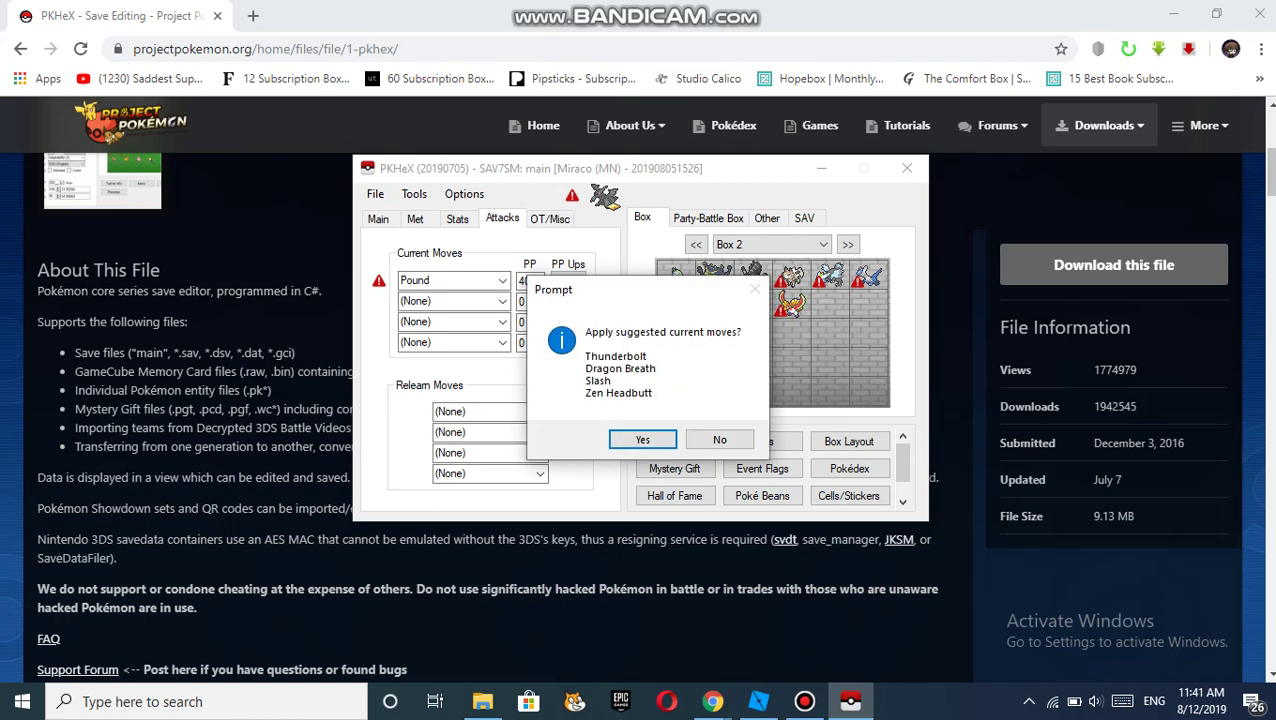
# Accept Thunderbolt, Dragon Breath, Slash and Zen Headbutt and view Zekrom's OT details
pyautogui.click(642, 439)
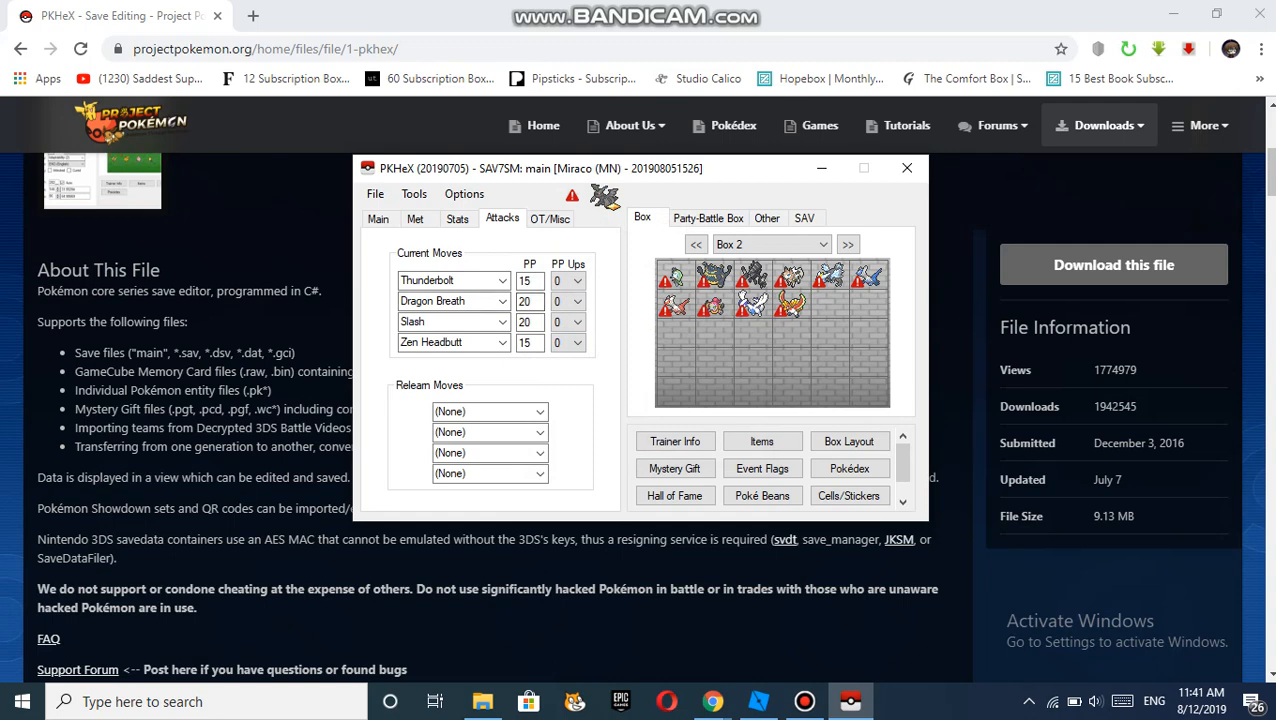
pyautogui.click(551, 218)
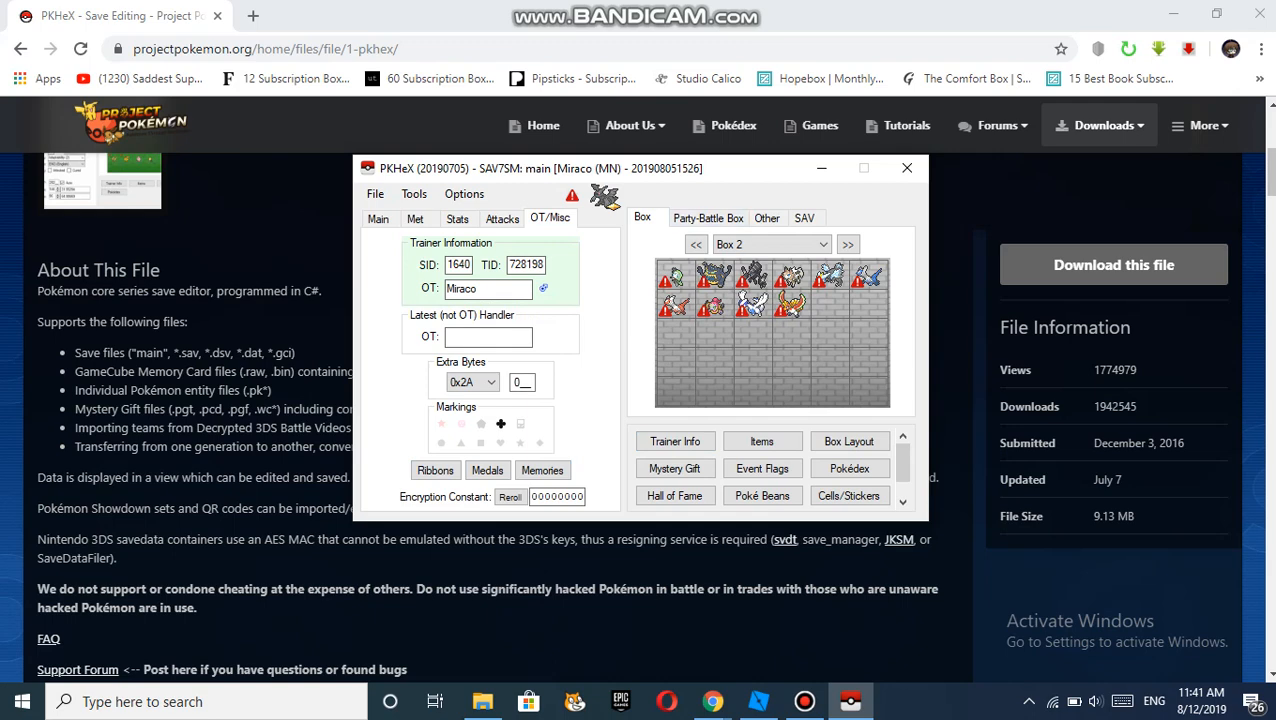
# Open the Trainer Info editor for trainer Miraco
pyautogui.click(674, 441)
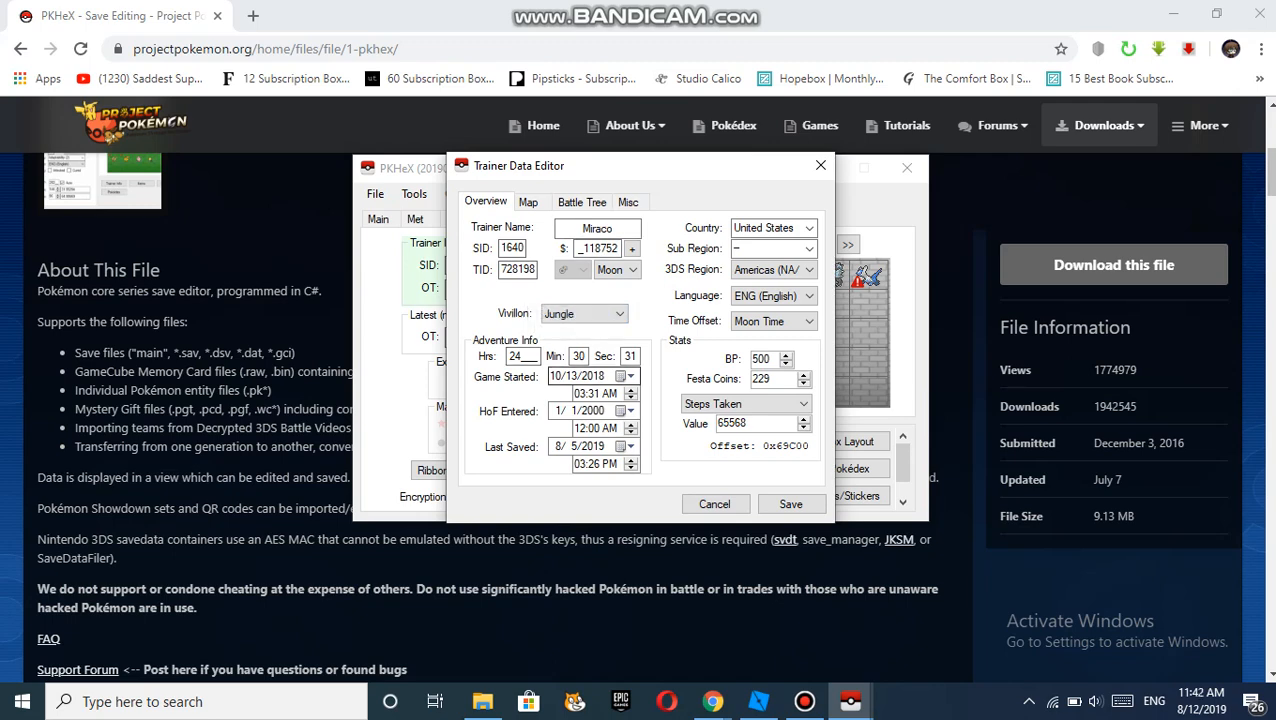
# Review the trainer overview, start date, map coordinates and Battle Tree streaks, then close the editor
pyautogui.click(555, 375)
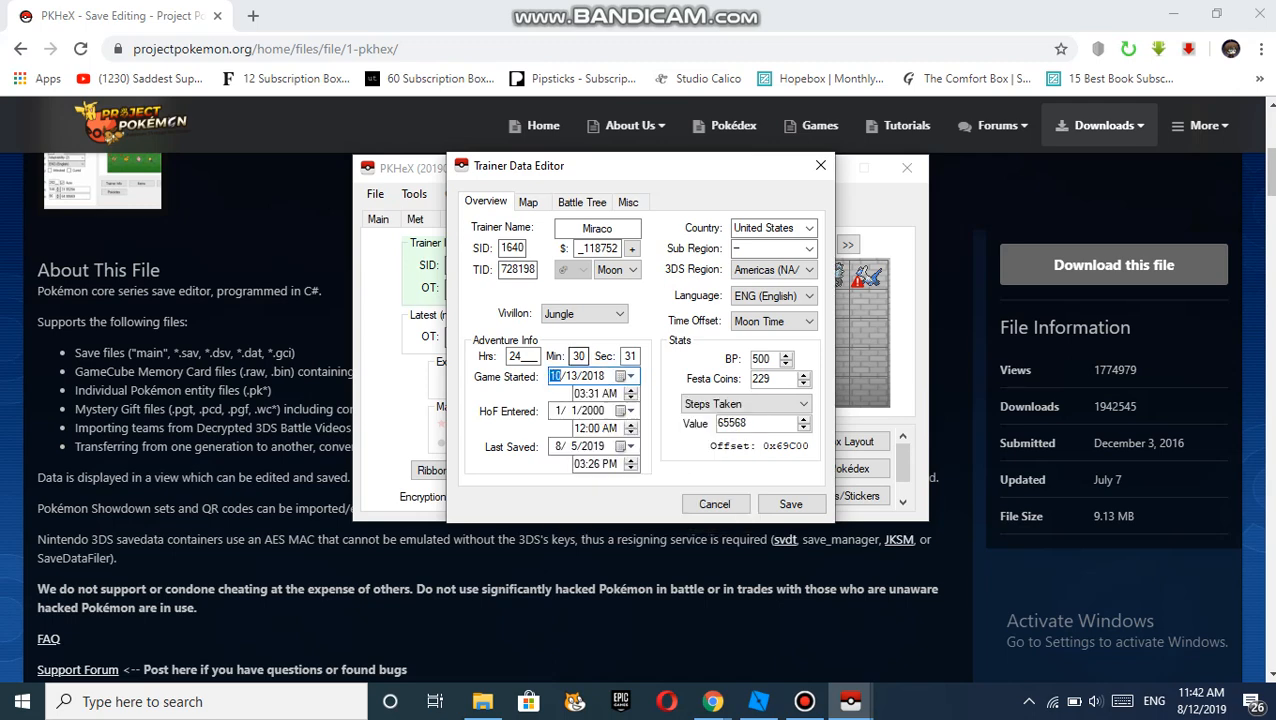
pyautogui.click(516, 356)
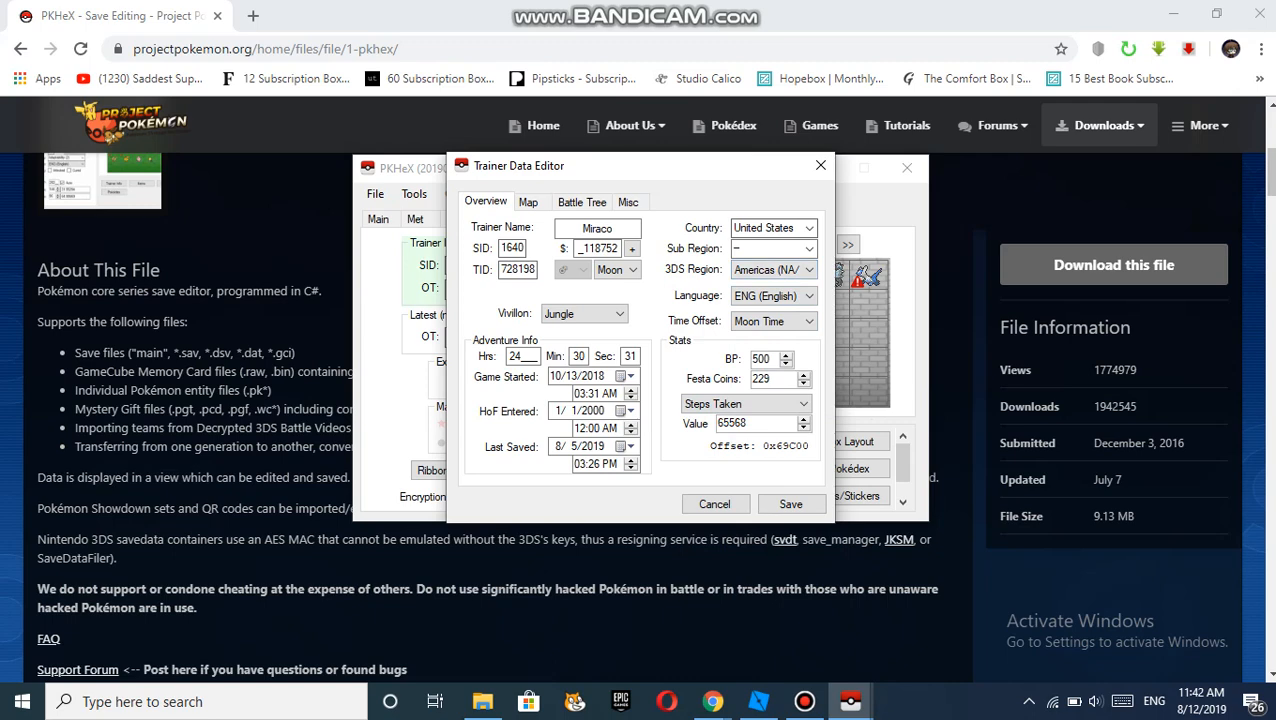
pyautogui.click(530, 202)
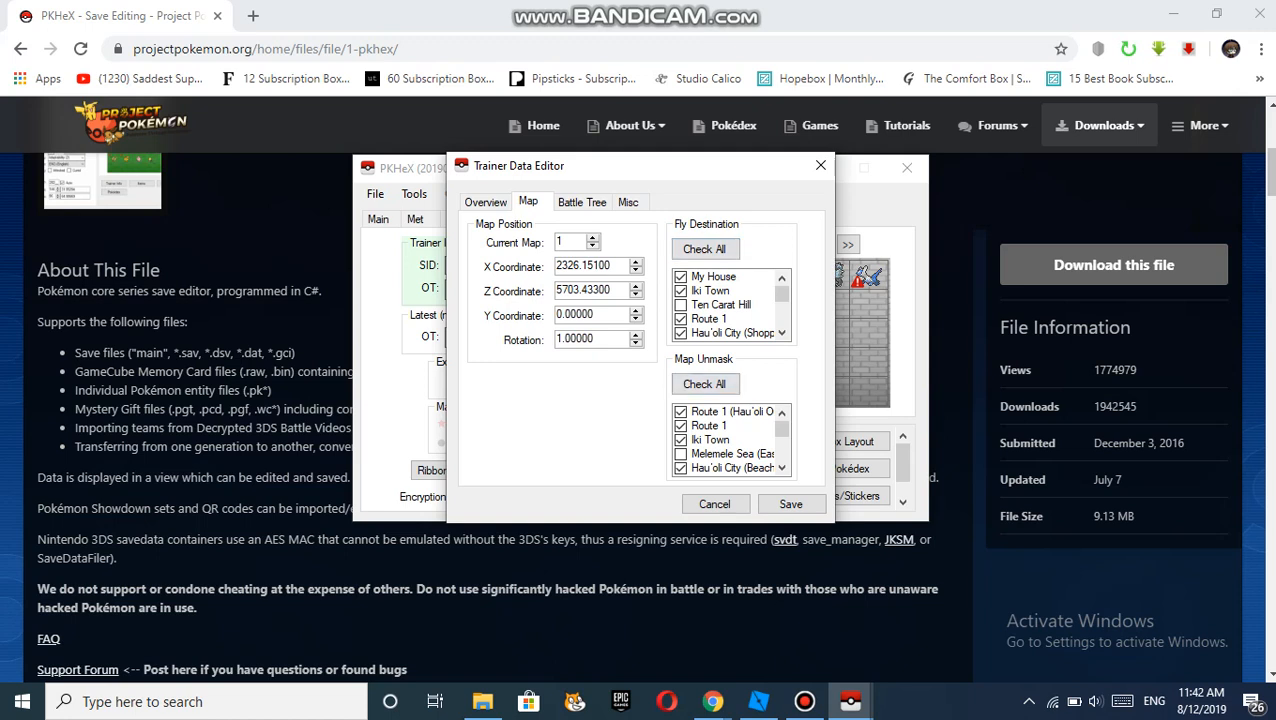
pyautogui.scroll(-3)
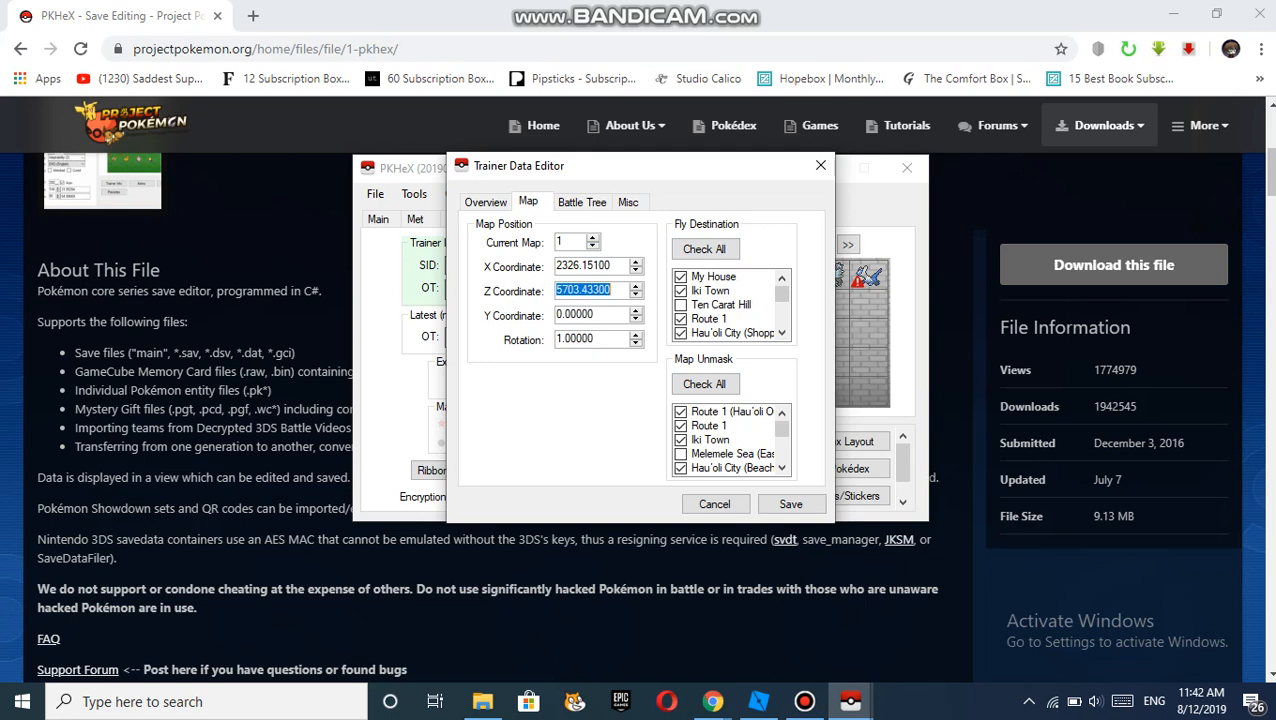
pyautogui.click(590, 314)
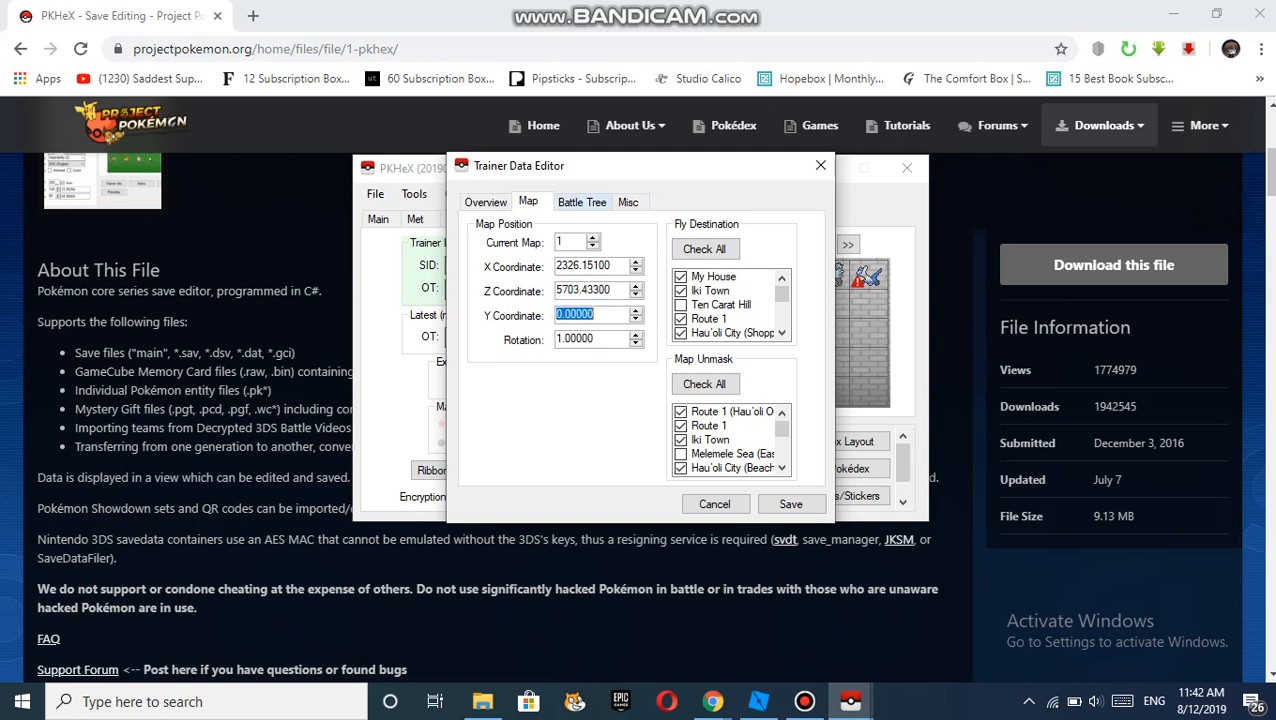
pyautogui.click(582, 202)
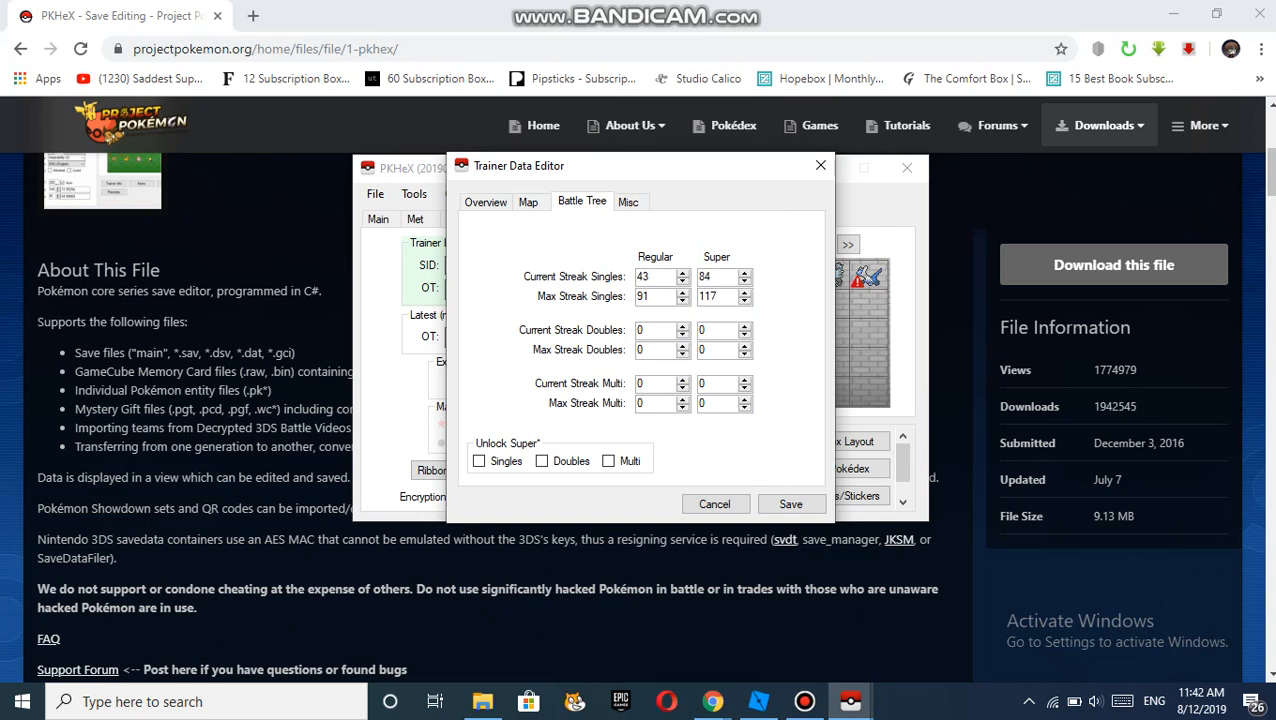
pyautogui.click(630, 202)
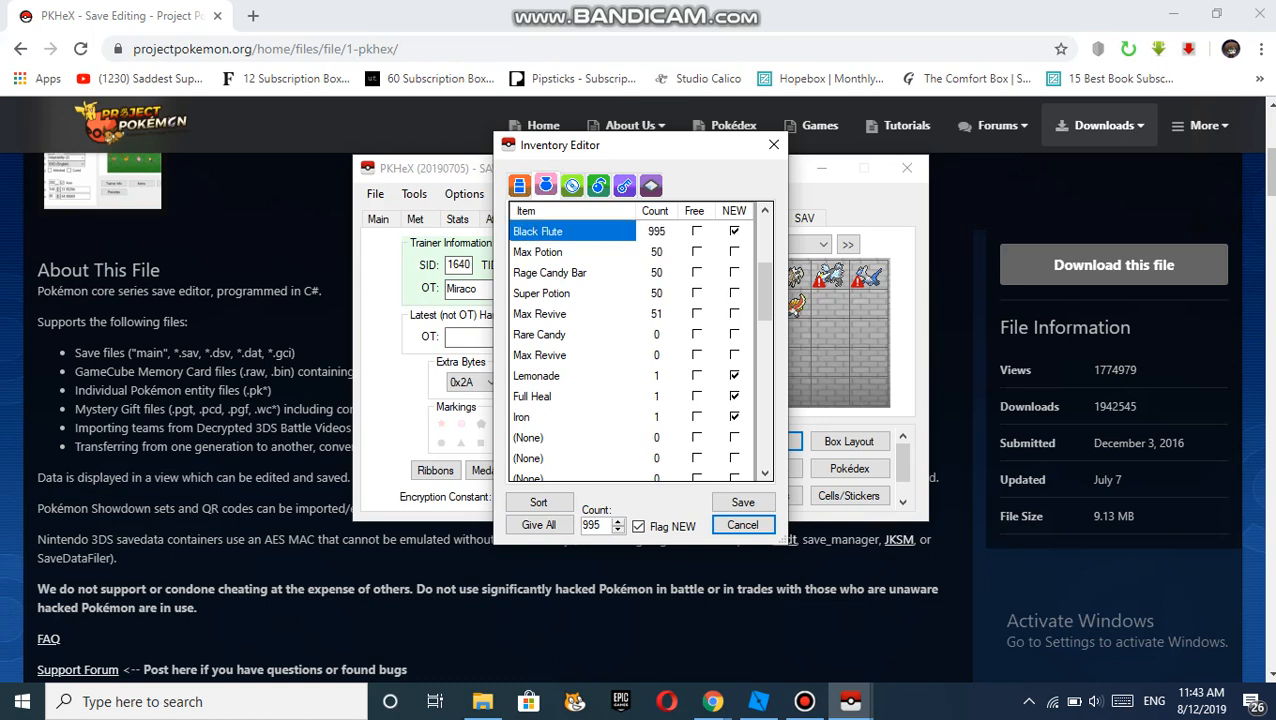
# Review the Z-Crystal pocket, then save the bag and close the Inventory Editor
pyautogui.click(624, 186)
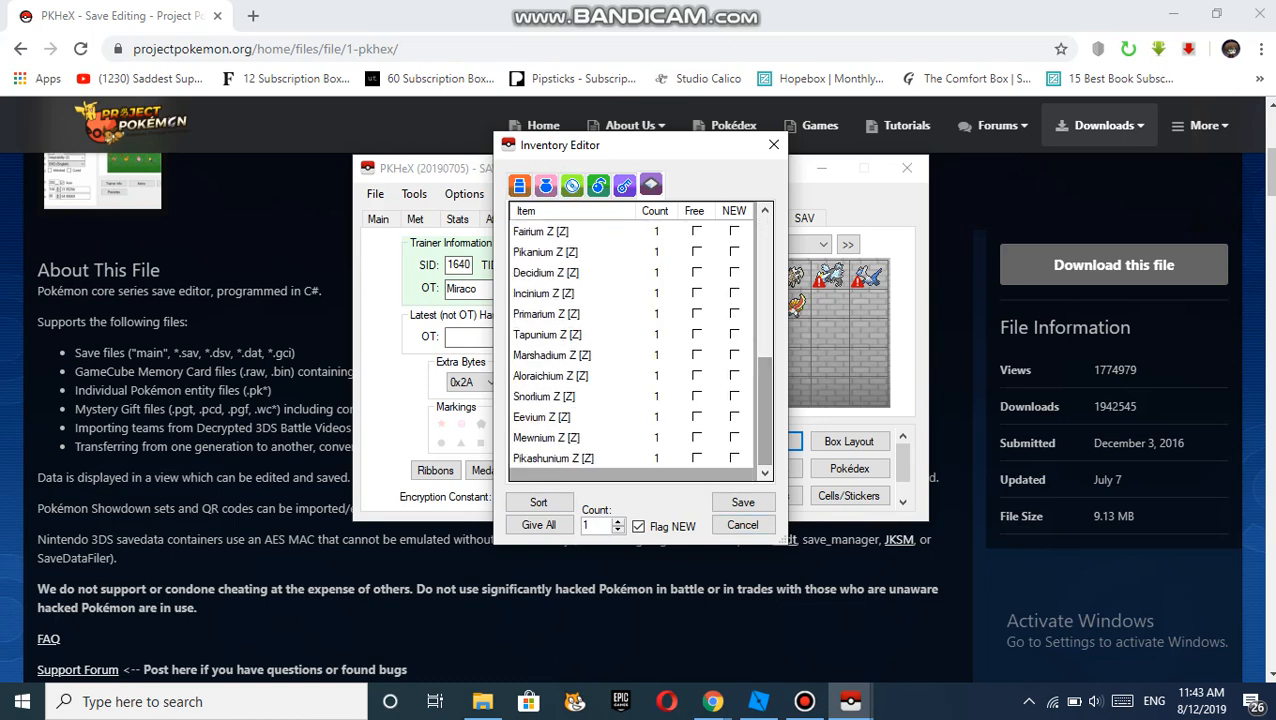
pyautogui.click(553, 458)
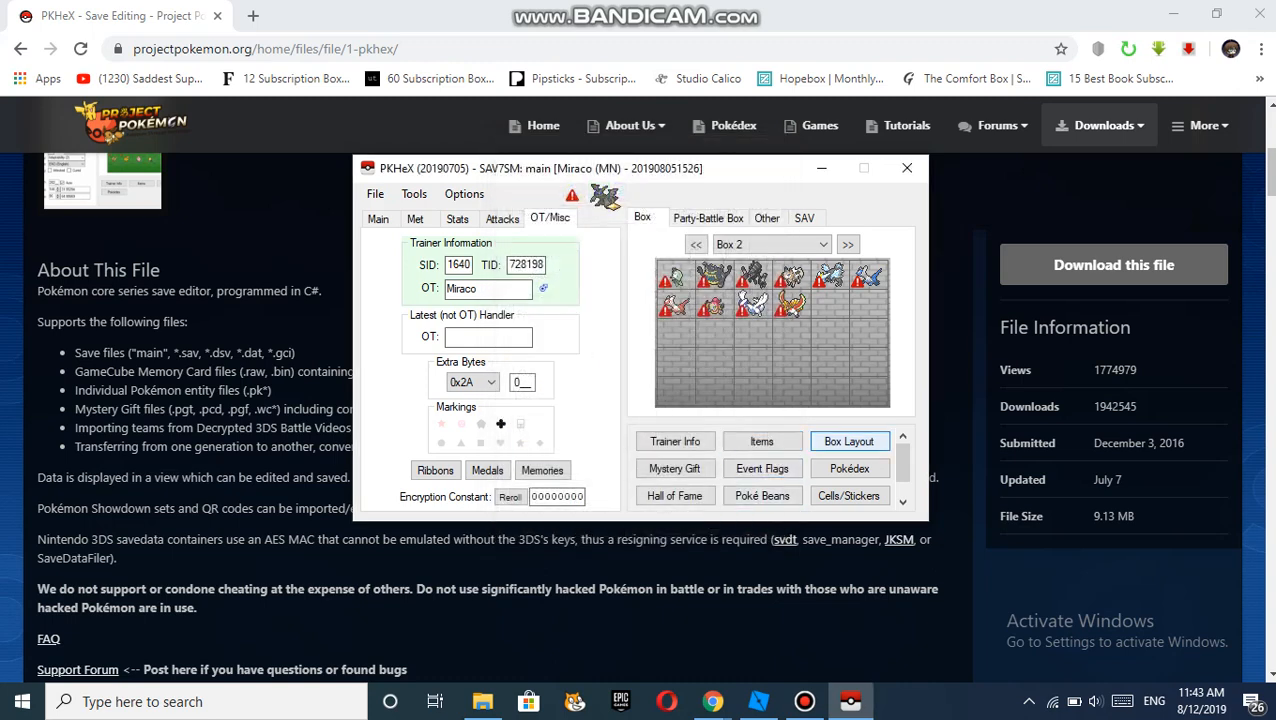
pyautogui.click(850, 441)
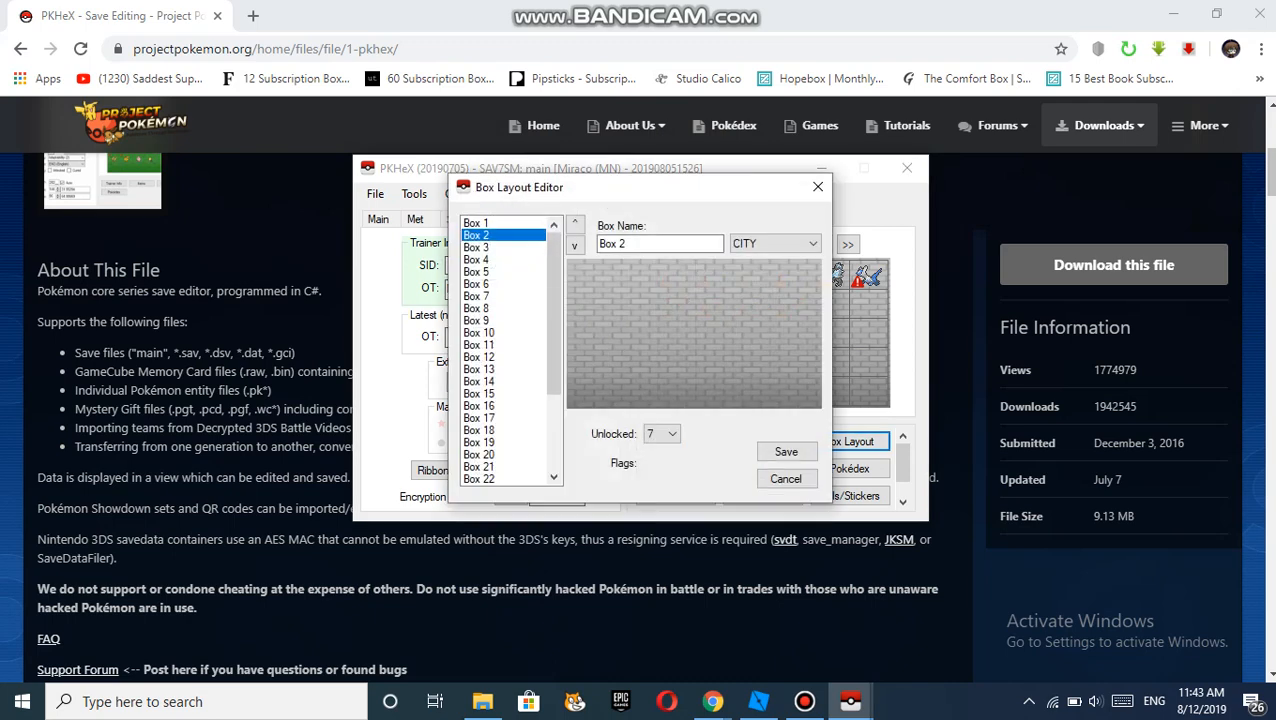
pyautogui.click(786, 478)
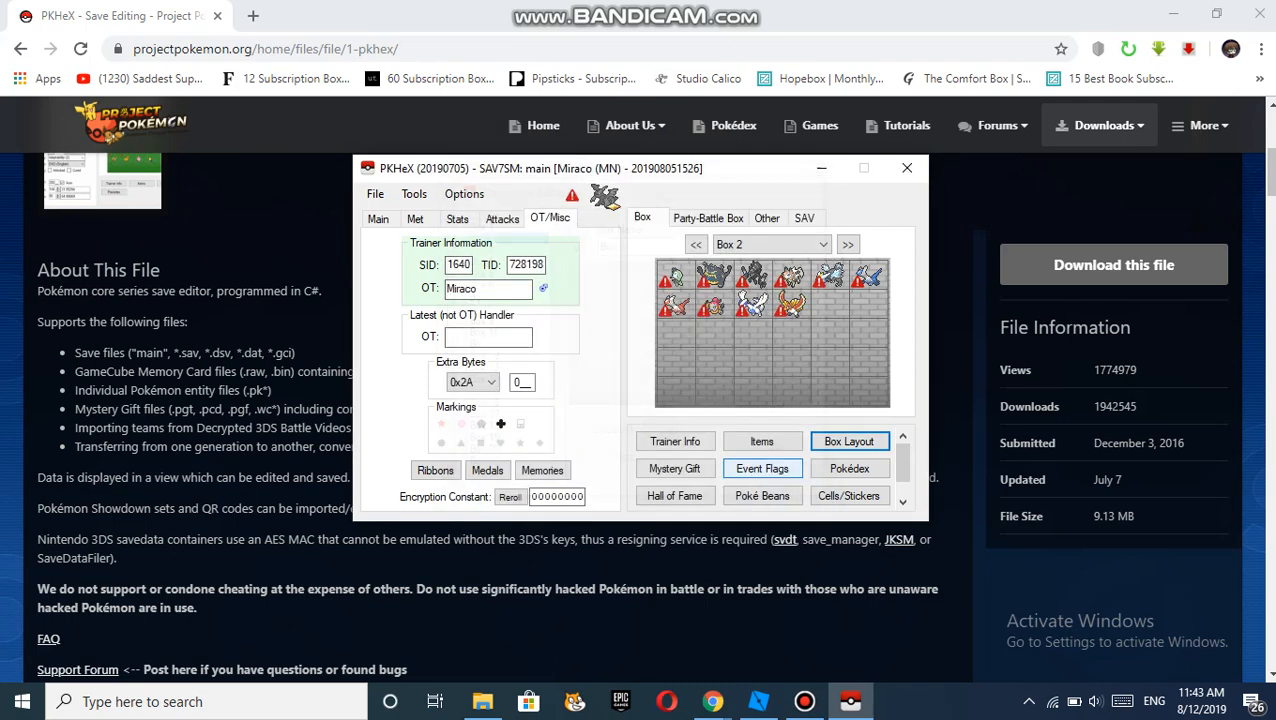
pyautogui.click(675, 468)
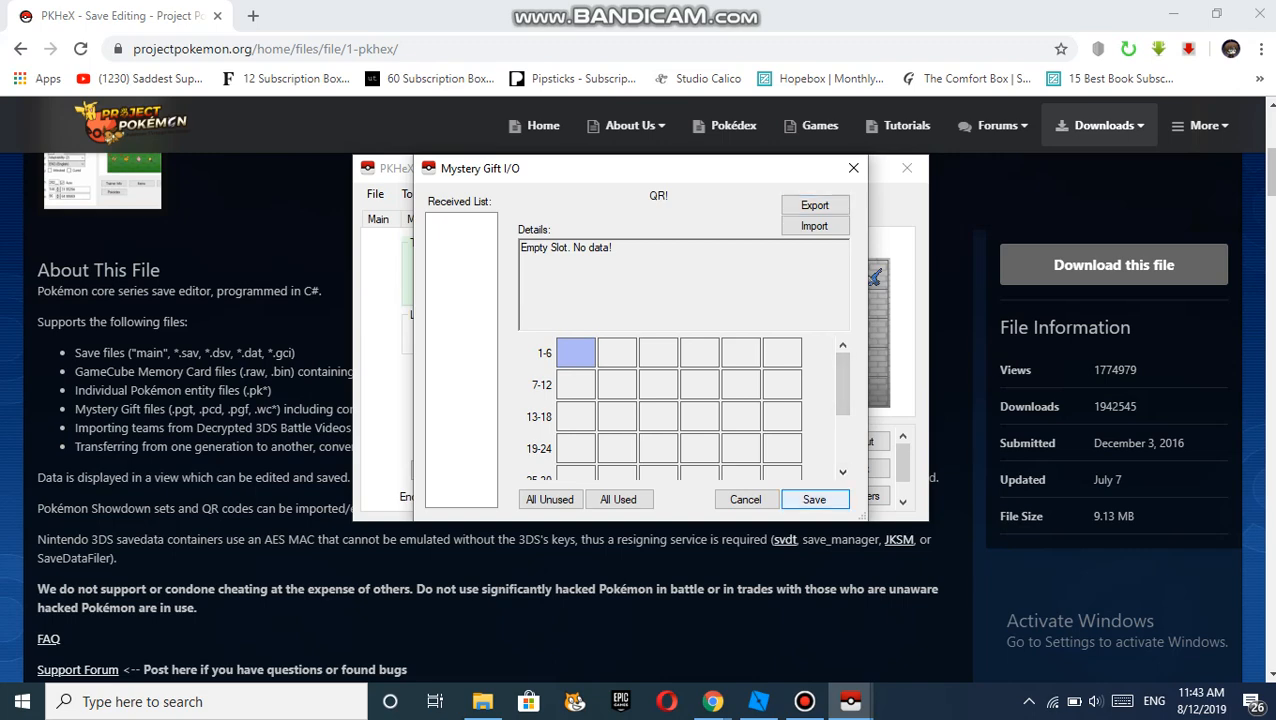
pyautogui.click(745, 499)
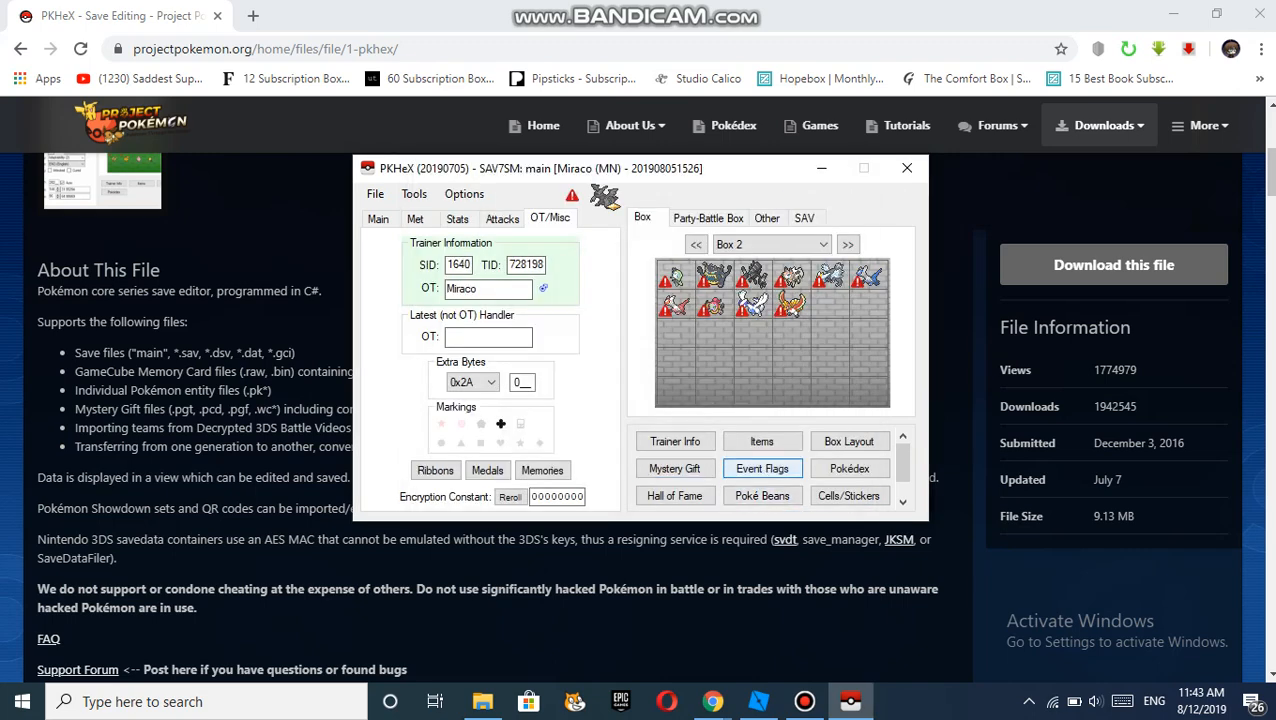
pyautogui.click(762, 468)
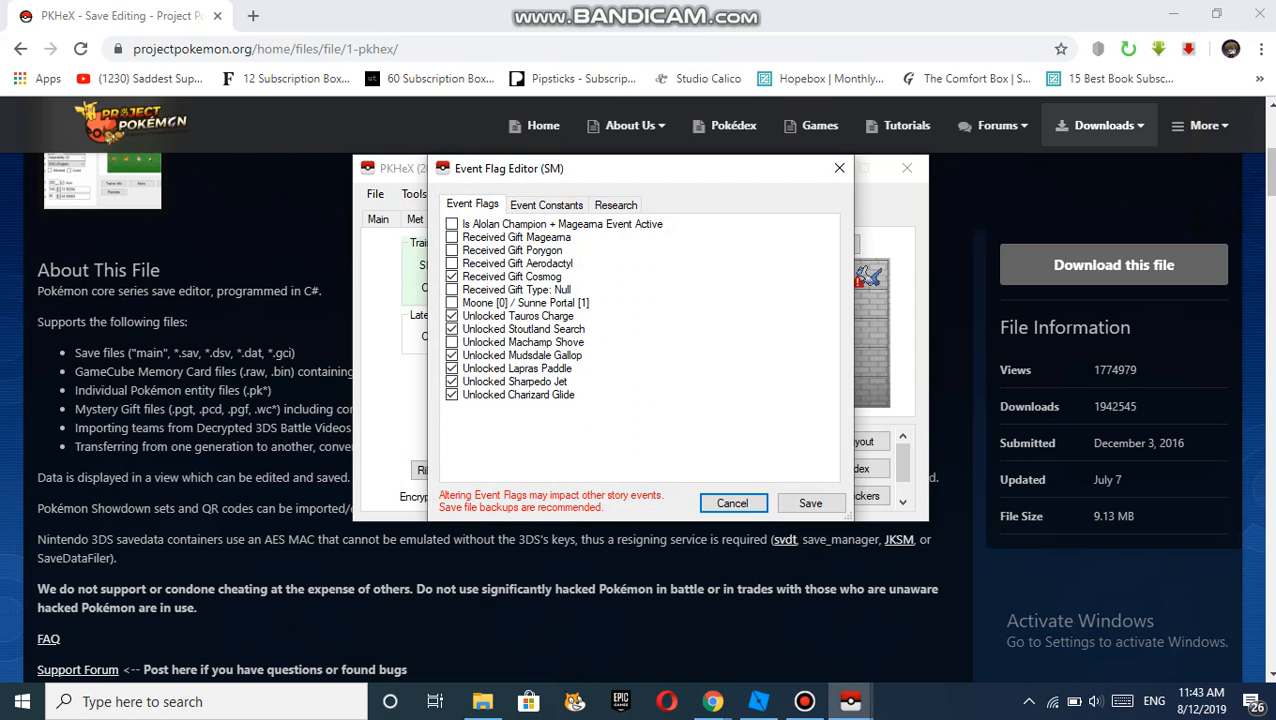
pyautogui.click(546, 204)
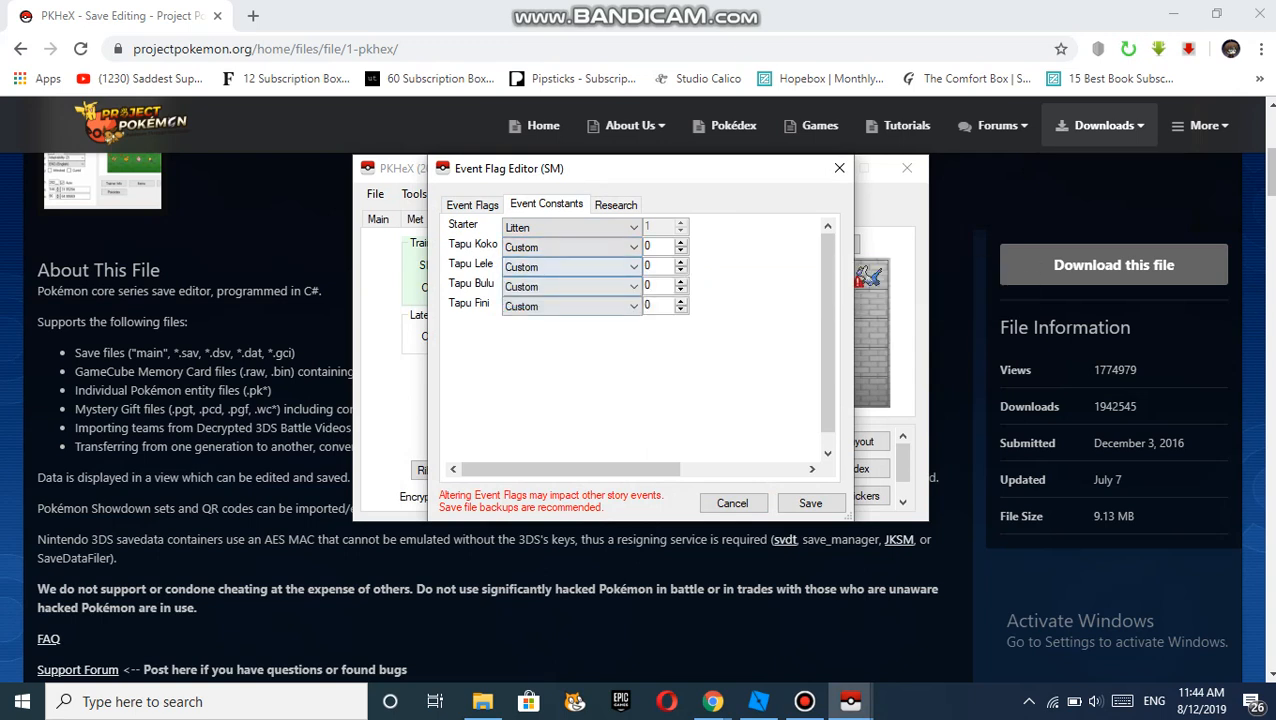
pyautogui.click(472, 204)
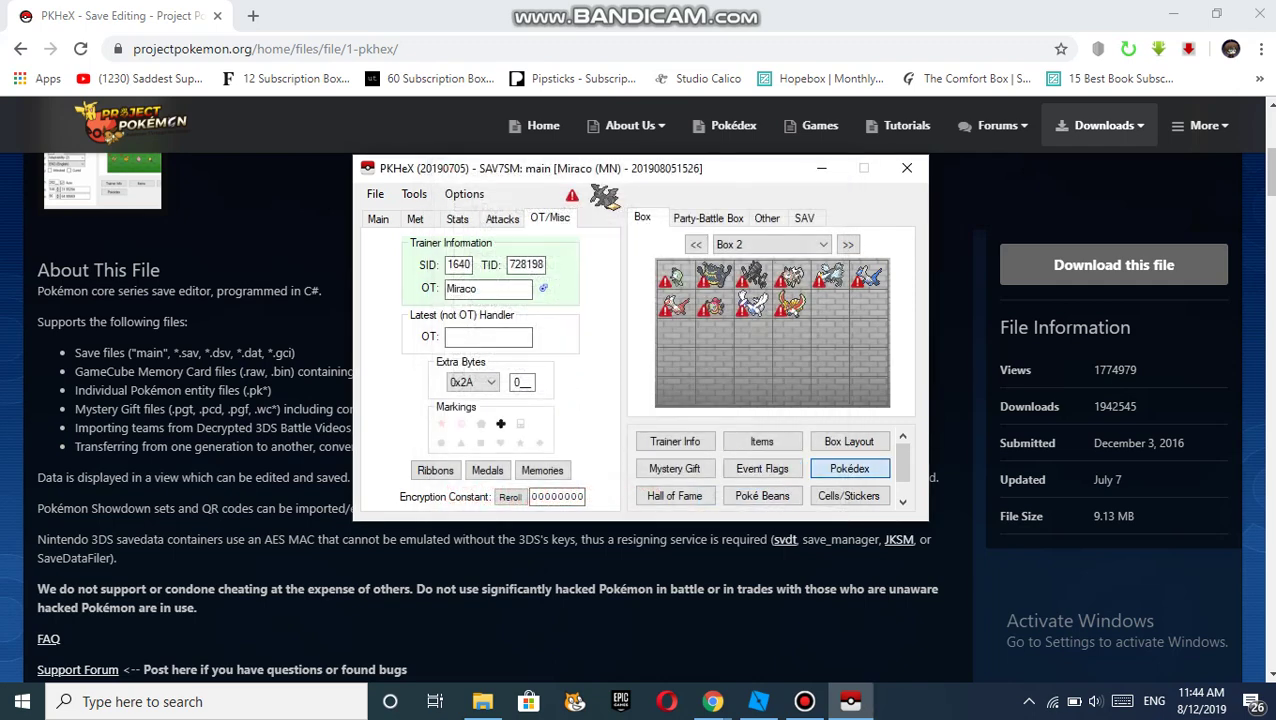
pyautogui.click(850, 468)
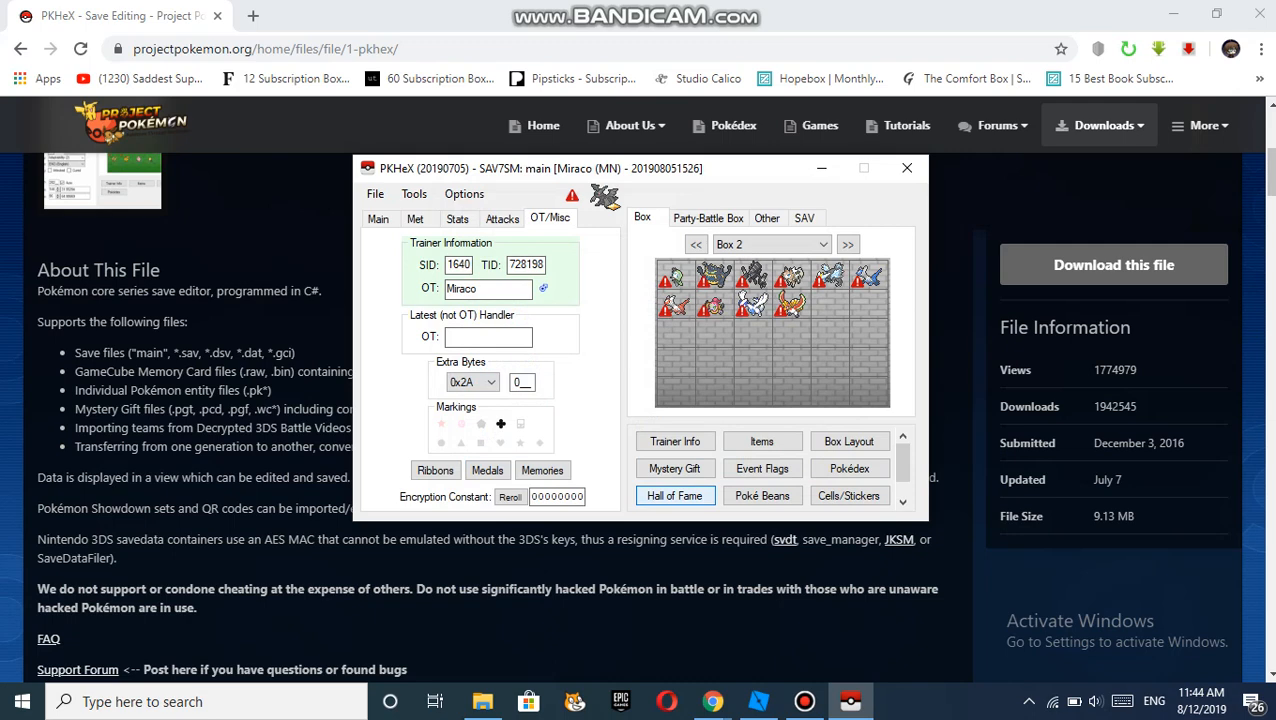
# Check the Poké Beans editor with every bean at 255, close it, and show the six-Pokémon party
pyautogui.click(675, 495)
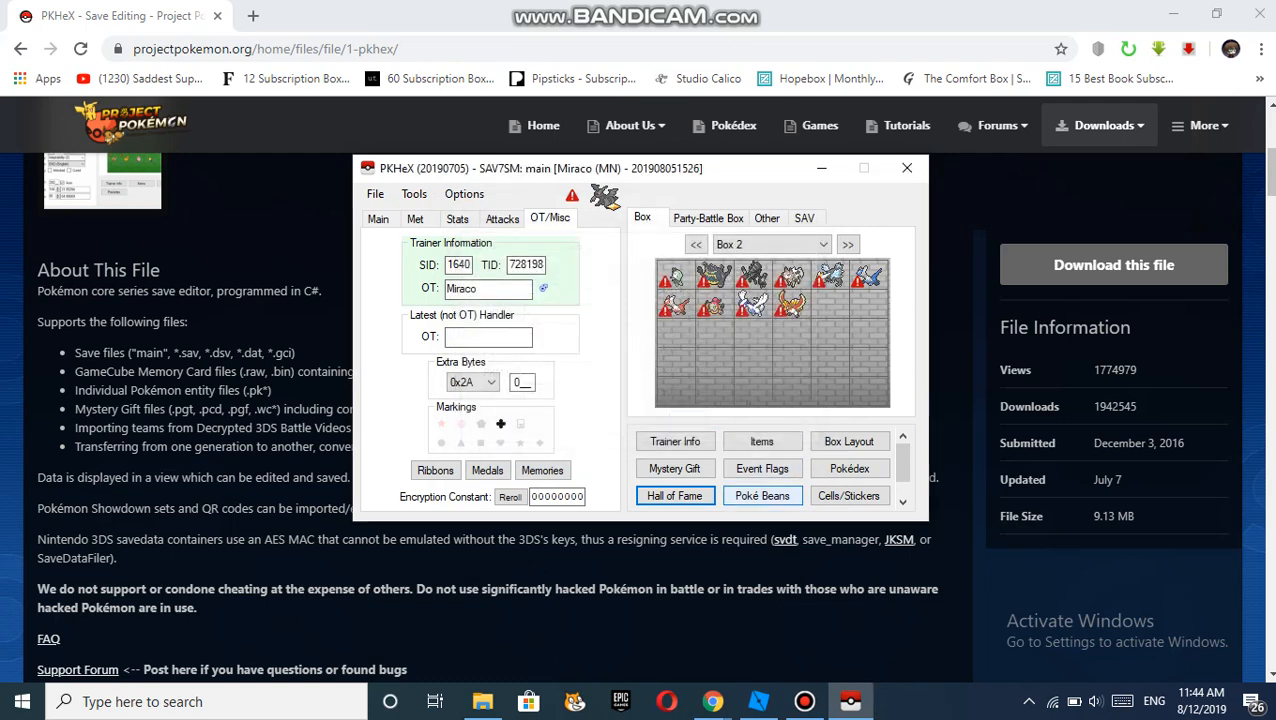
pyautogui.click(762, 495)
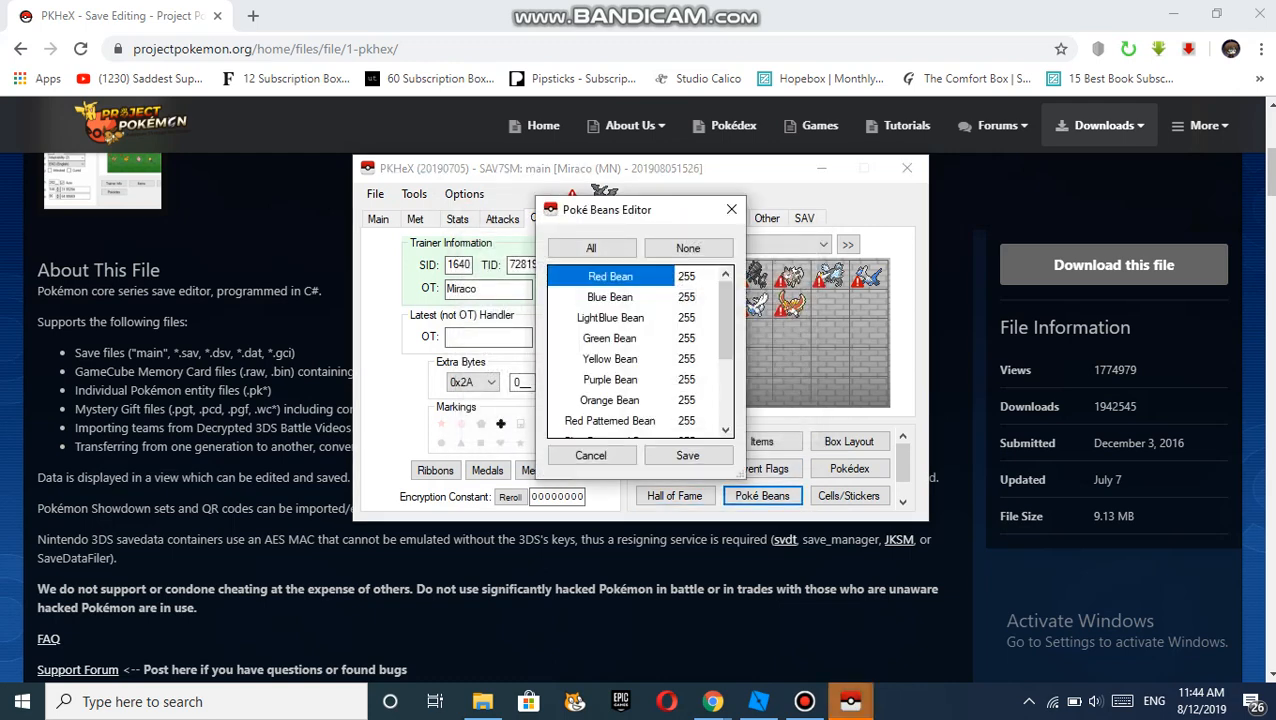
pyautogui.scroll(-3)
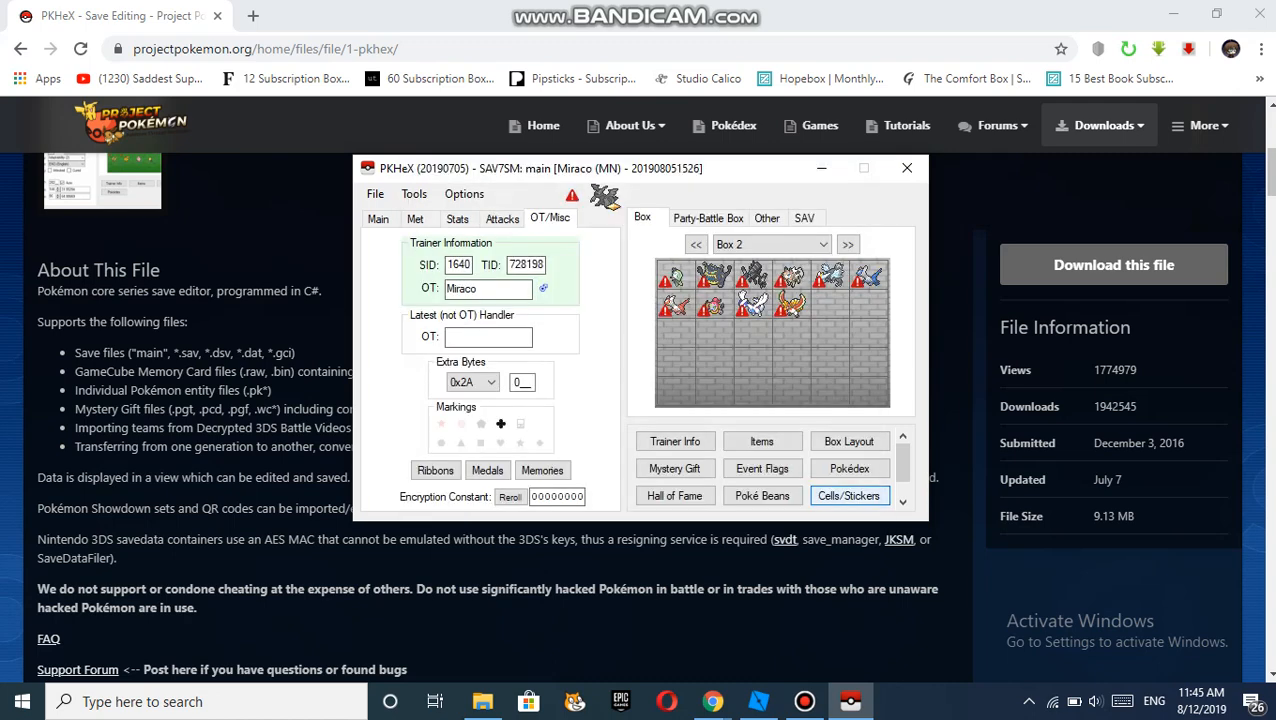
pyautogui.click(850, 495)
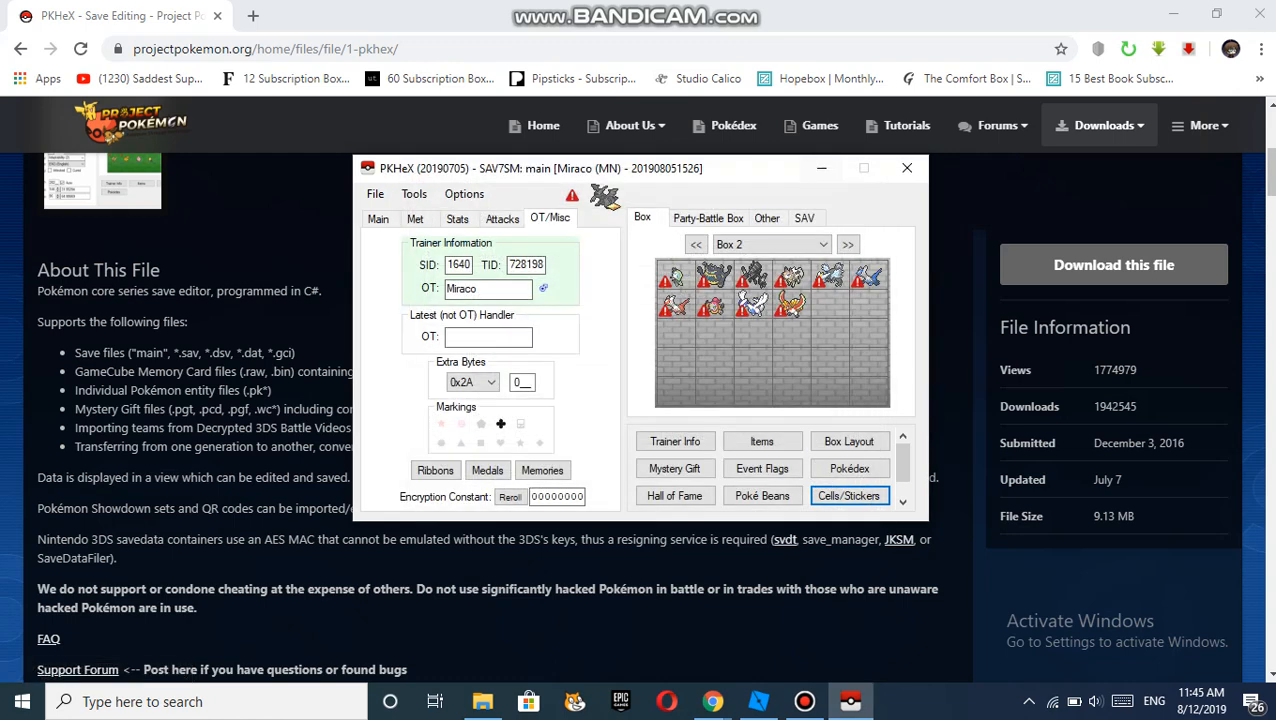
pyautogui.click(708, 218)
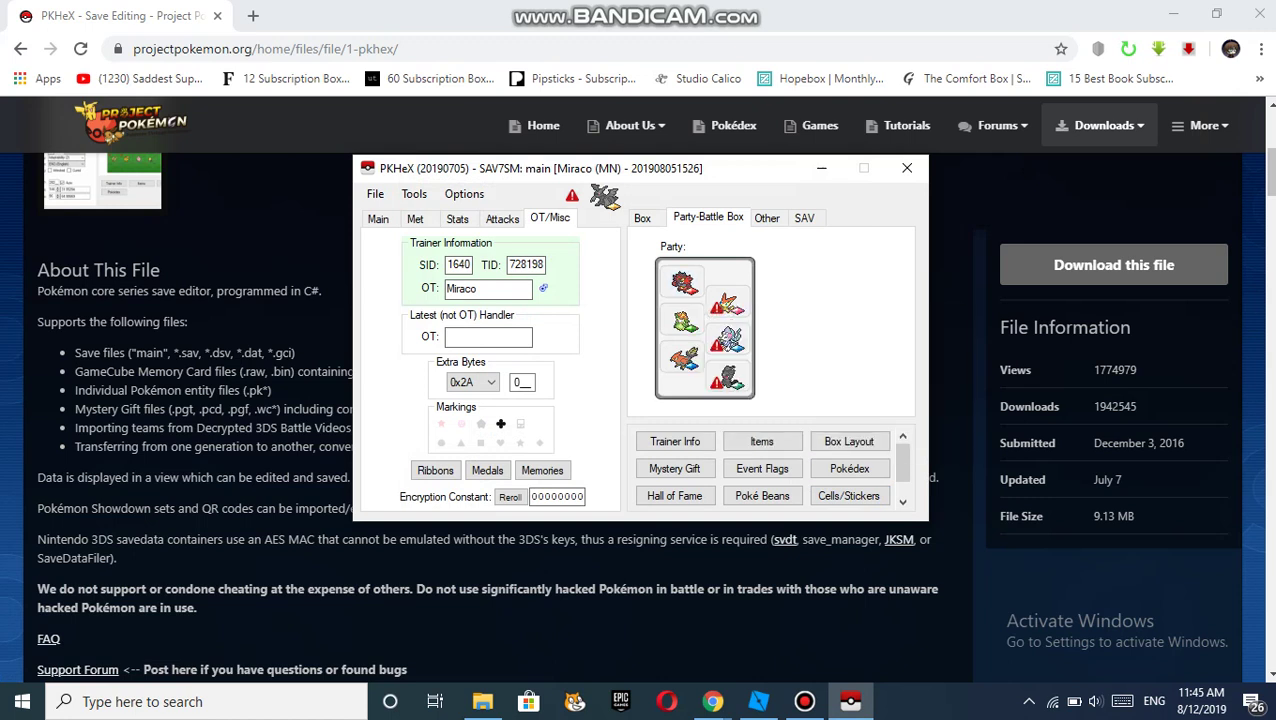
# Load the first party Pokémon, Incineroar, and review its Main, Met and Stats tabs
pyautogui.click(606, 197)
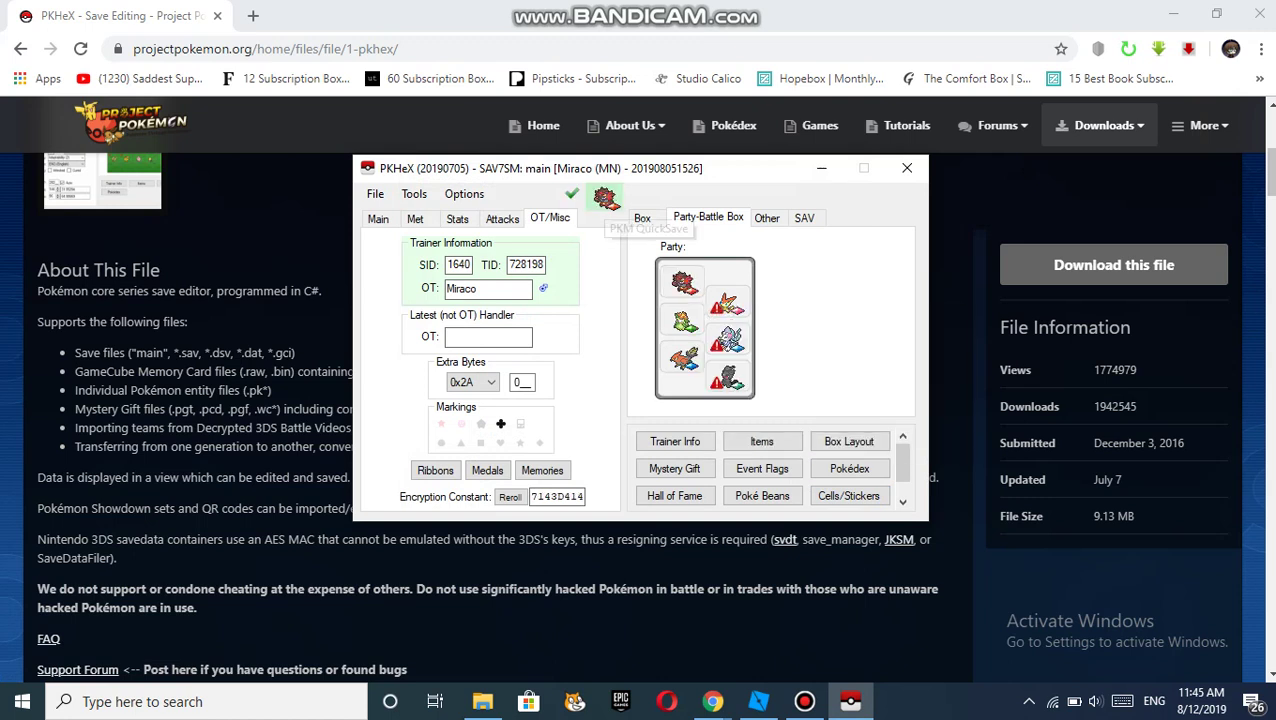
pyautogui.click(378, 218)
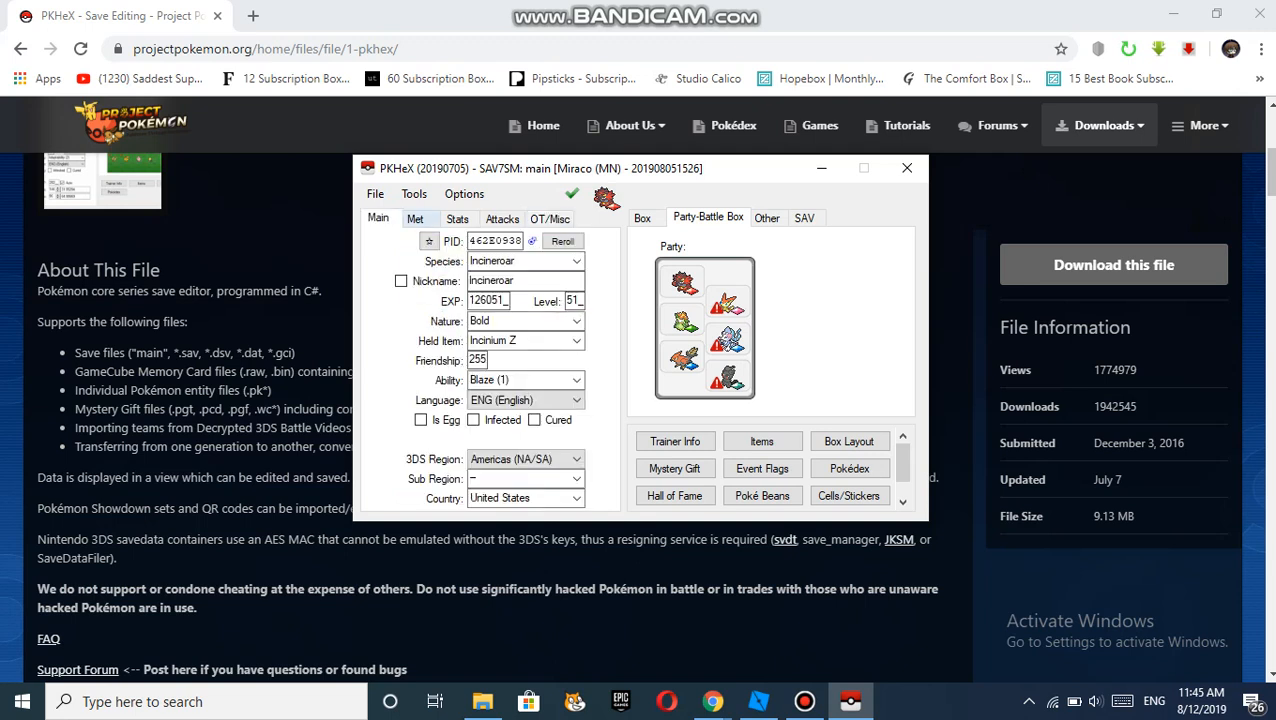
pyautogui.click(417, 218)
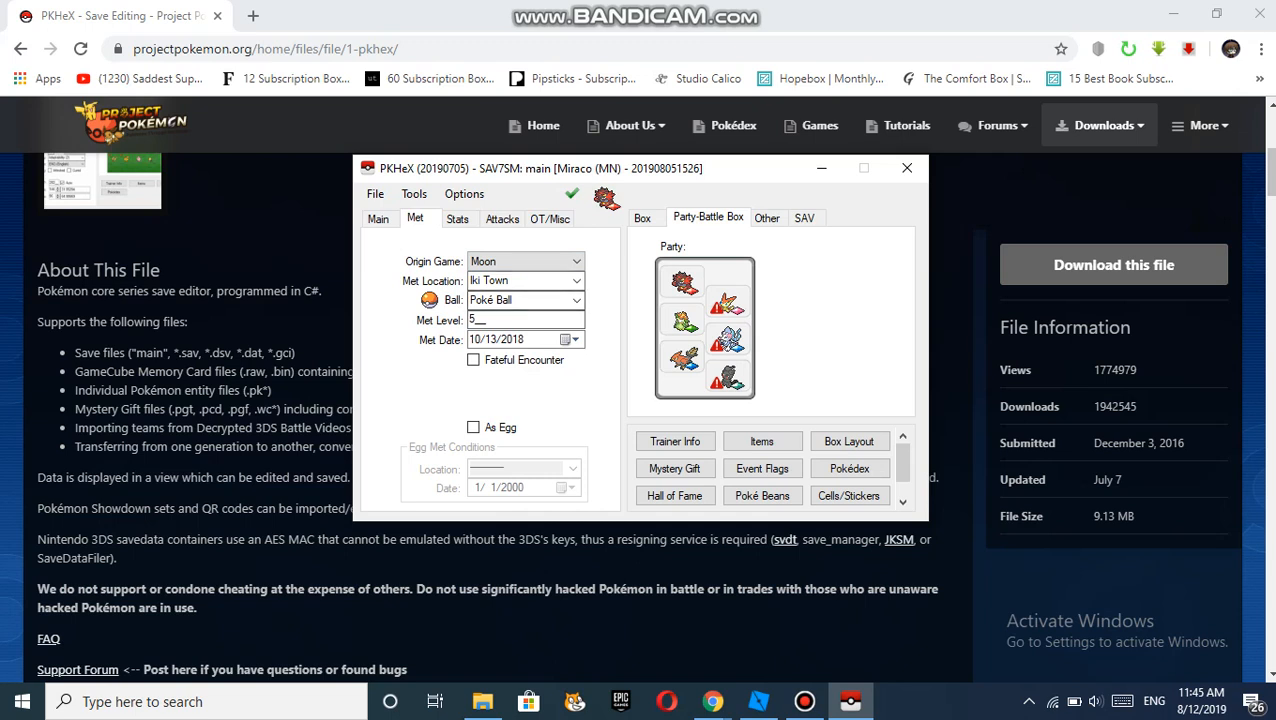
pyautogui.click(457, 218)
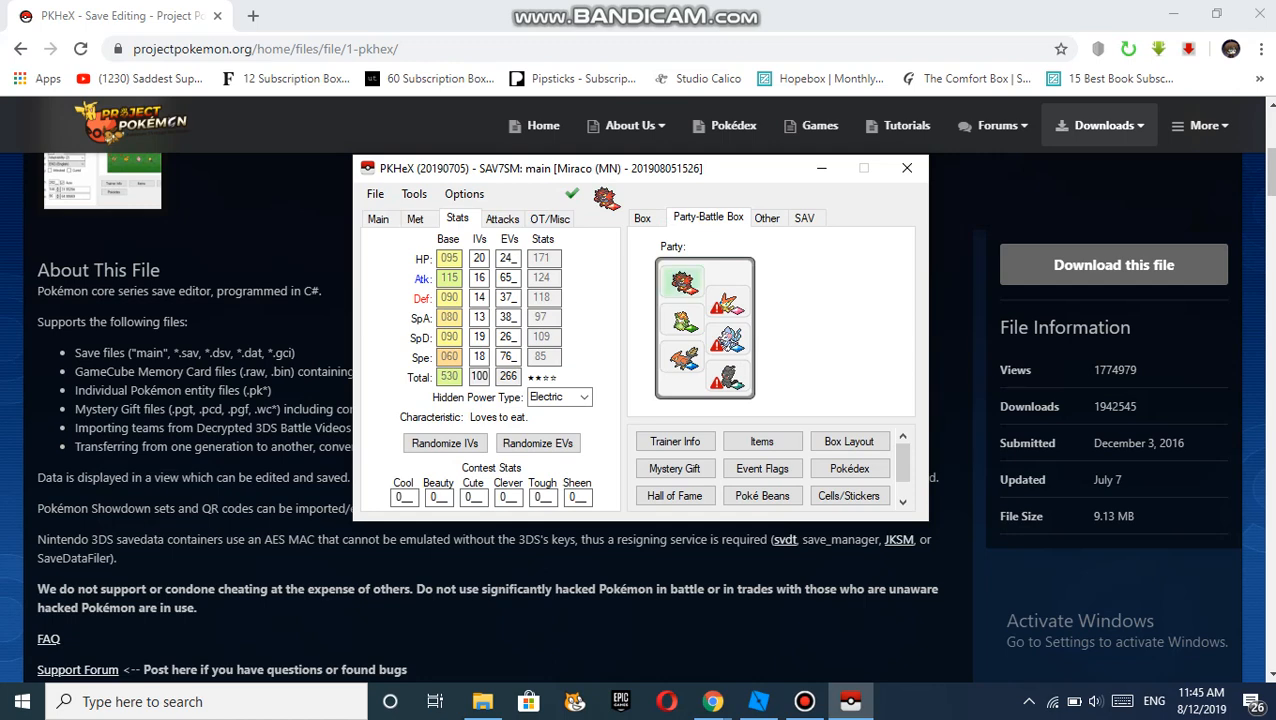
pyautogui.moveTo(708, 318)
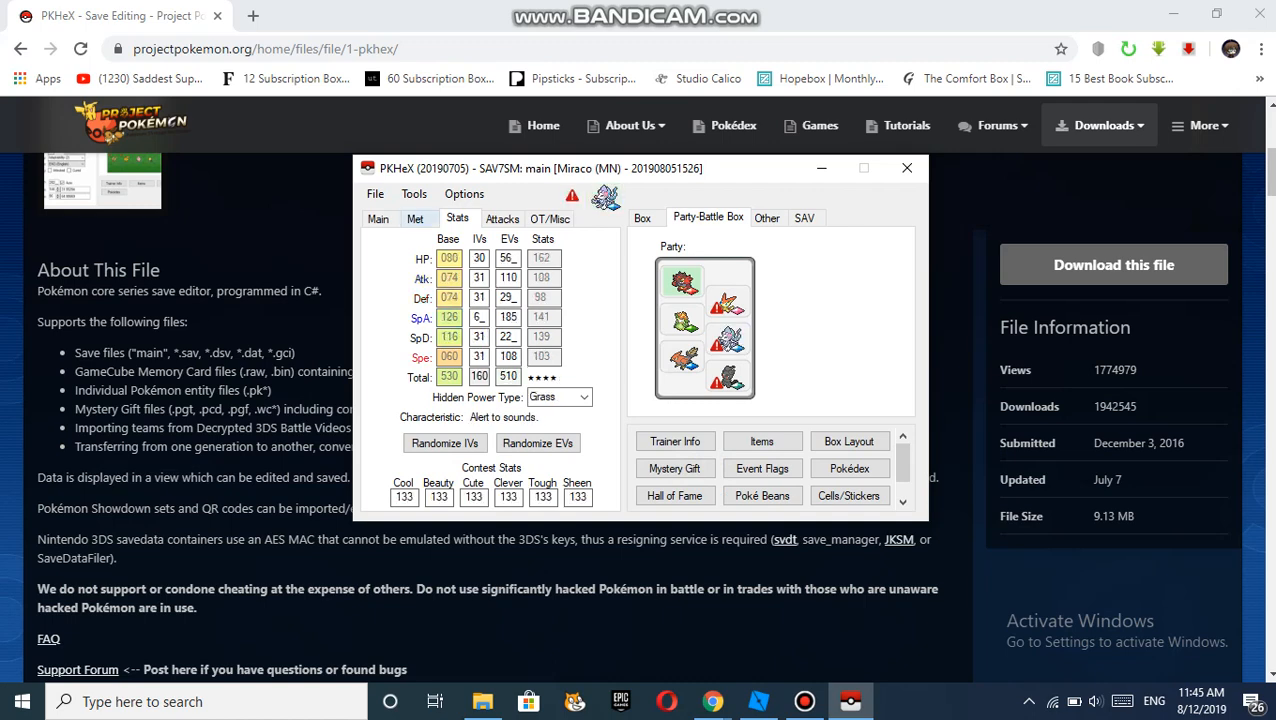
# Review Primarina Z's main details, stats, moves and OT info, and answer the suggested-moves prompt
pyautogui.click(378, 218)
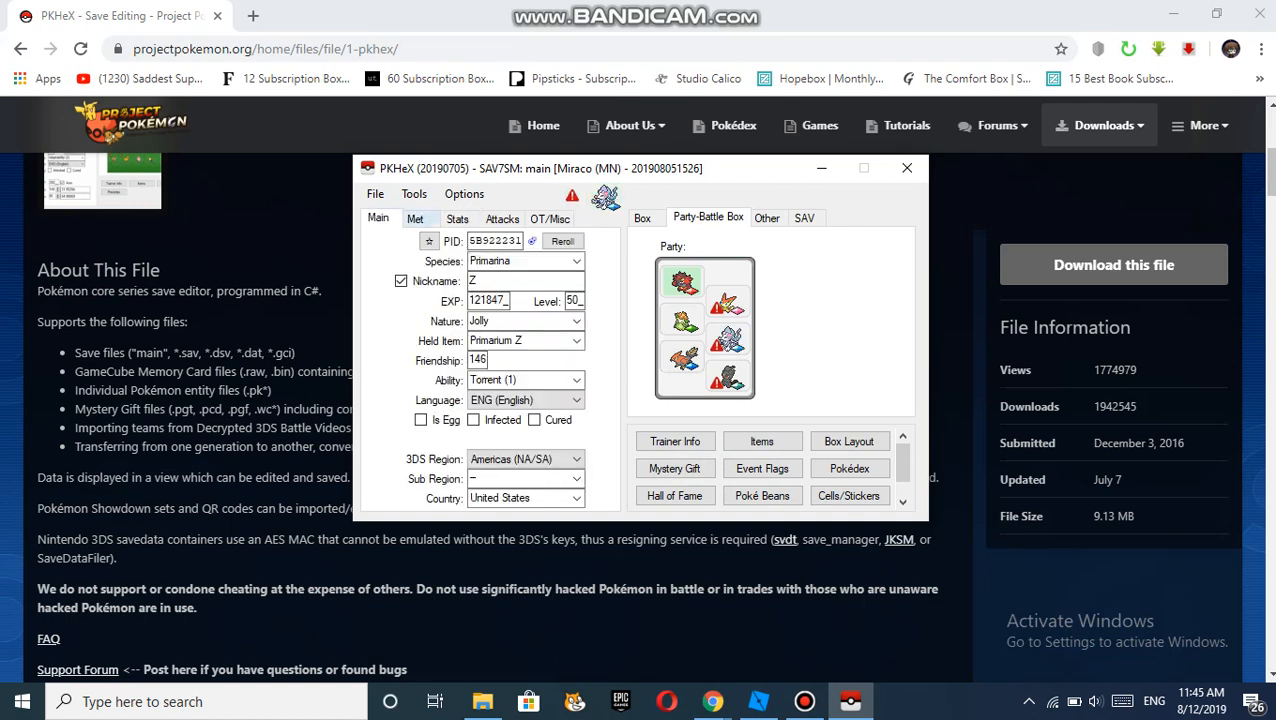
pyautogui.click(457, 218)
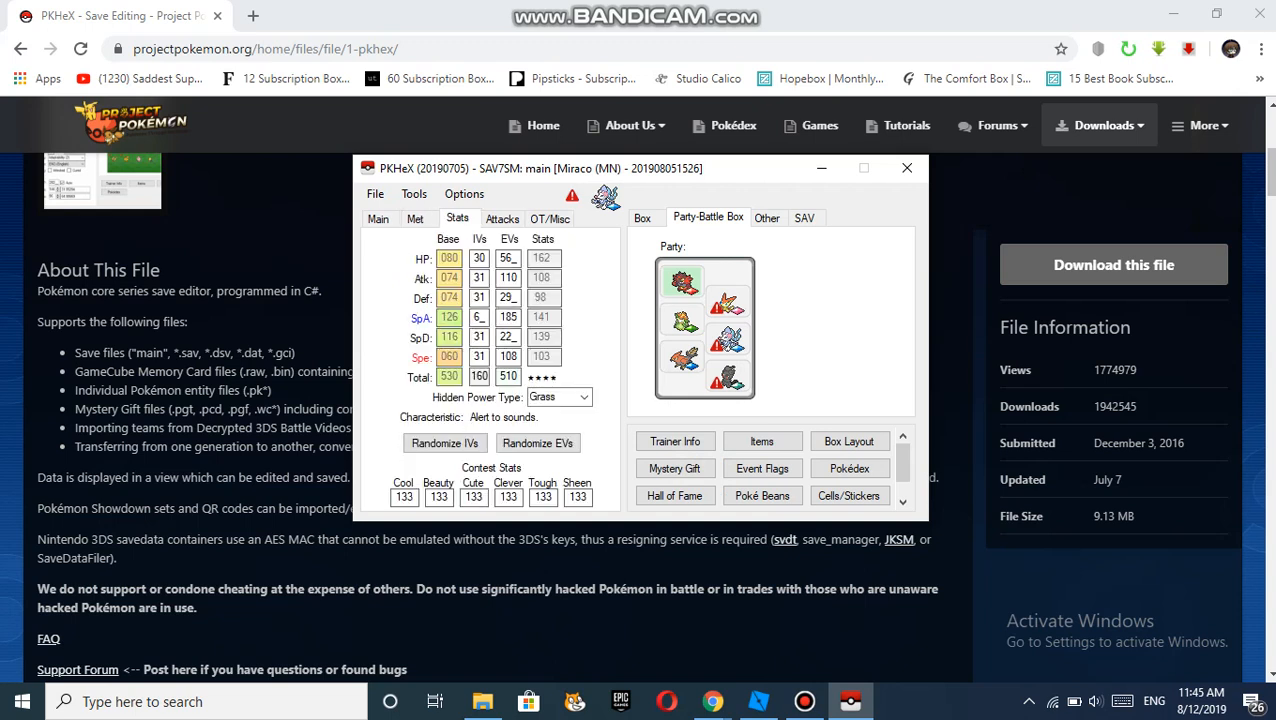
pyautogui.click(501, 218)
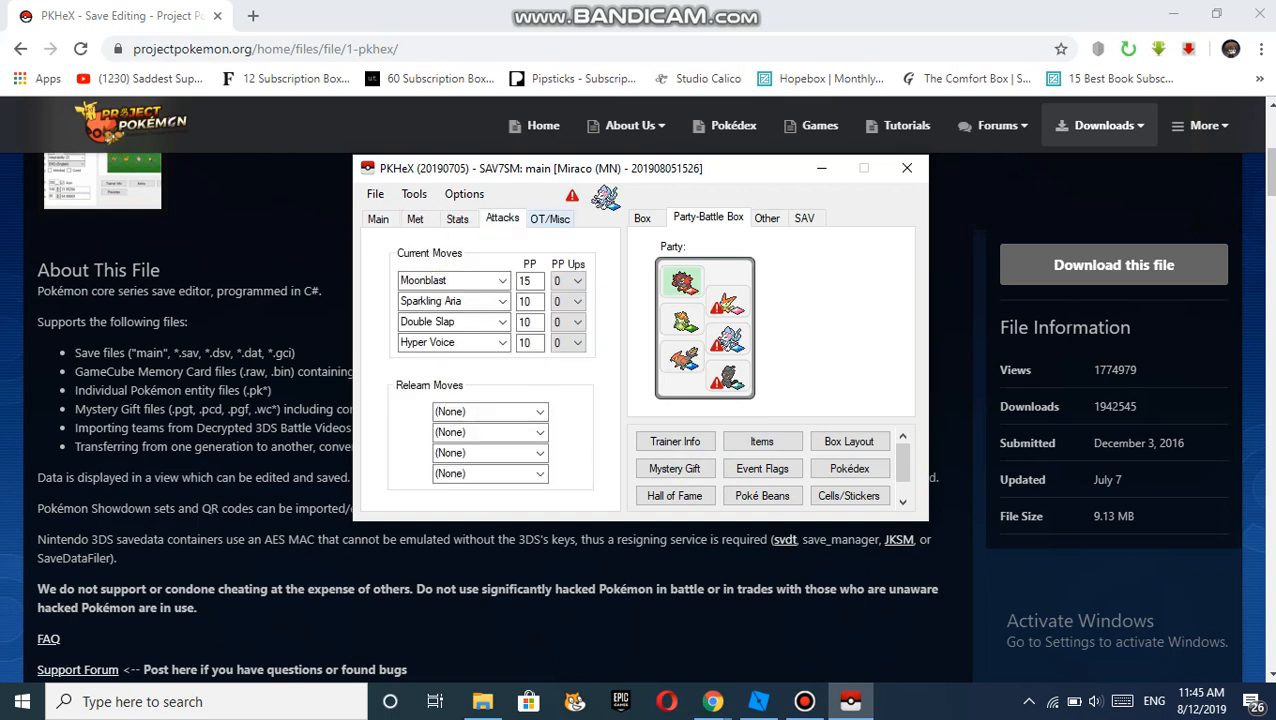
pyautogui.click(550, 218)
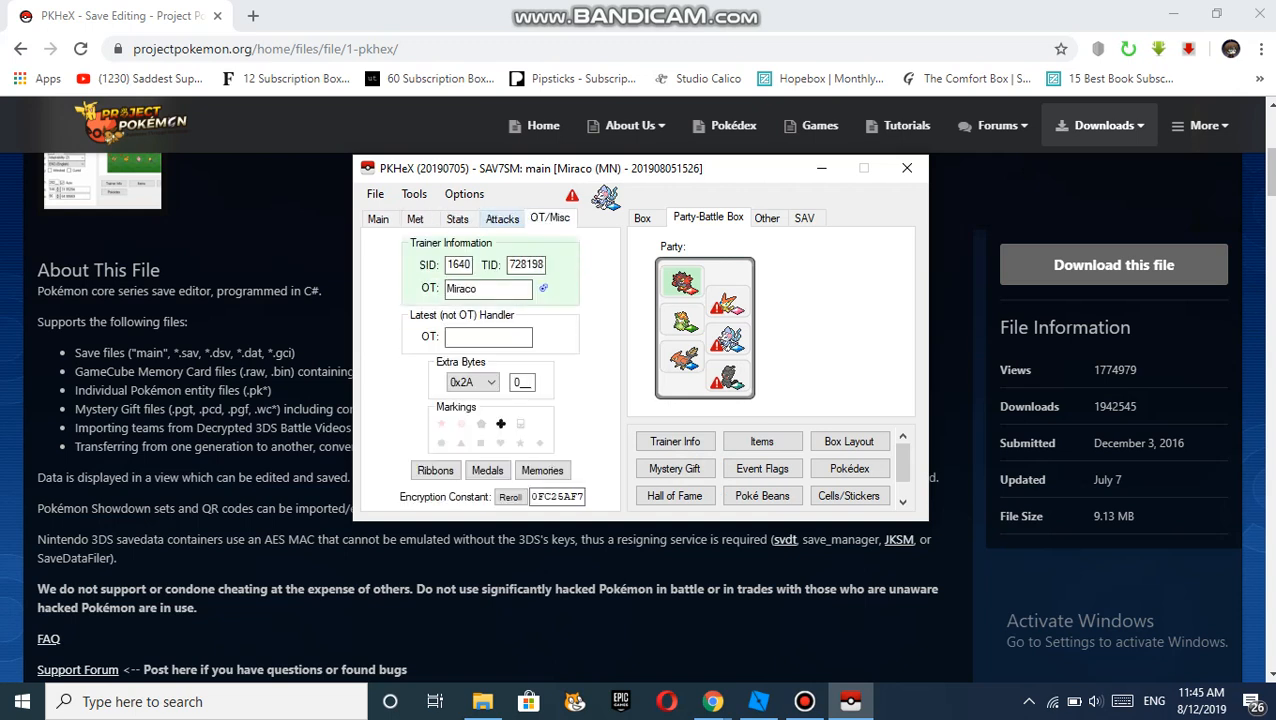
pyautogui.click(502, 218)
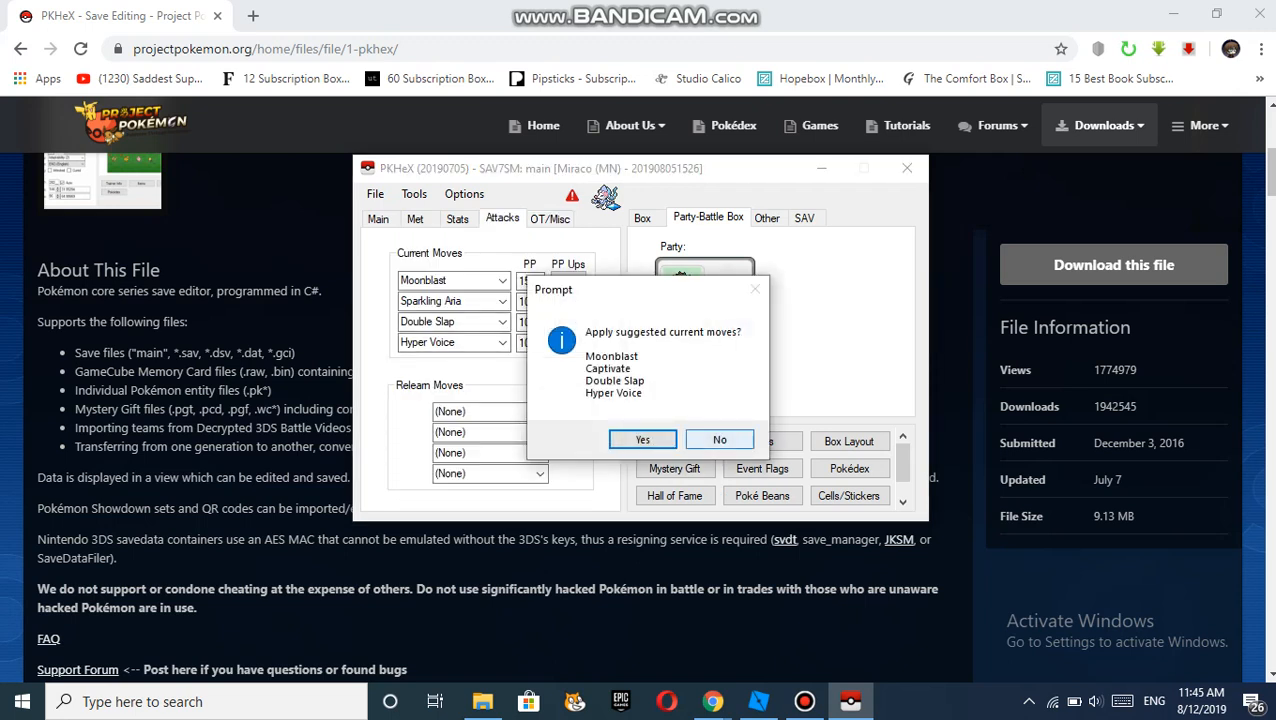
pyautogui.click(642, 439)
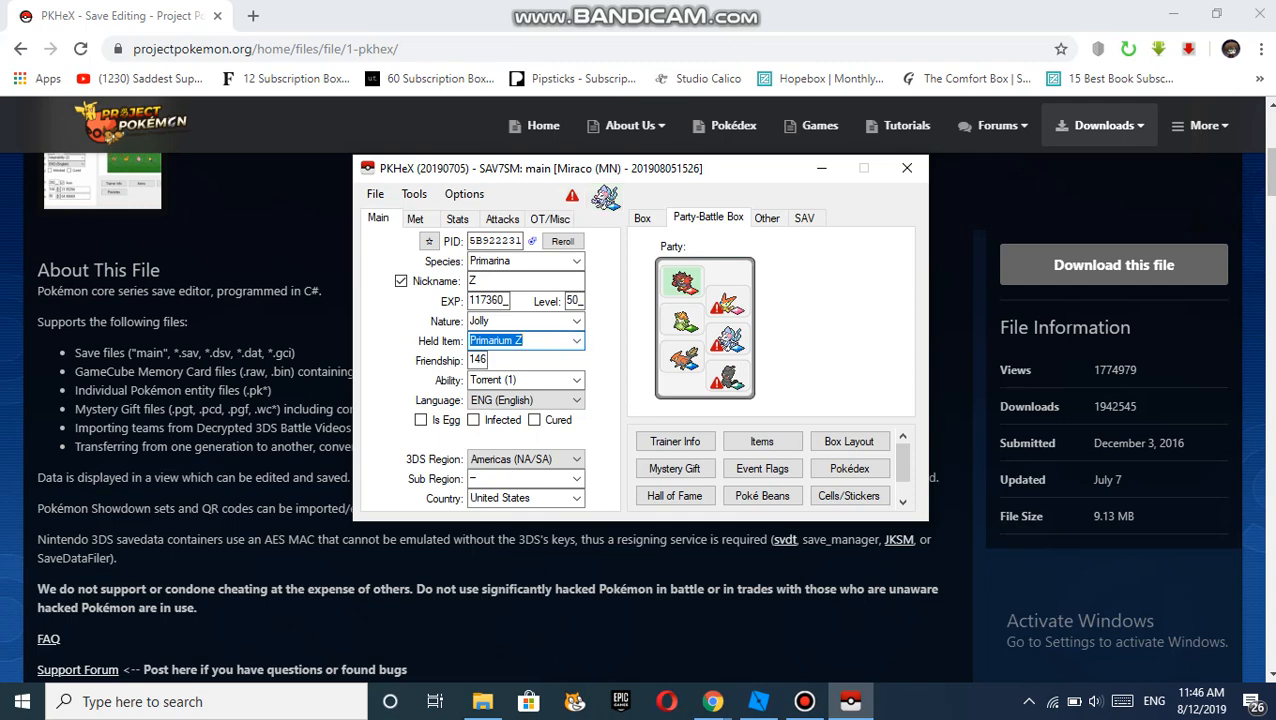
# Browse the Box, Party, Other and SAV tabs to reach the checksum and sync data
pyautogui.click(644, 217)
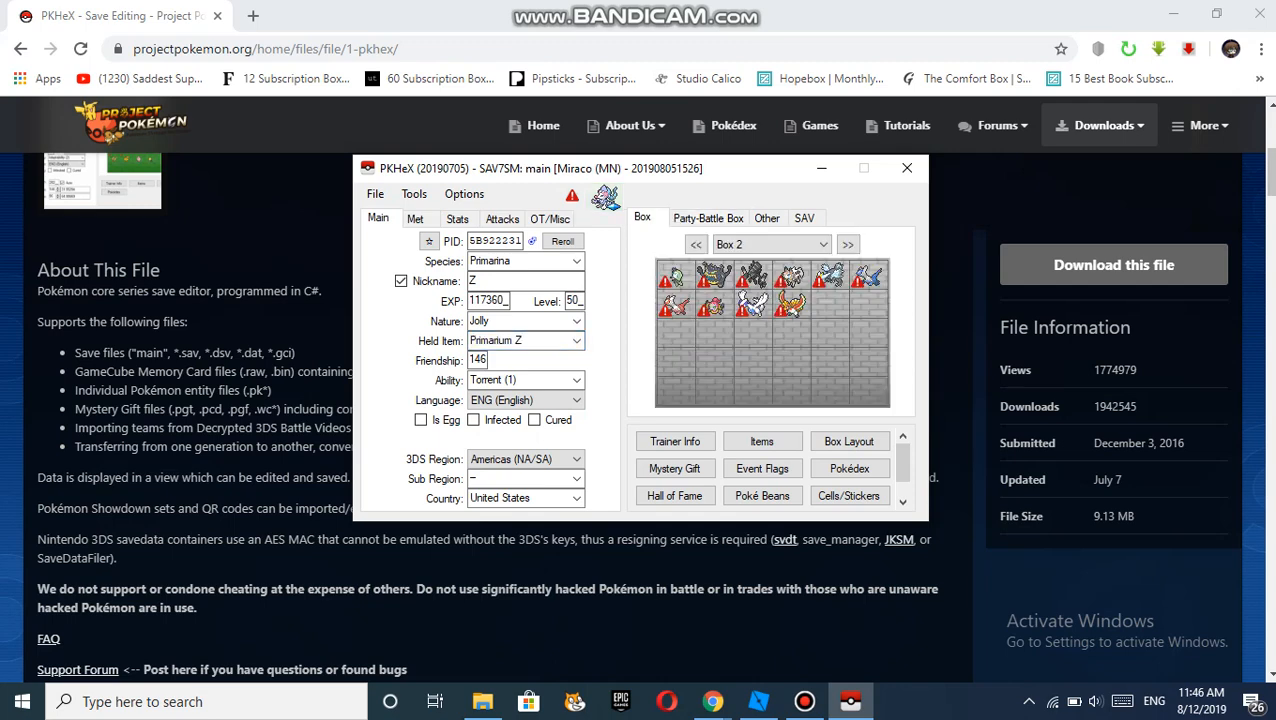
pyautogui.click(707, 218)
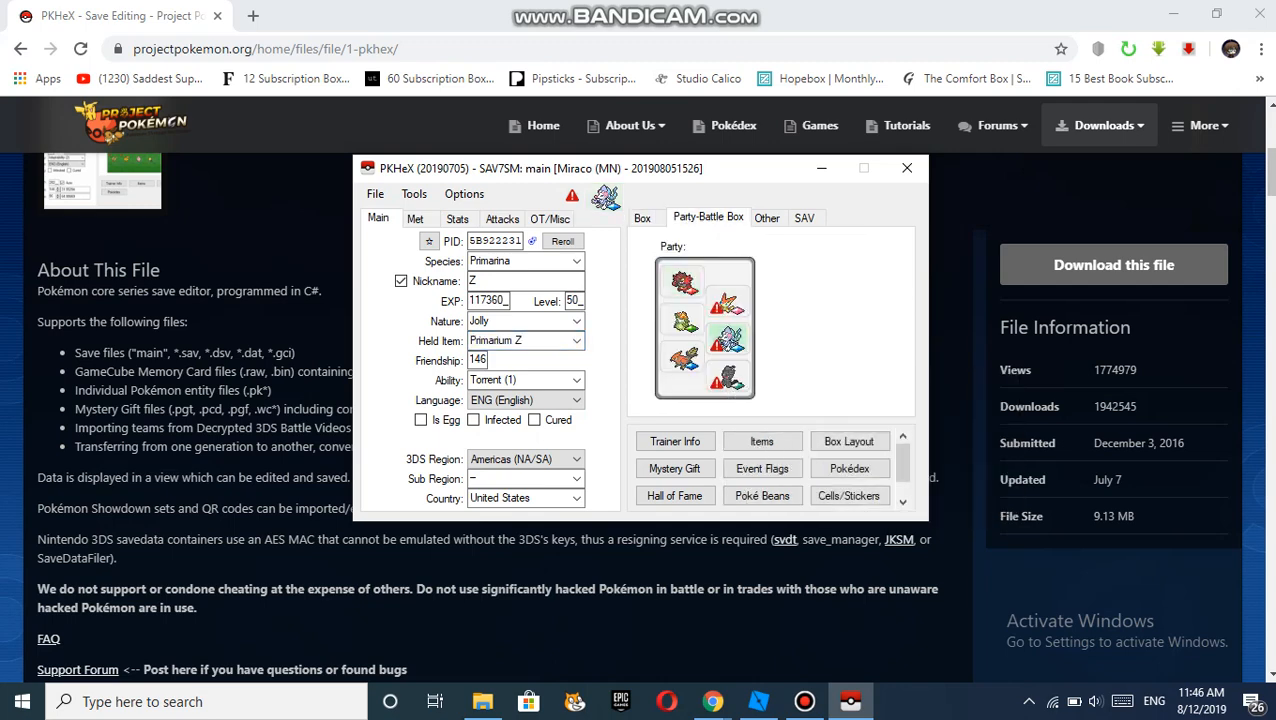
pyautogui.click(766, 217)
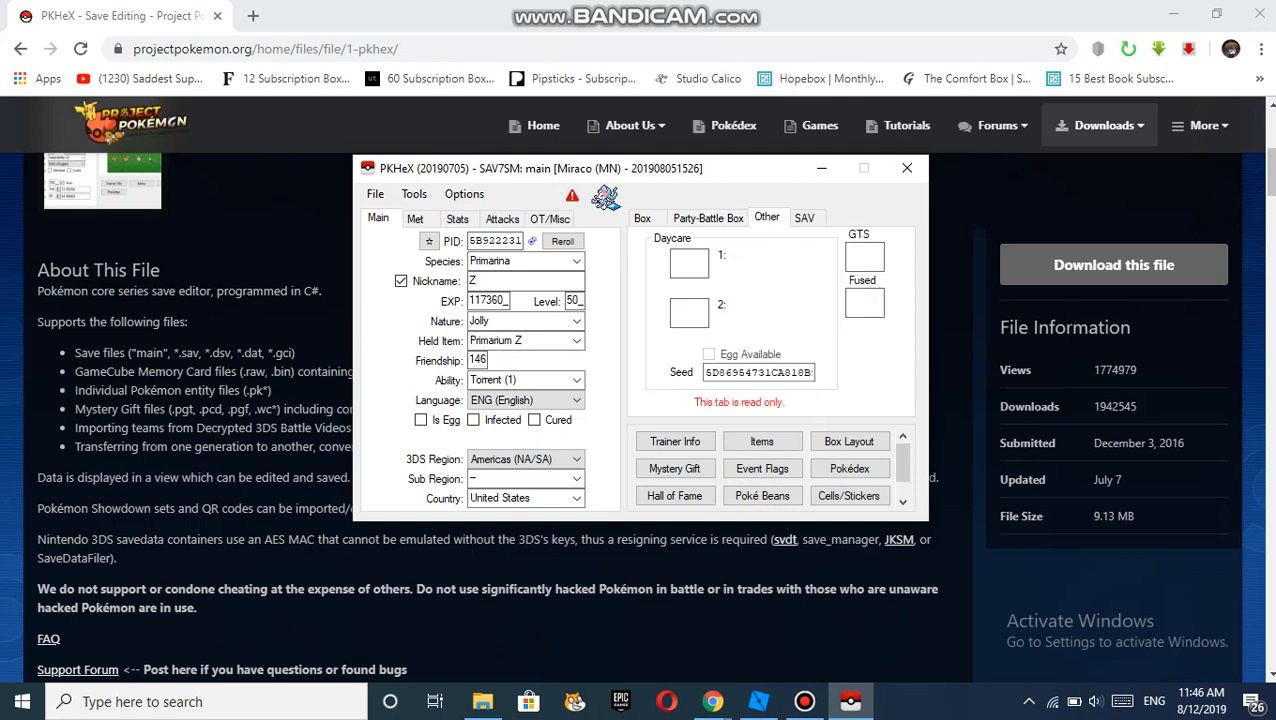
pyautogui.click(805, 218)
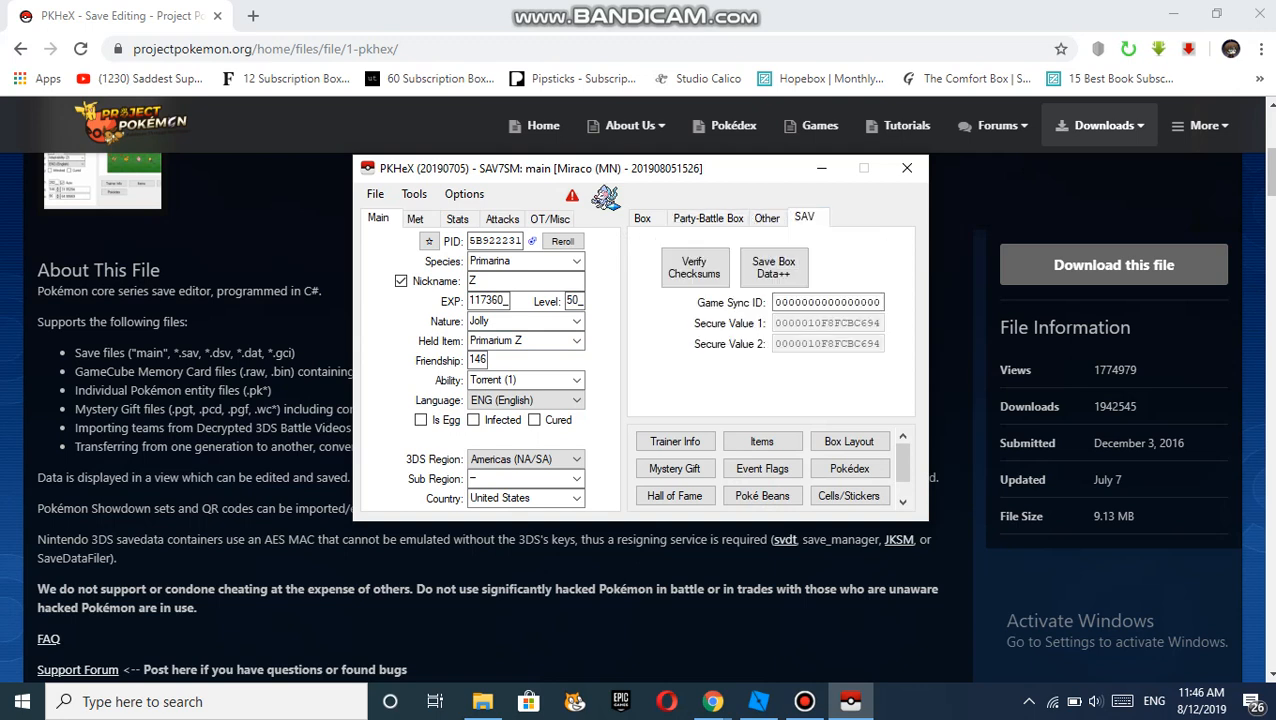
# Inspect the Festival Plaza editor showing 255 Festa Coins and rank 73, then close it
pyautogui.scroll(-3)
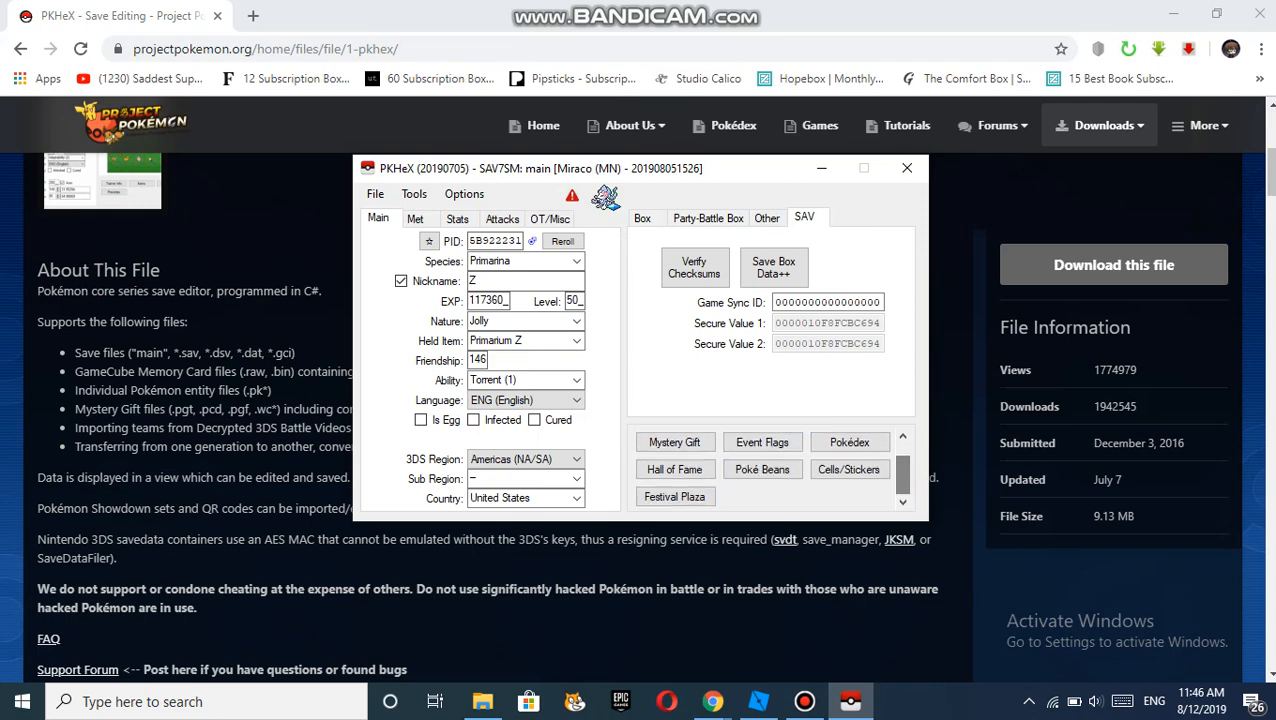
pyautogui.click(675, 496)
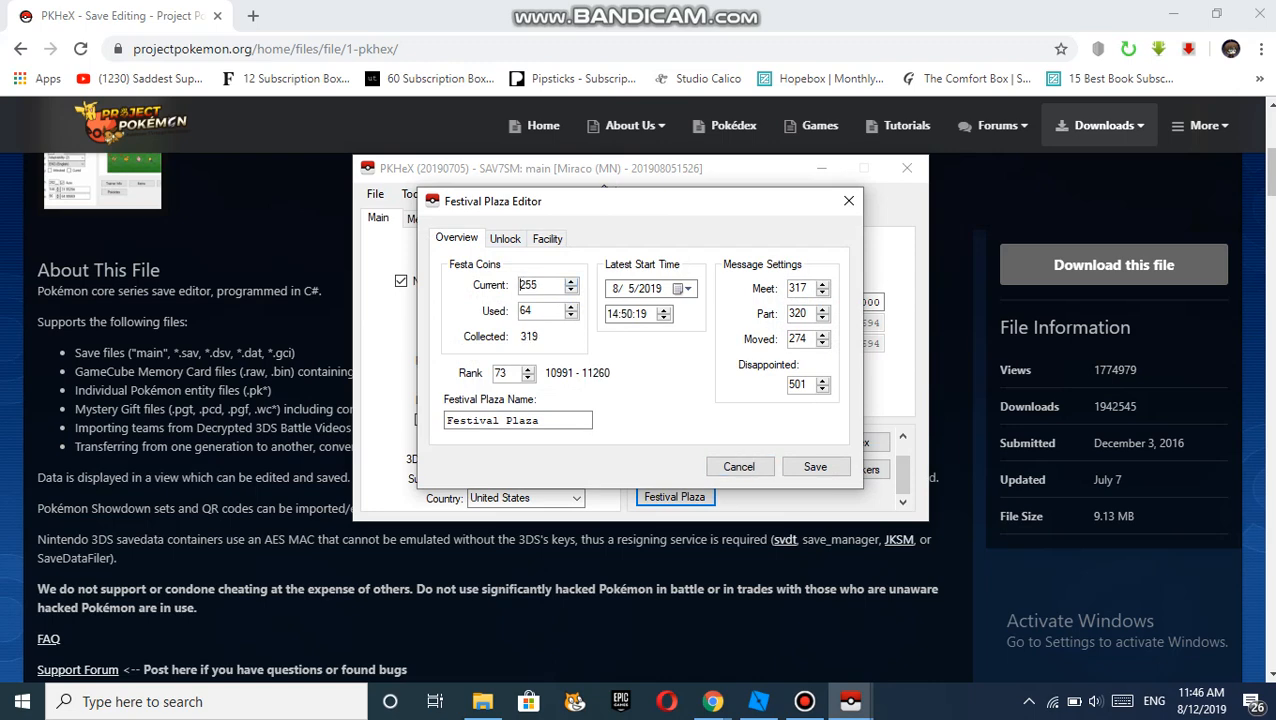
pyautogui.click(739, 466)
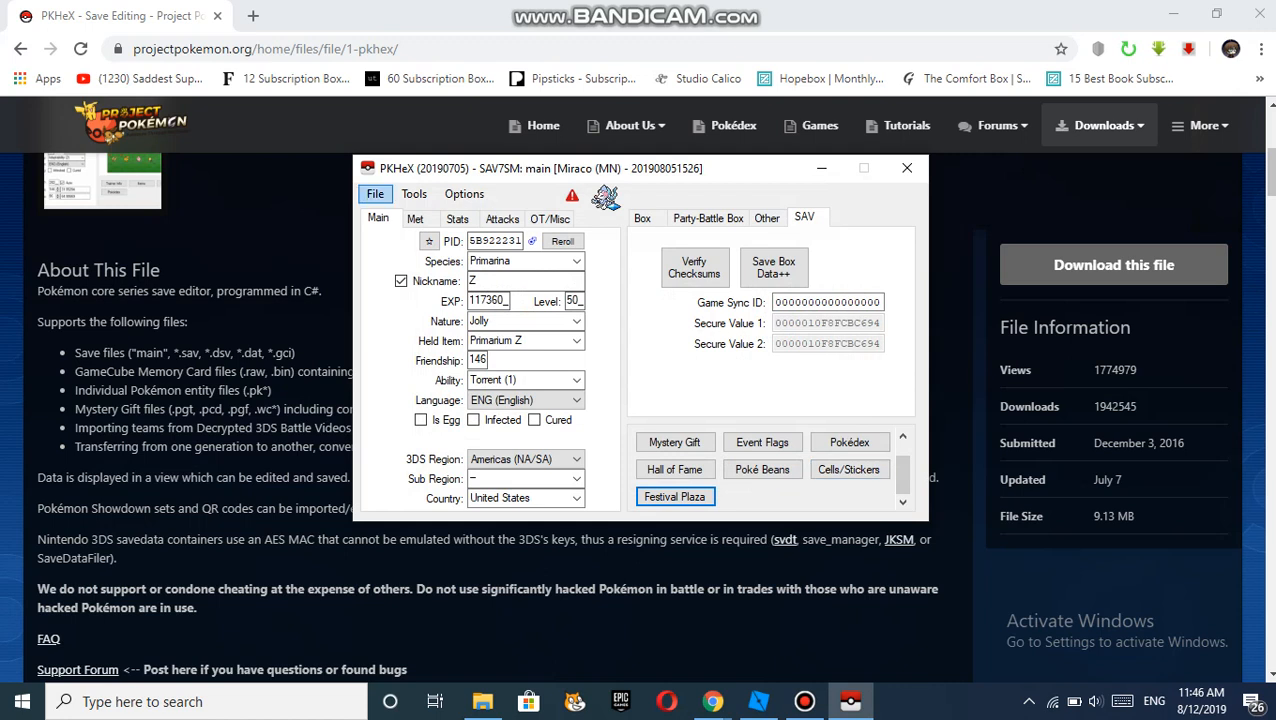
# Export the edited save as 'main', overwriting Citra's existing main file, and dismiss the confirmation
pyautogui.click(375, 193)
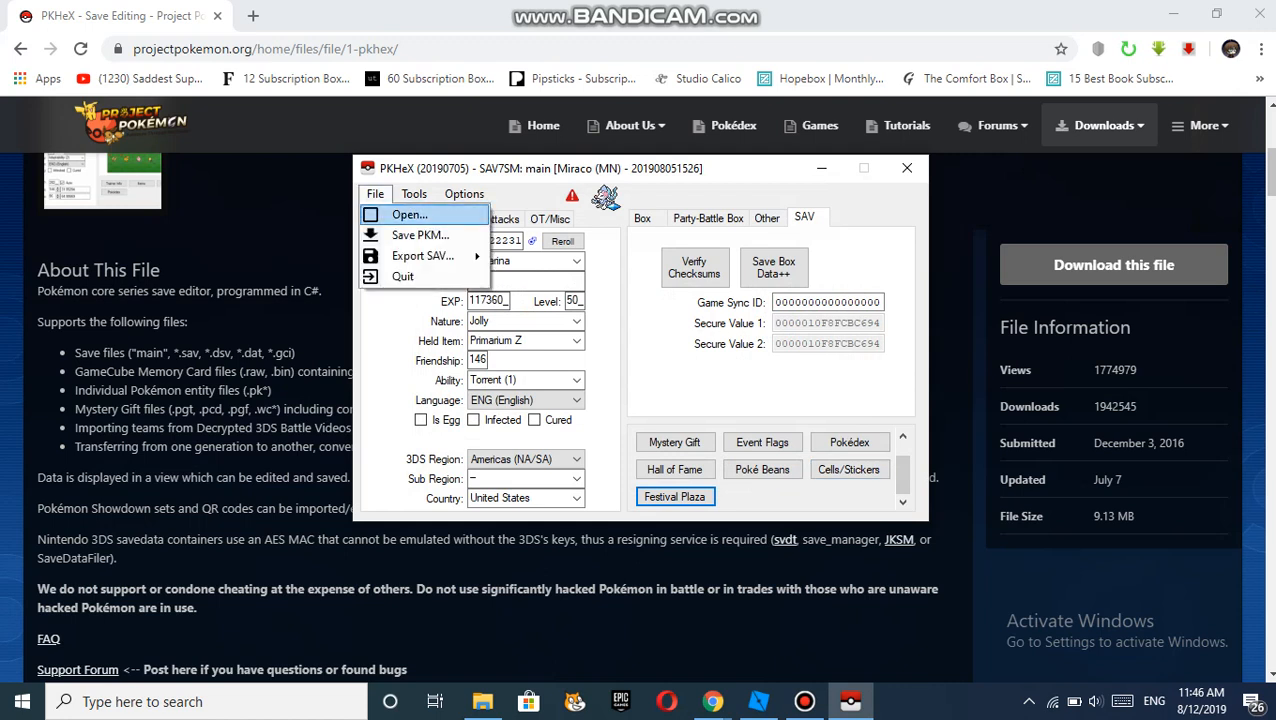
pyautogui.moveTo(421, 255)
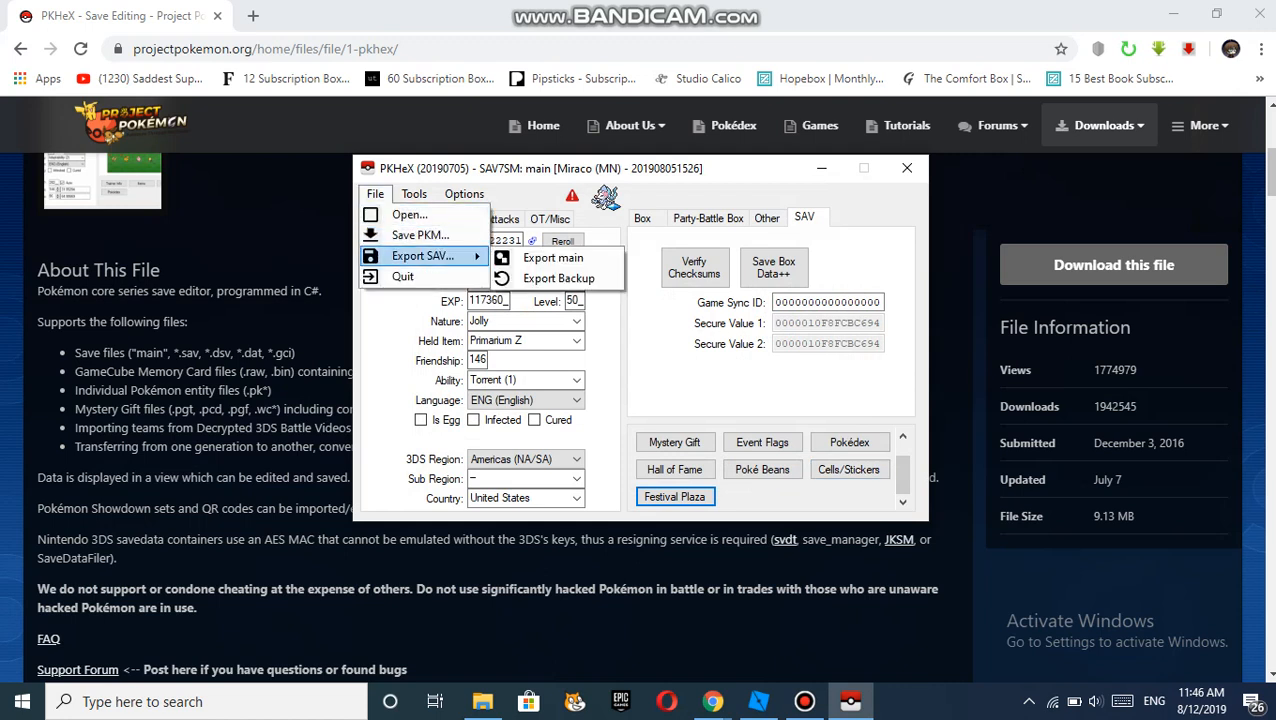
pyautogui.moveTo(572, 258)
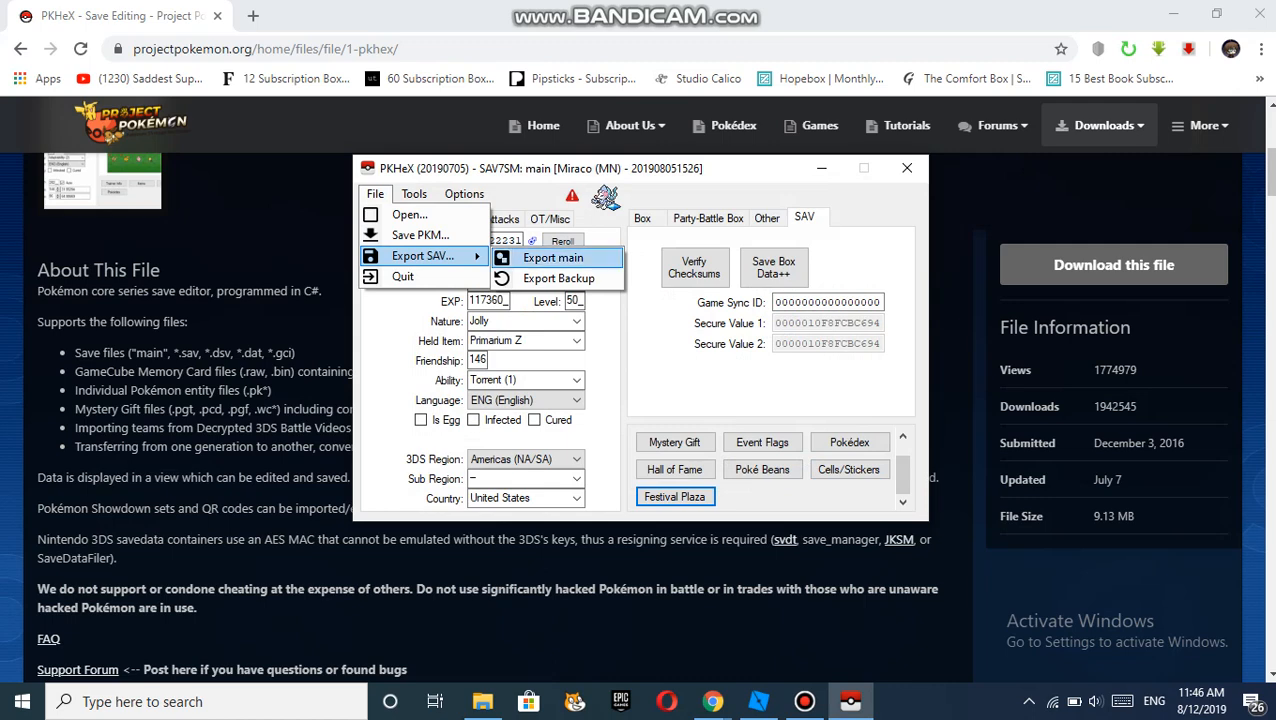
pyautogui.click(565, 257)
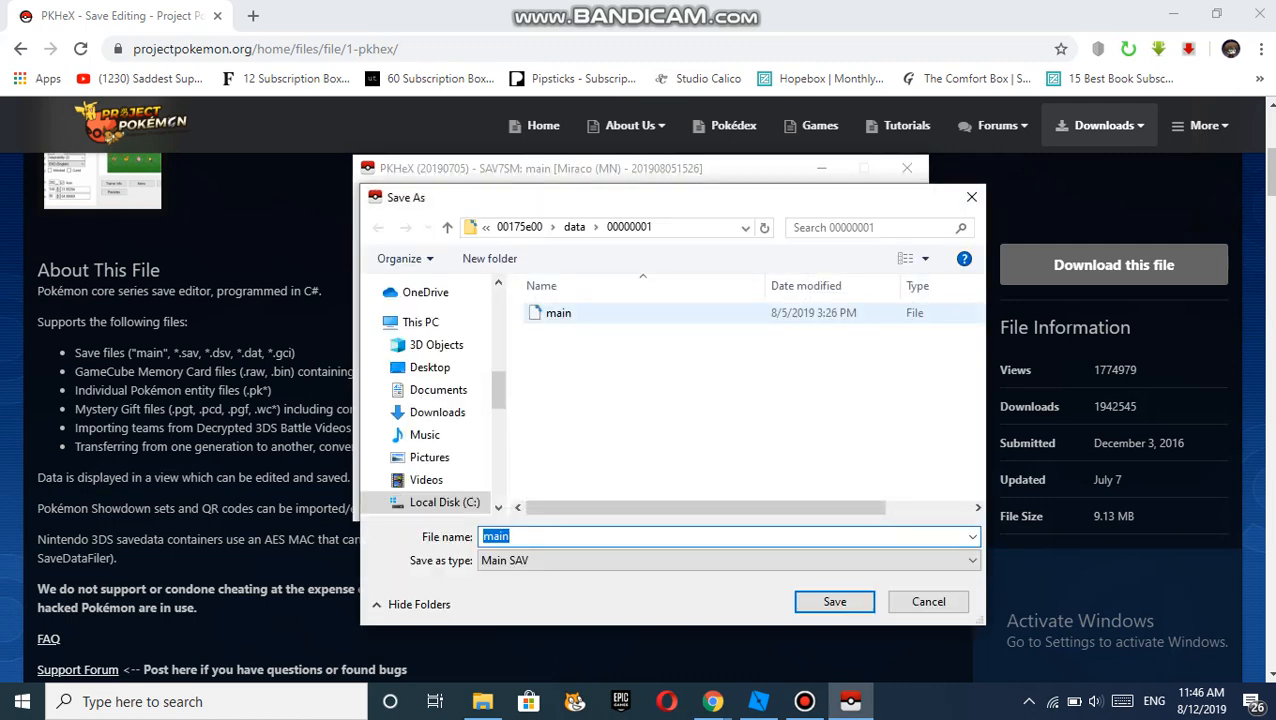
pyautogui.click(834, 601)
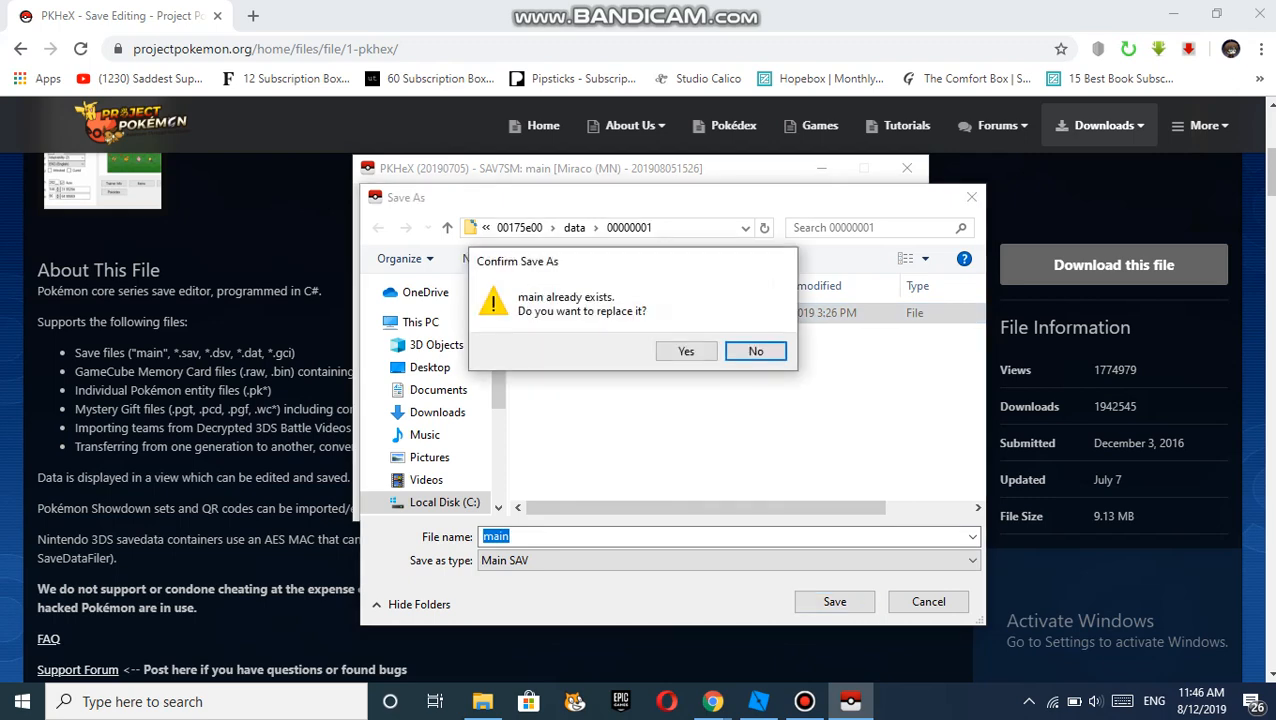
pyautogui.click(686, 351)
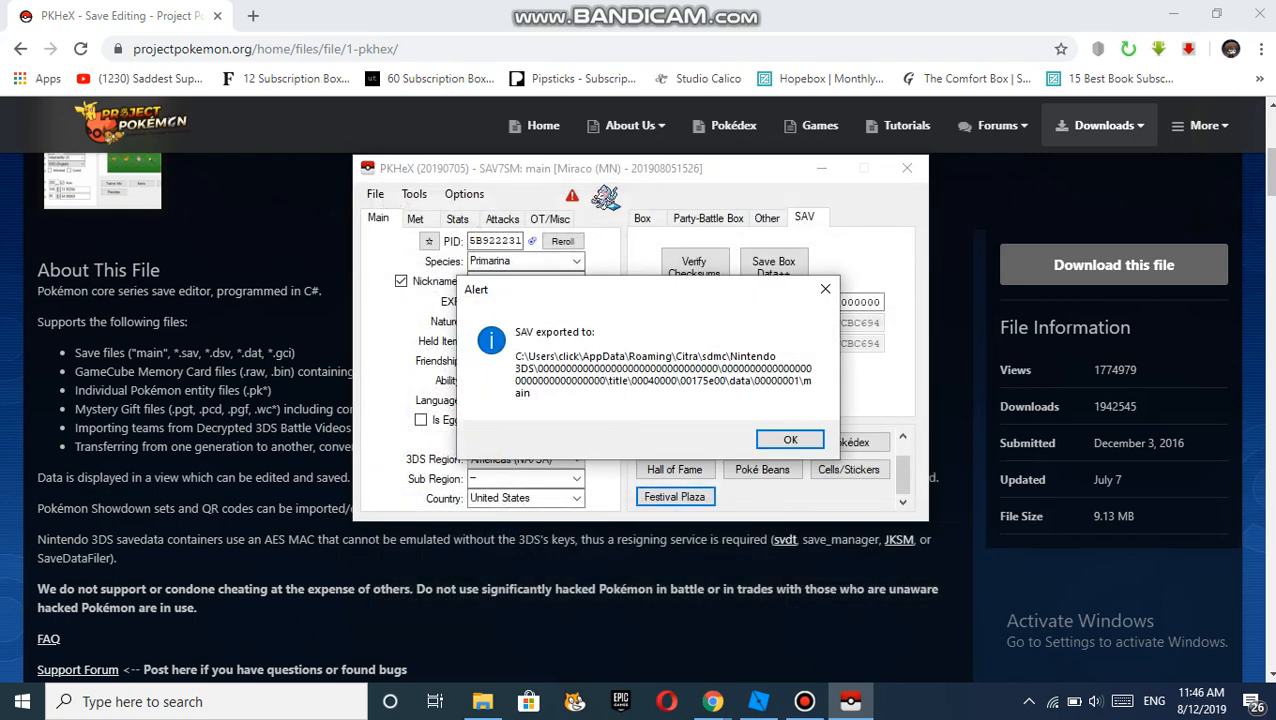
pyautogui.click(790, 439)
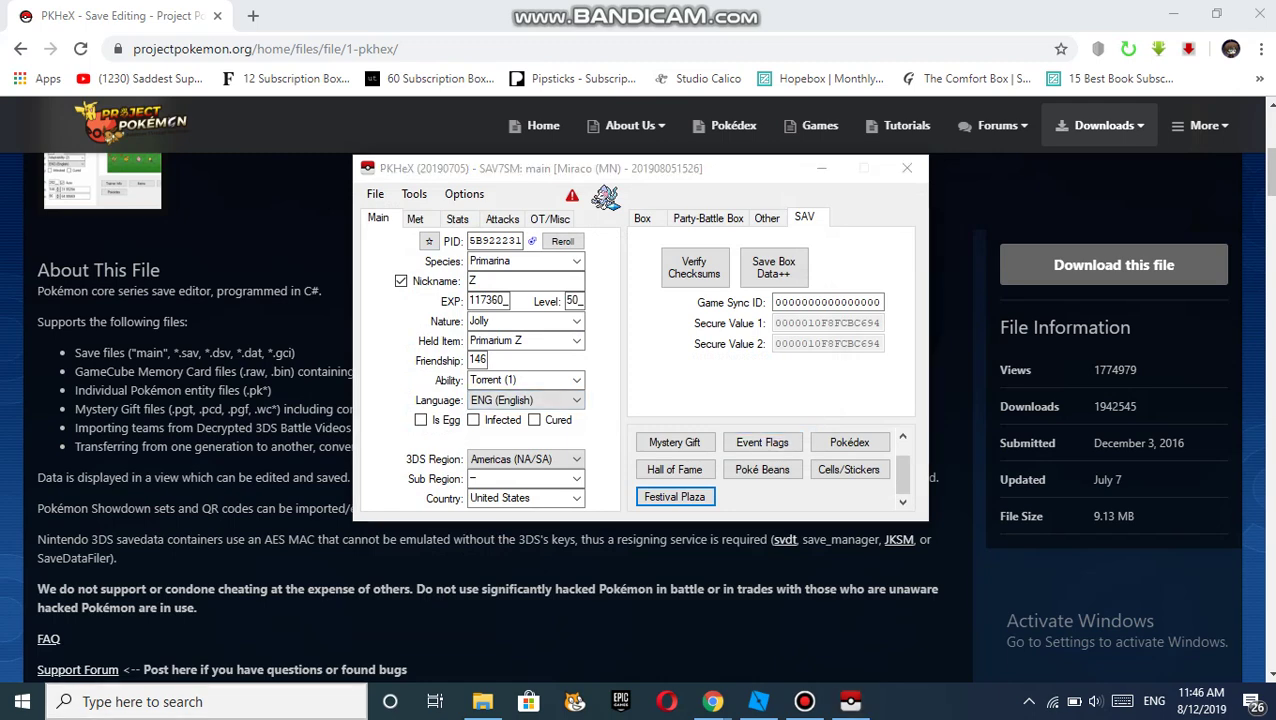
pyautogui.write('citra')
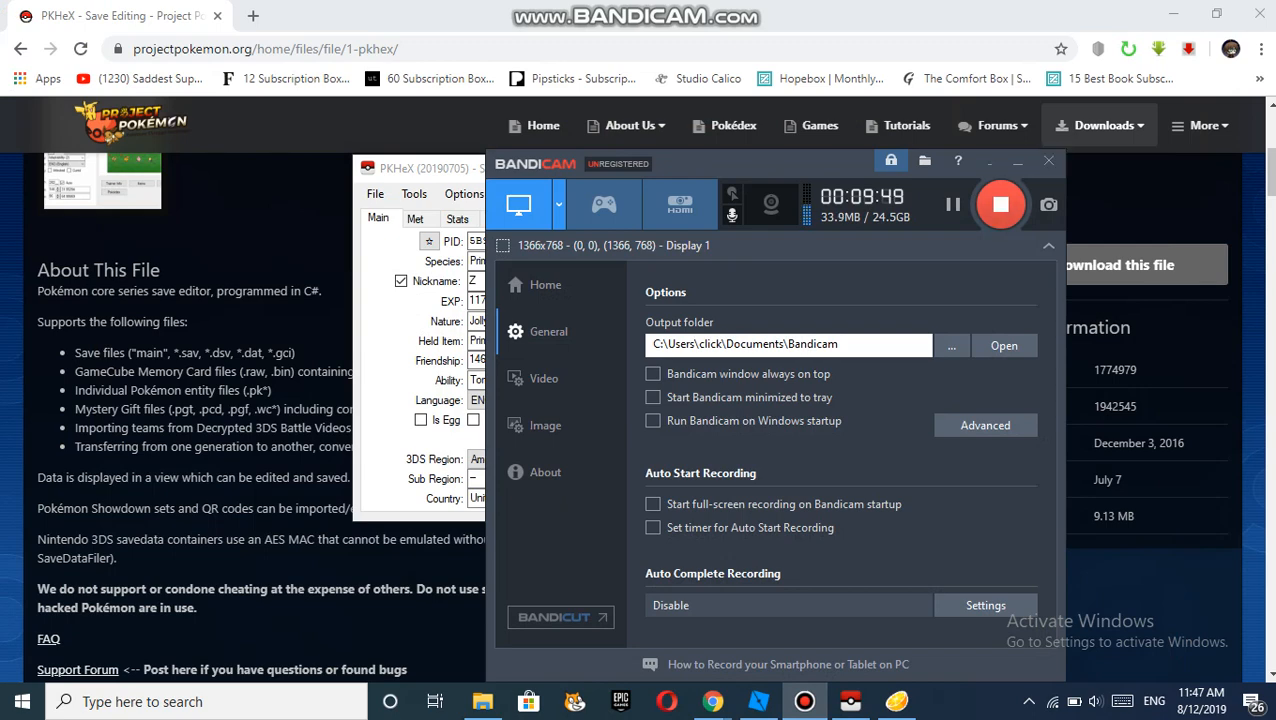
pyautogui.moveTo(1001, 205)
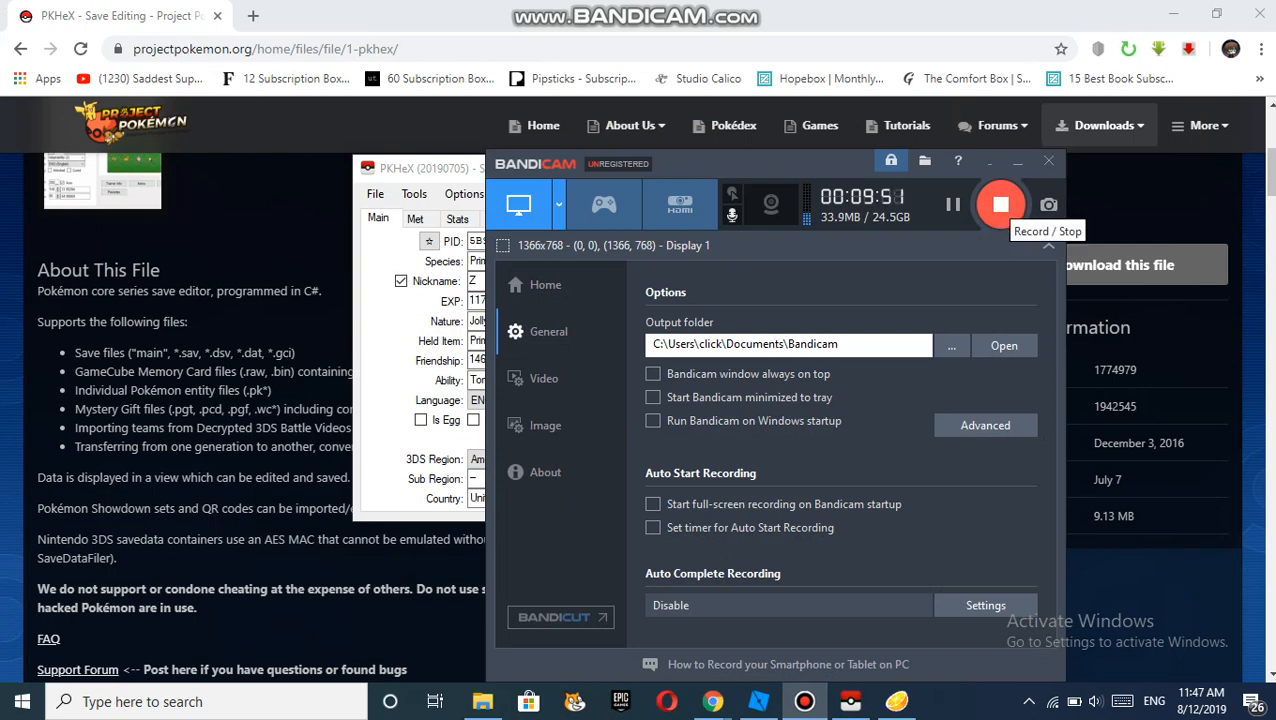